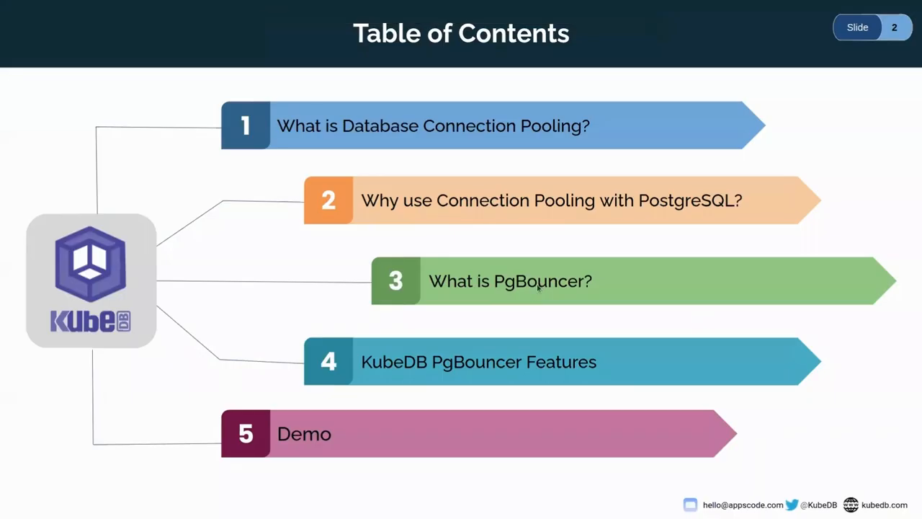
pyautogui.moveTo(529, 297)
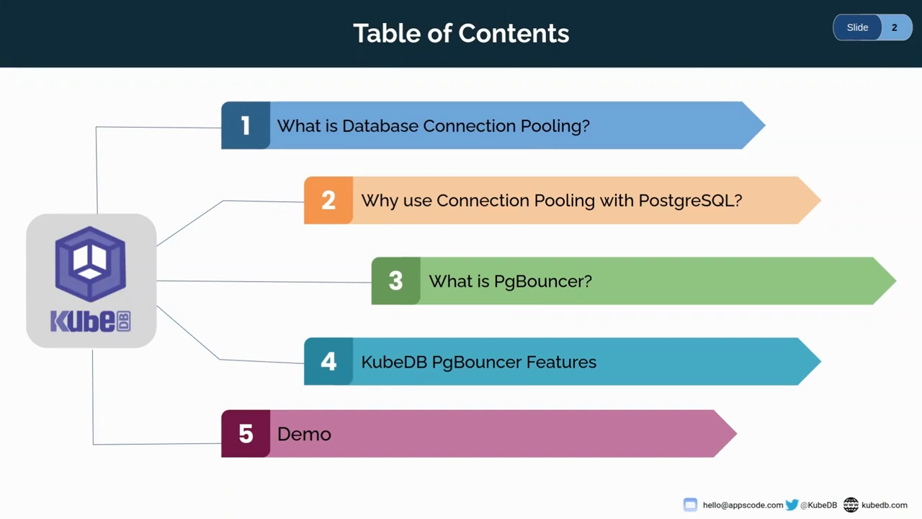
pyautogui.moveTo(734, 326)
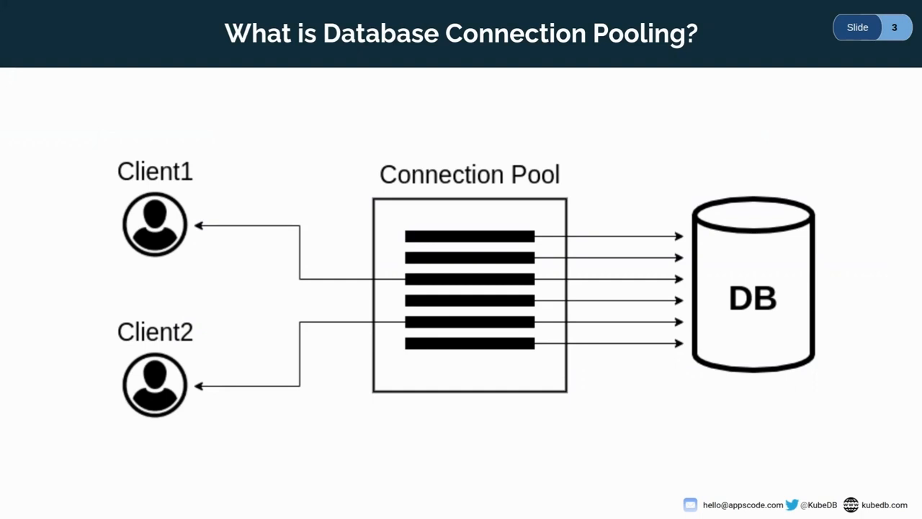
pyautogui.moveTo(747, 308)
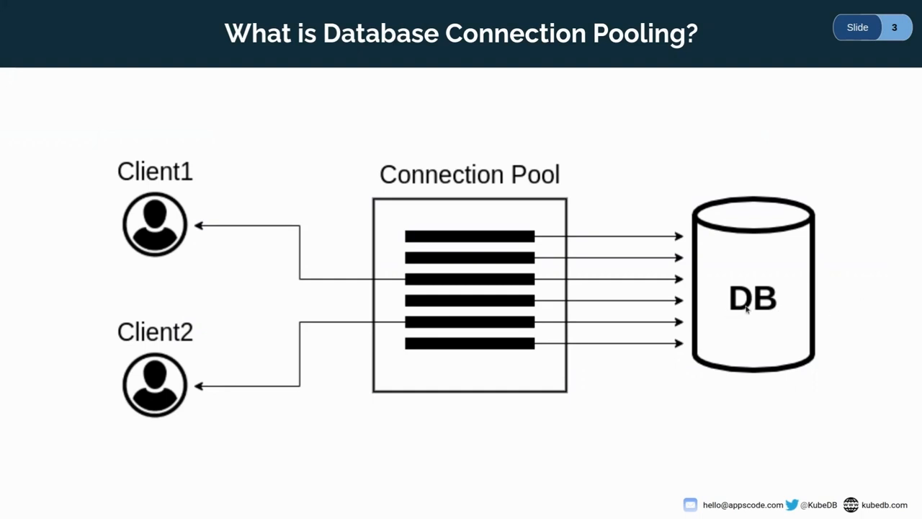
# - Advance to slide 4, on why PostgreSQL benefits from connection pooling, with its architecture diagram
pyautogui.press('Right')
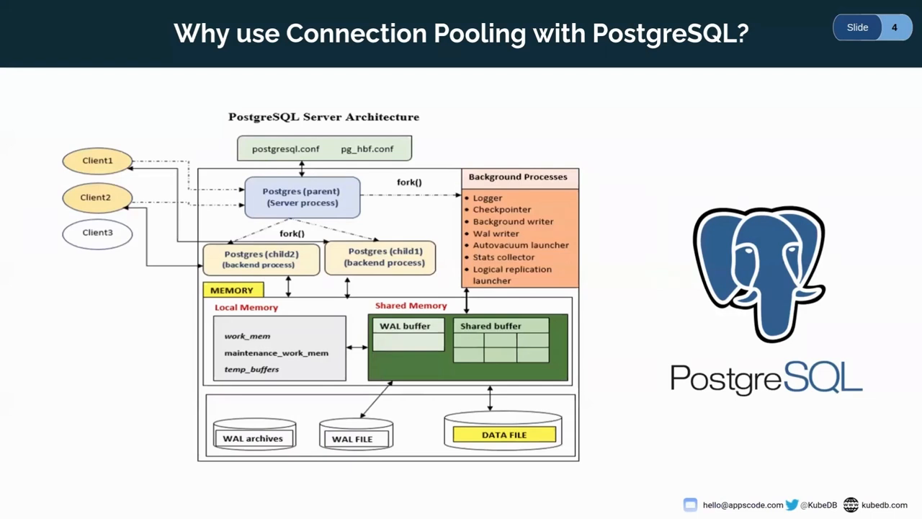
pyautogui.moveTo(684, 334)
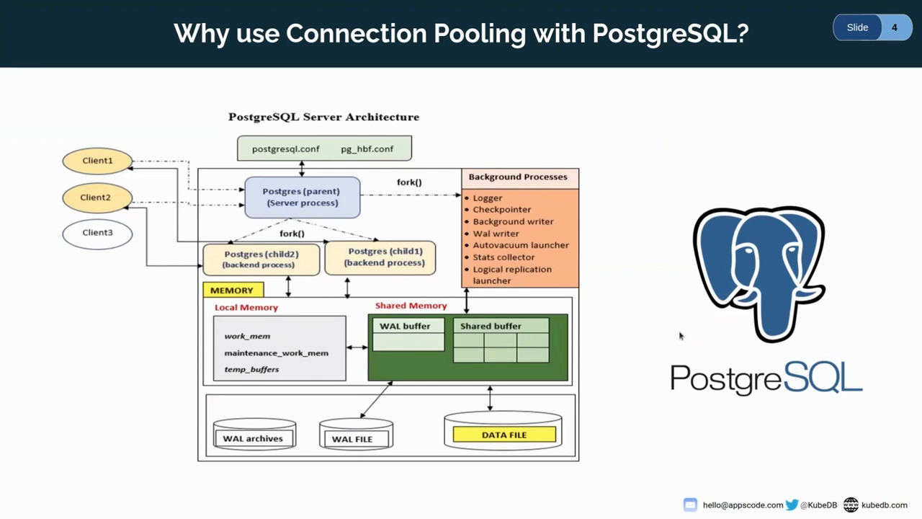
# - Advance to slide 5, 'What is PgBouncer?', showing two poolers and two databases
pyautogui.press('Right')
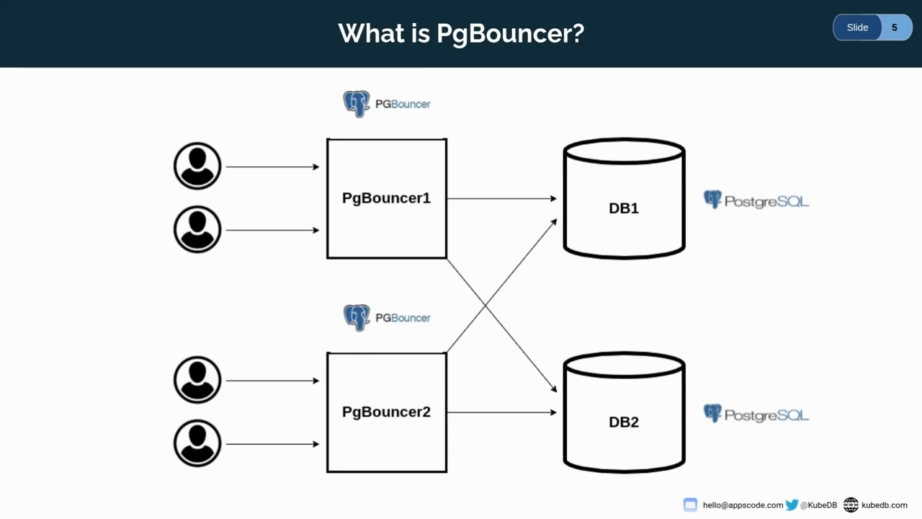
pyautogui.moveTo(700, 279)
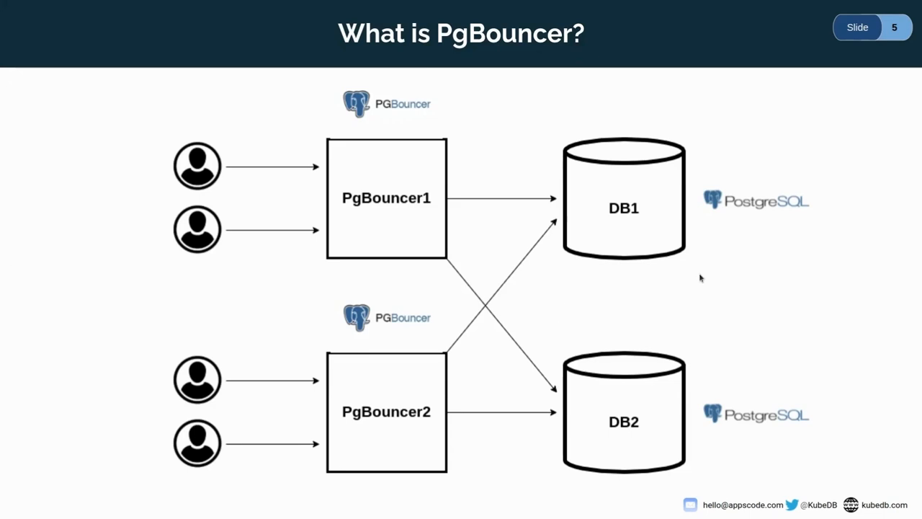
# - Advance to slide 6, KubeDB PgBouncer, with the pg, db1 and db2 namespace diagram
pyautogui.press('Right')
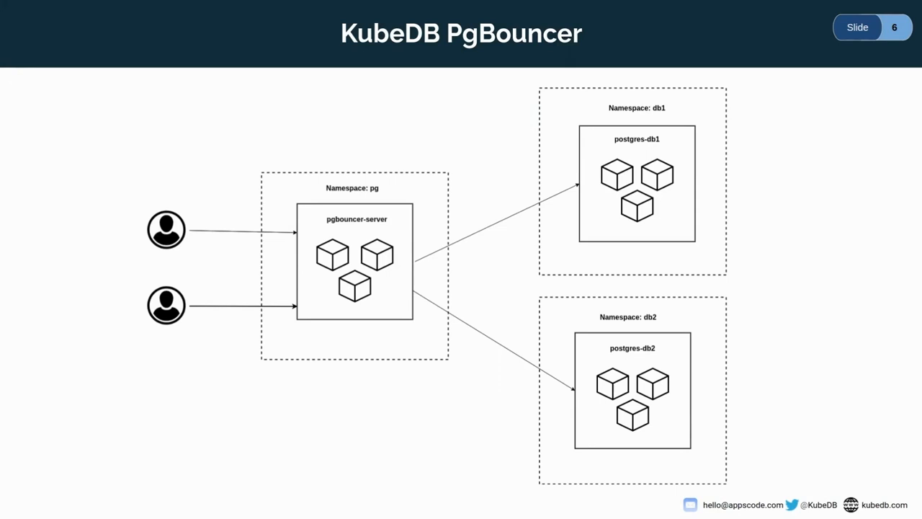
# - Advance to slide 7, the Features table of KubeDB PgBouncer capabilities
pyautogui.press('Right')
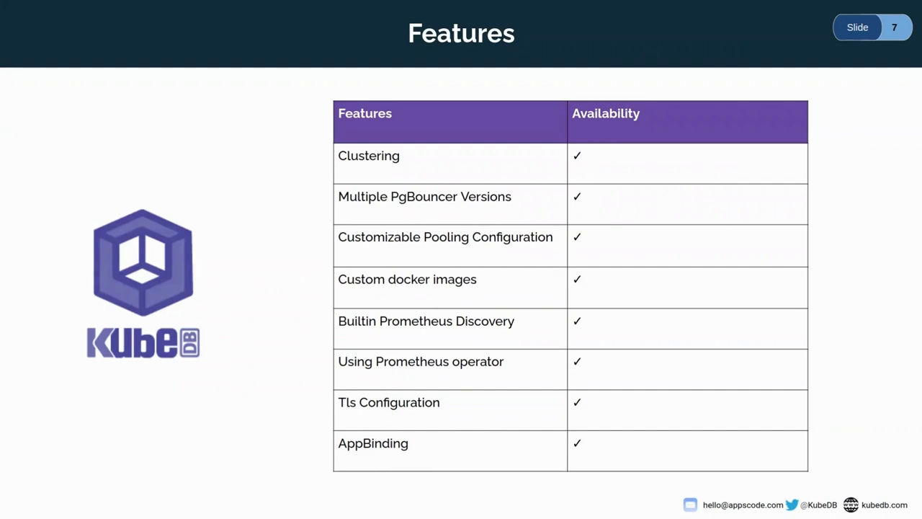
pyautogui.moveTo(707, 120)
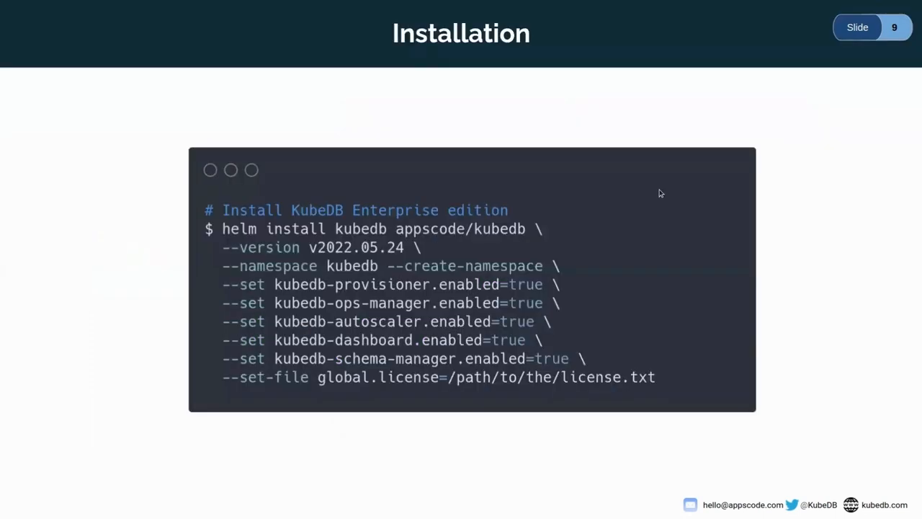
pyautogui.moveTo(675, 223)
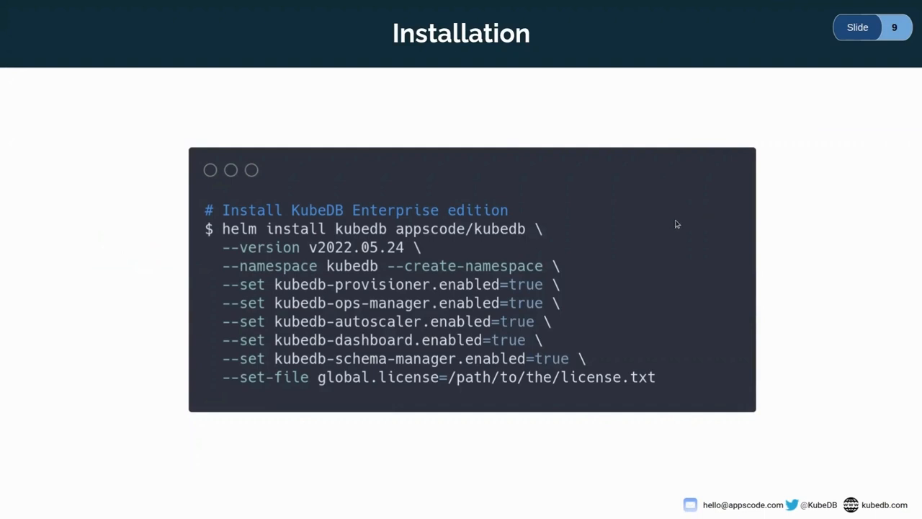
# - Advance through the Demo title slide to slide 11, PgBouncer Clustering
pyautogui.press('Right')
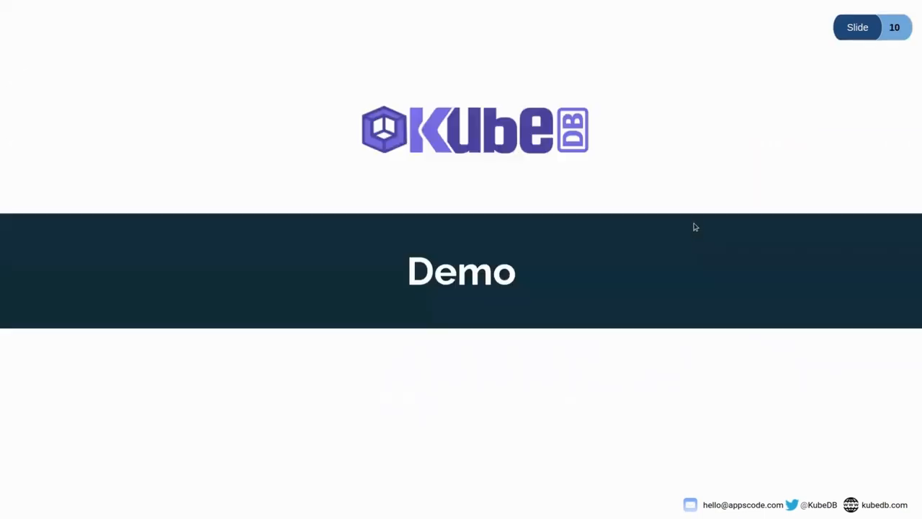
pyautogui.press('Right')
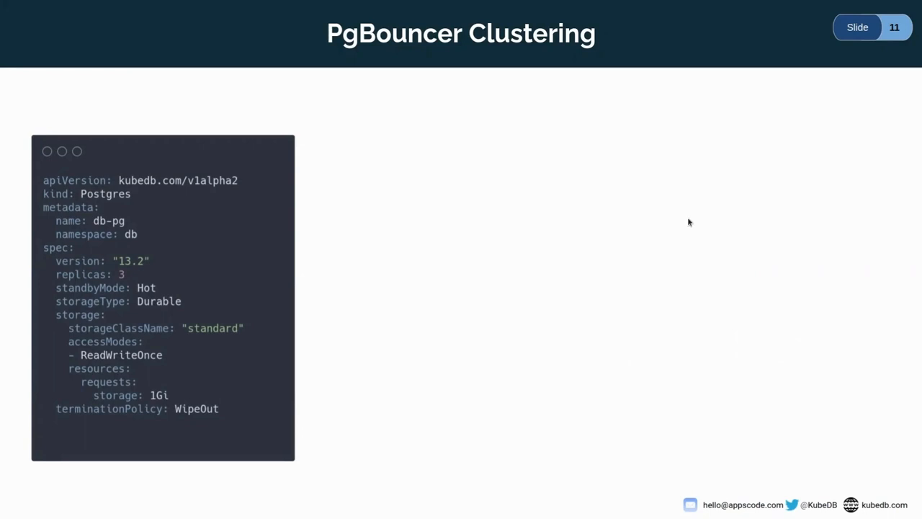
pyautogui.moveTo(105, 232)
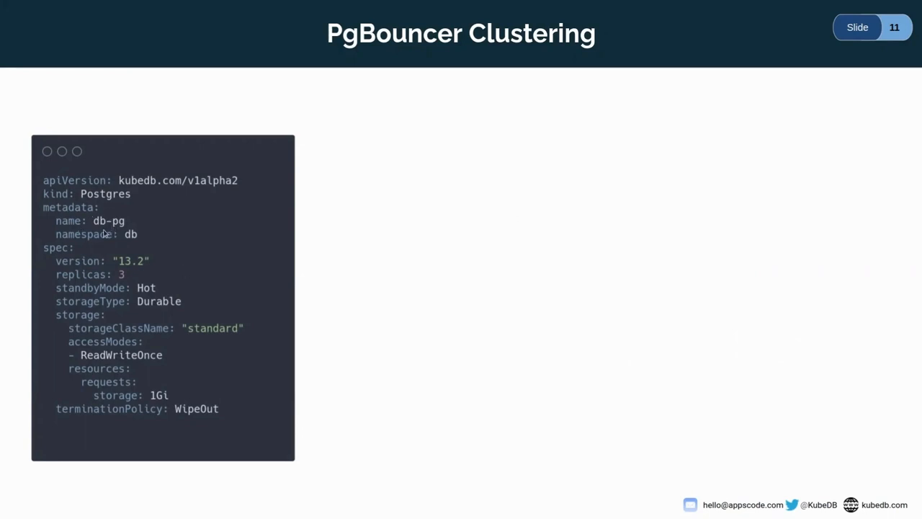
pyautogui.moveTo(132, 243)
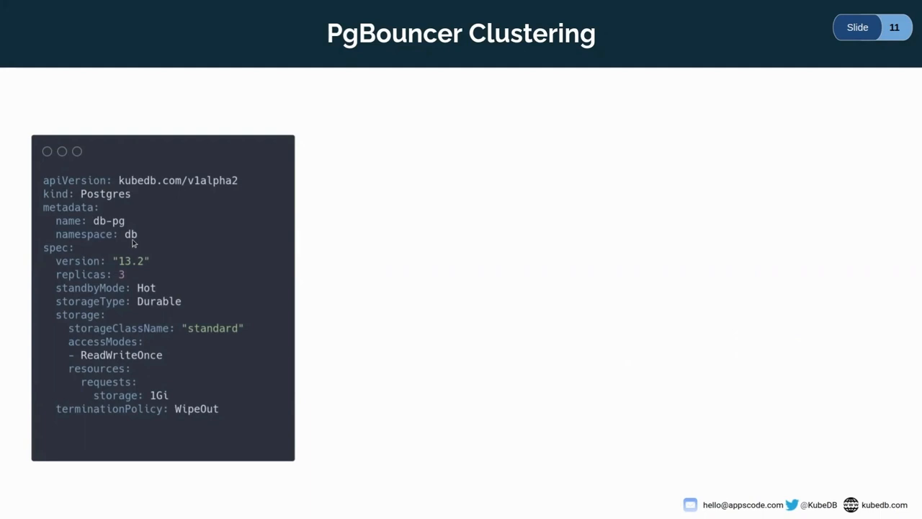
pyautogui.moveTo(149, 281)
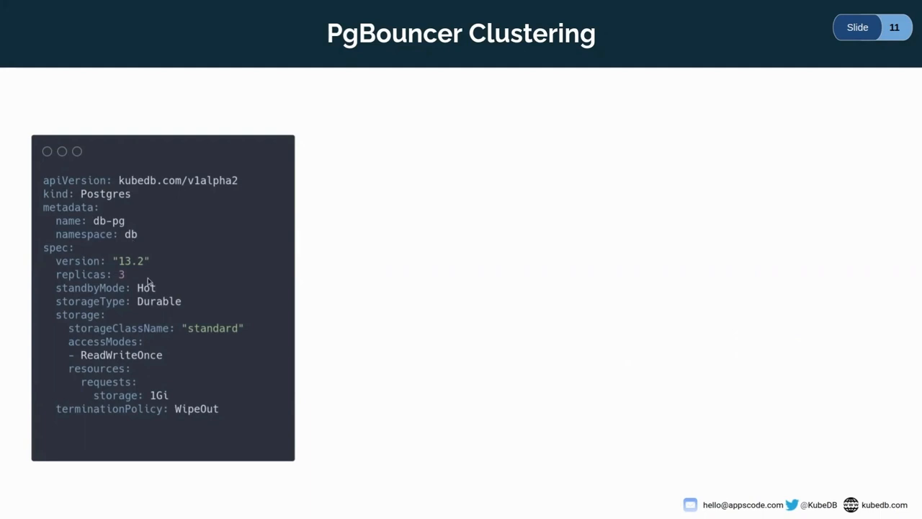
pyautogui.moveTo(168, 275)
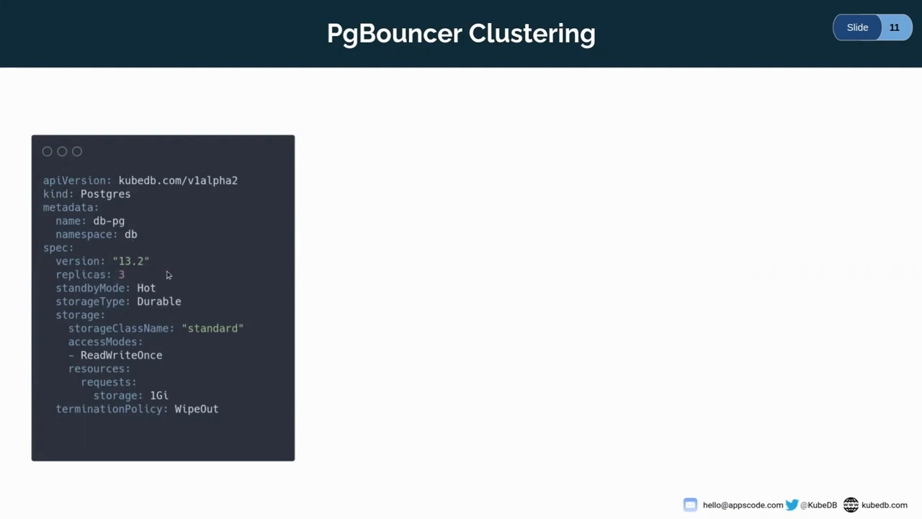
pyautogui.moveTo(133, 280)
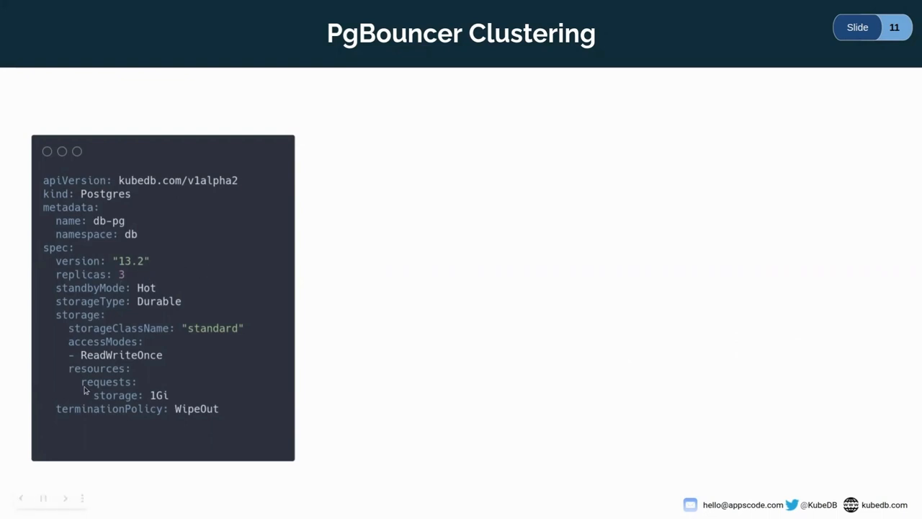
pyautogui.moveTo(232, 424)
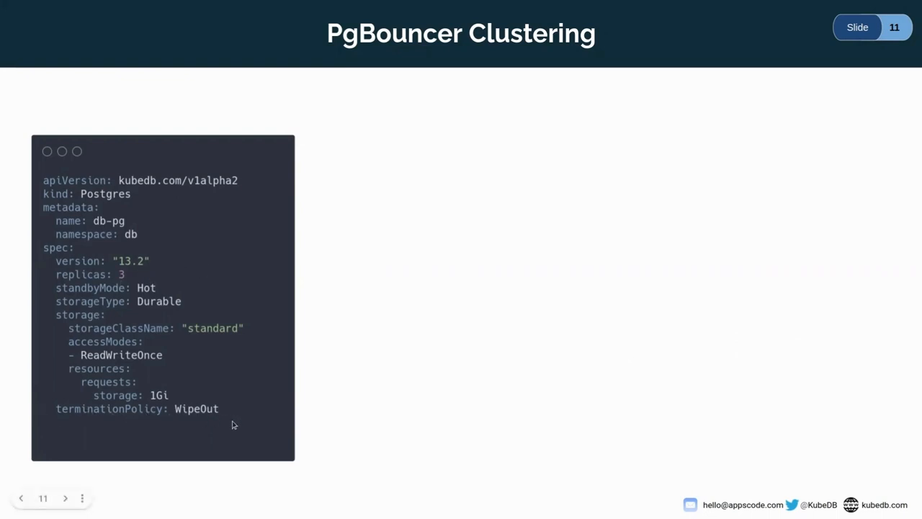
pyautogui.moveTo(568, 294)
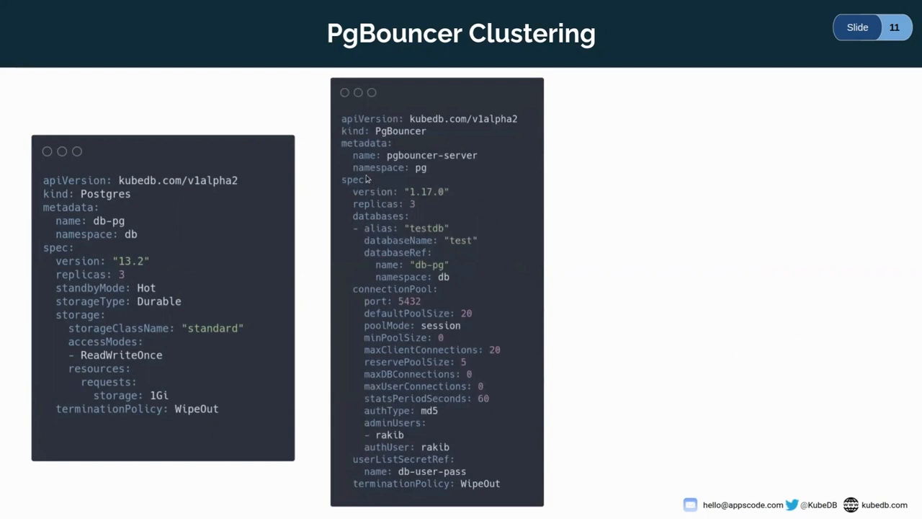
pyautogui.moveTo(363, 178)
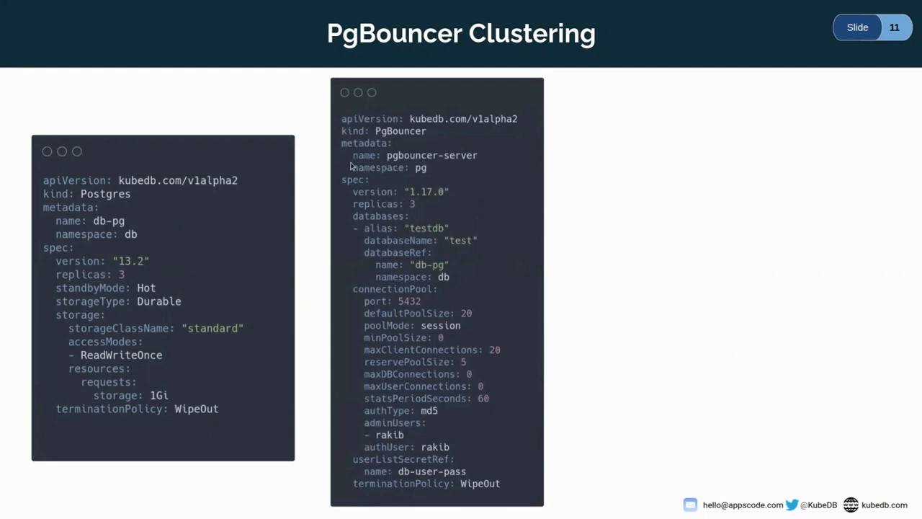
pyautogui.moveTo(479, 169)
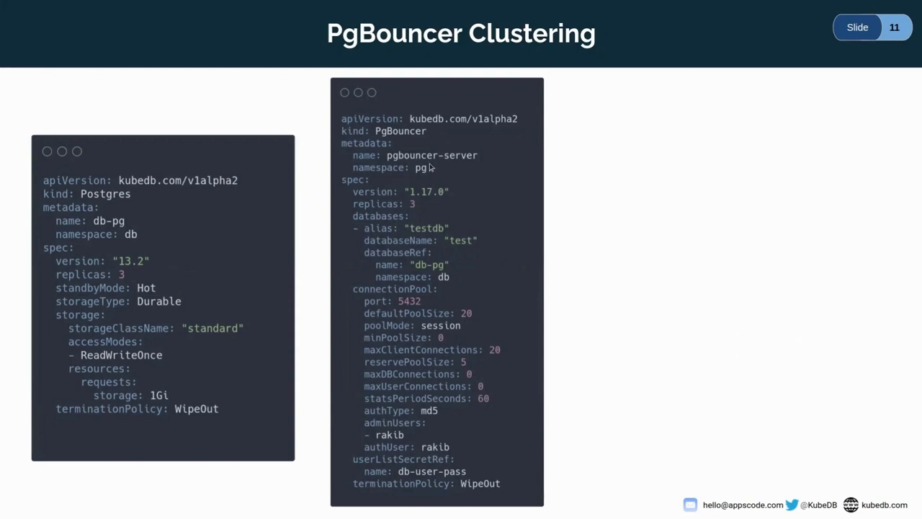
pyautogui.moveTo(419, 207)
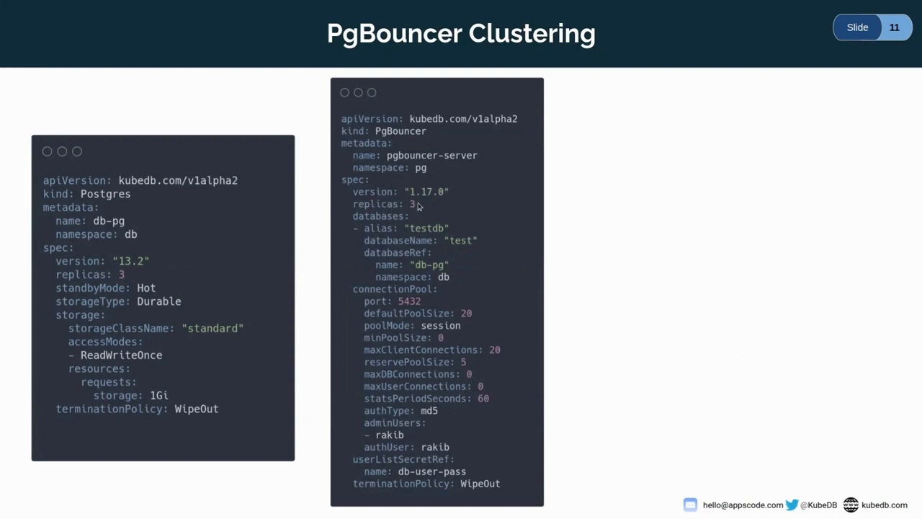
pyautogui.moveTo(429, 213)
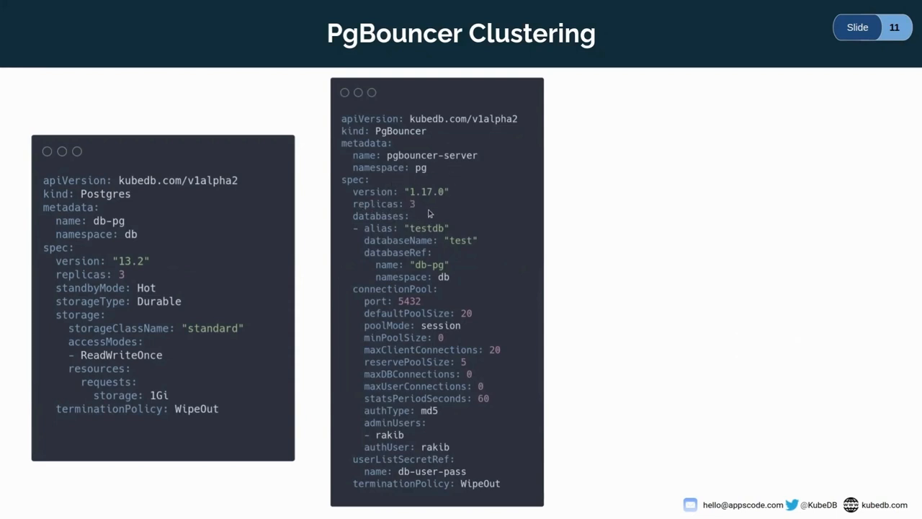
pyautogui.moveTo(431, 207)
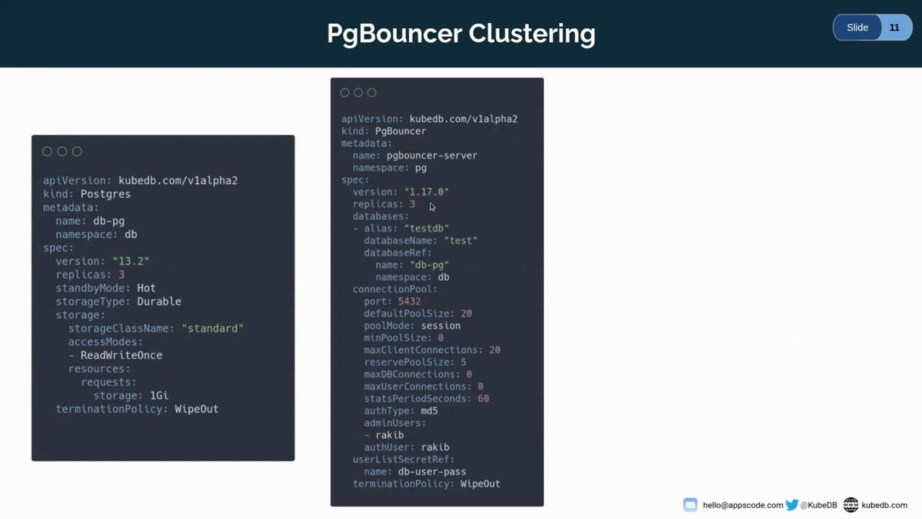
pyautogui.moveTo(462, 228)
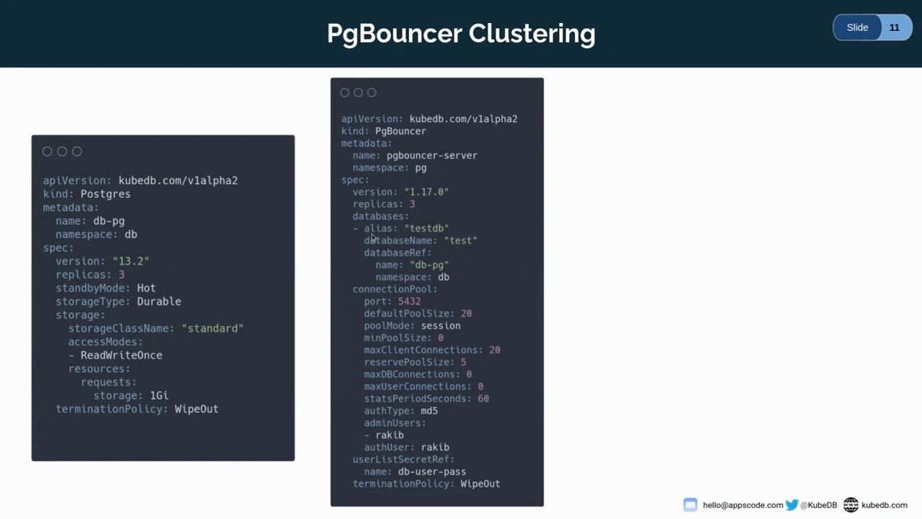
pyautogui.moveTo(420, 238)
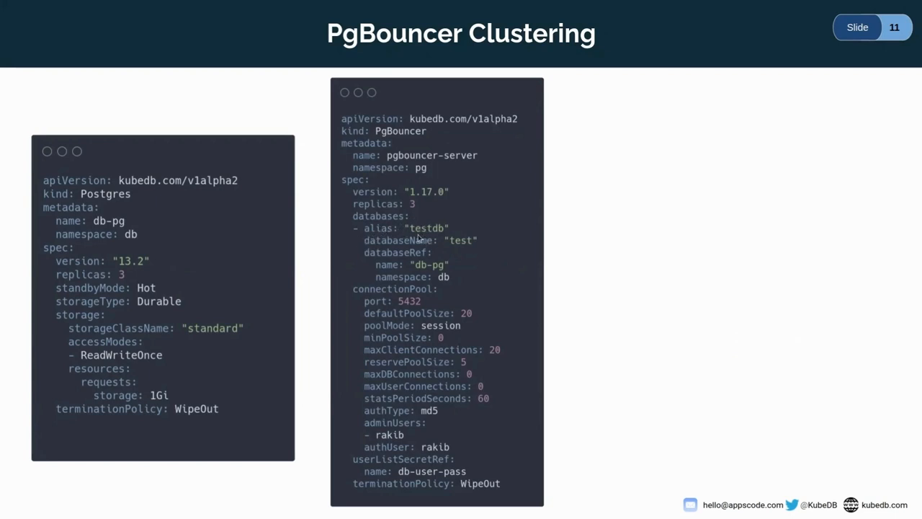
pyautogui.moveTo(444, 251)
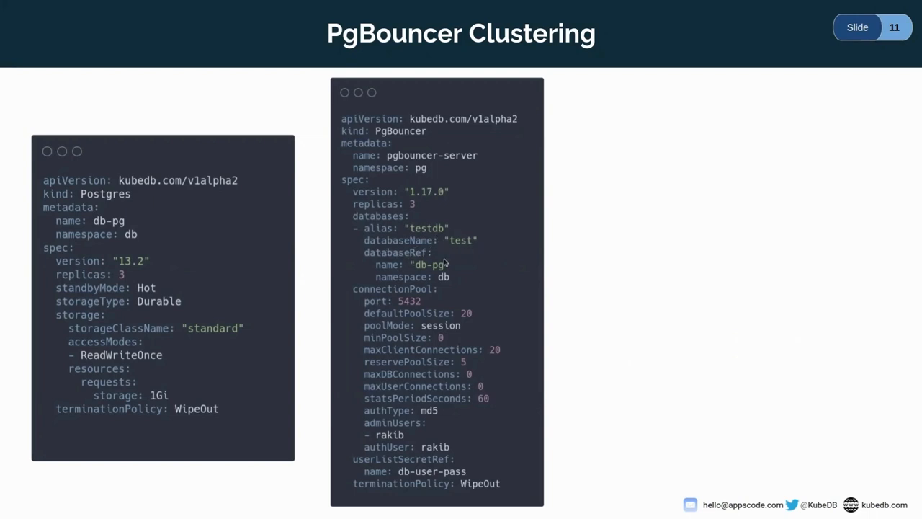
pyautogui.moveTo(381, 275)
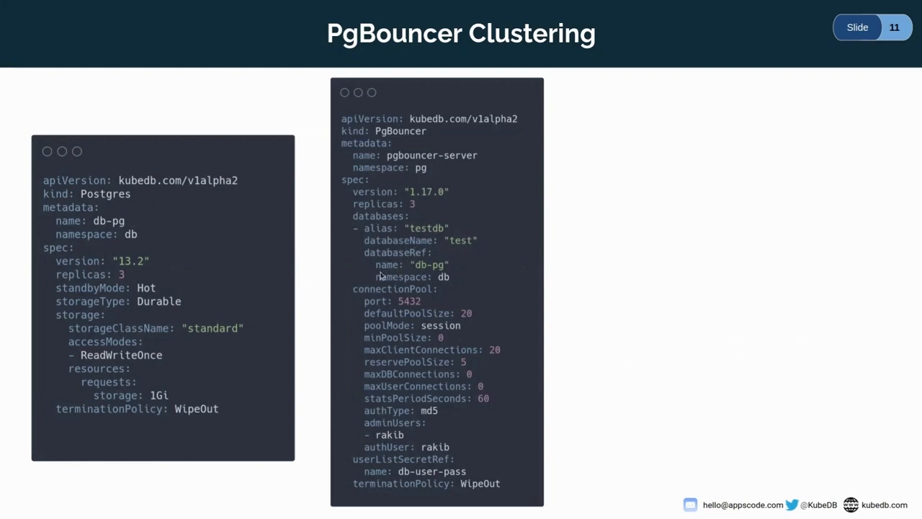
pyautogui.moveTo(432, 277)
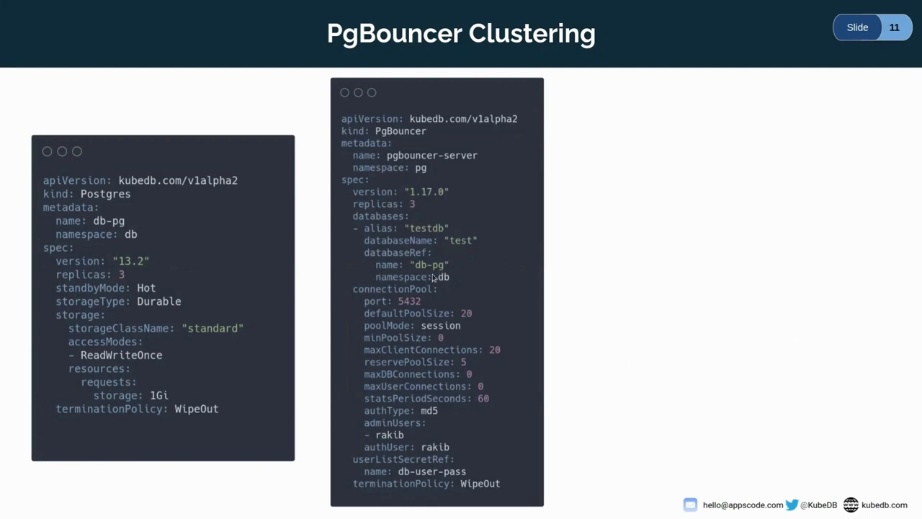
pyautogui.moveTo(480, 288)
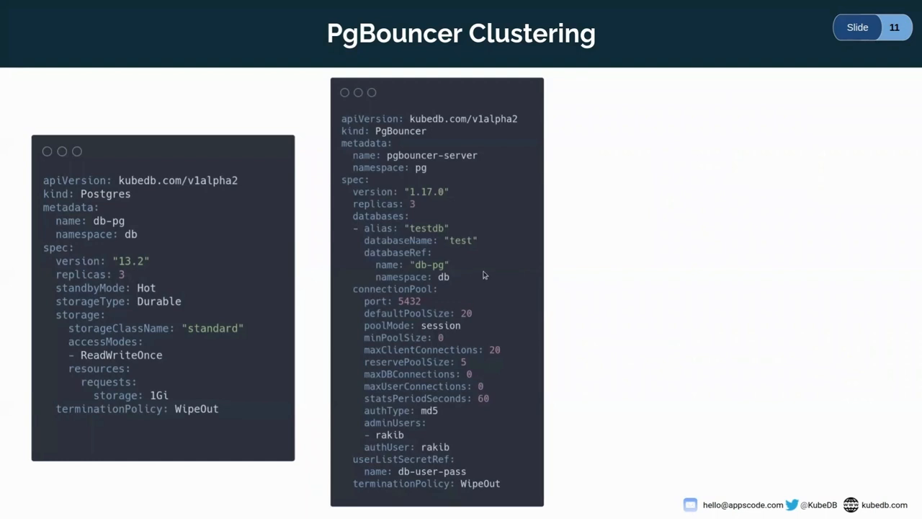
pyautogui.moveTo(435, 299)
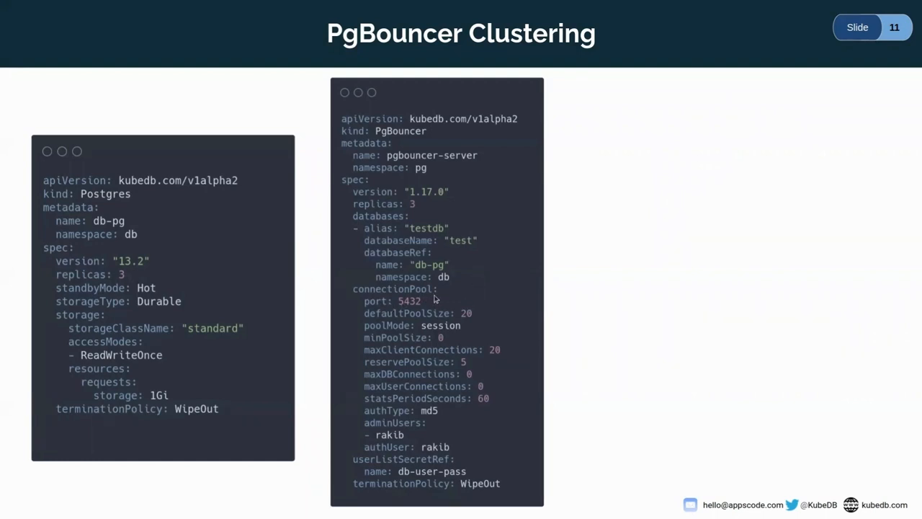
pyautogui.moveTo(381, 307)
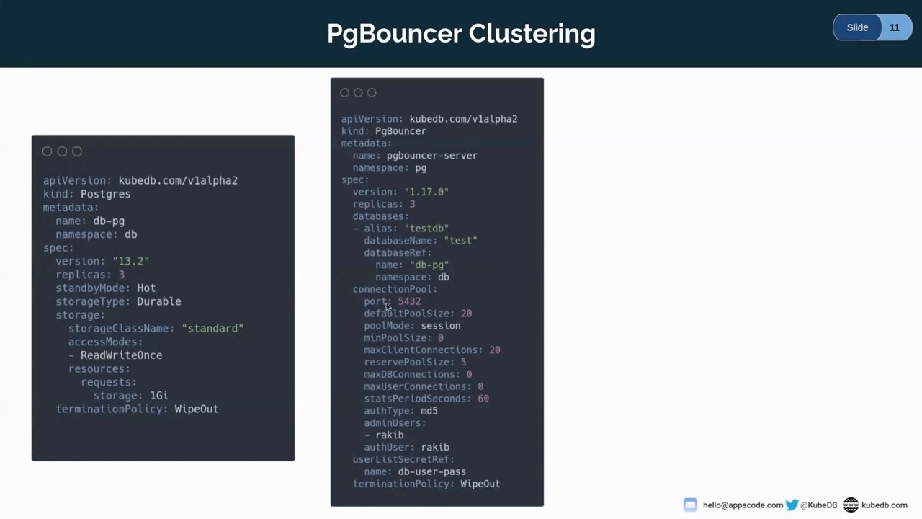
pyautogui.moveTo(376, 322)
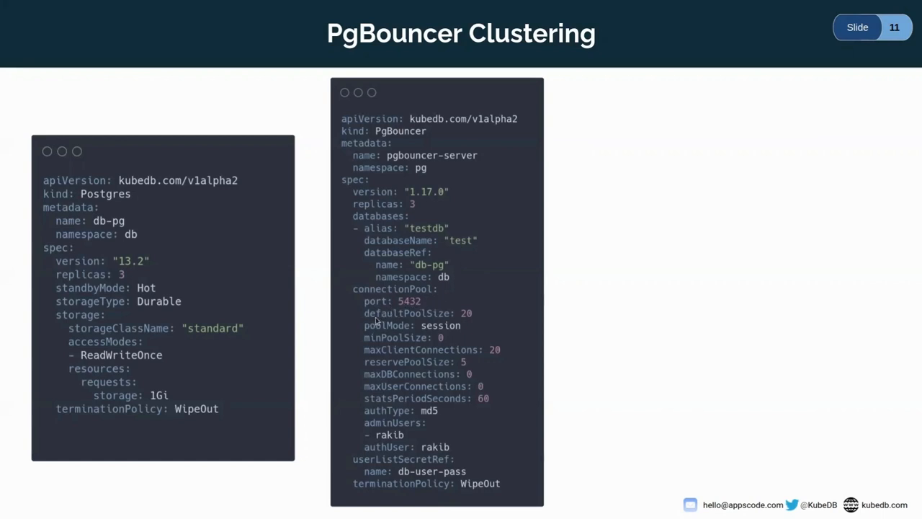
pyautogui.moveTo(405, 321)
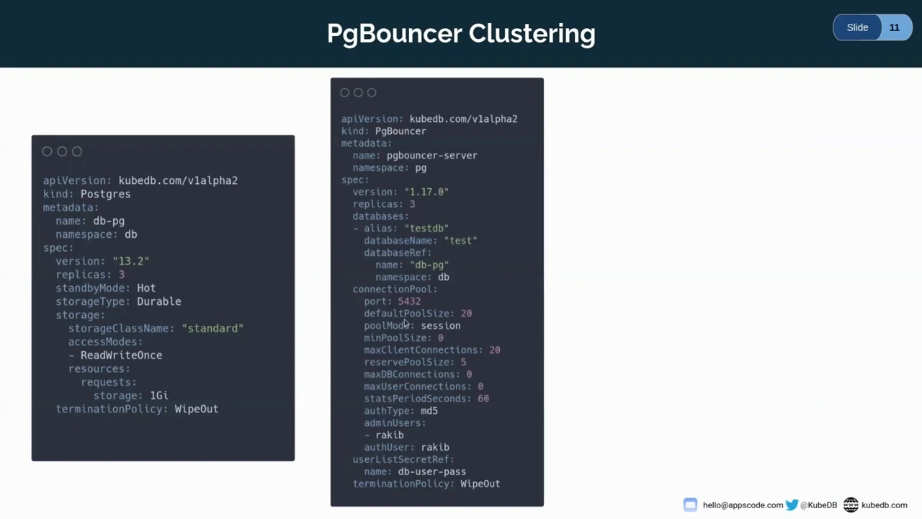
pyautogui.moveTo(483, 339)
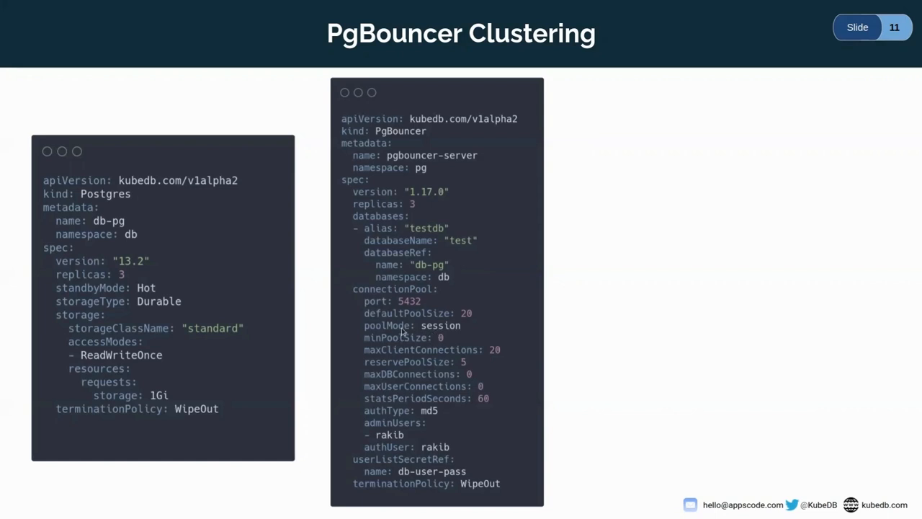
pyautogui.moveTo(380, 391)
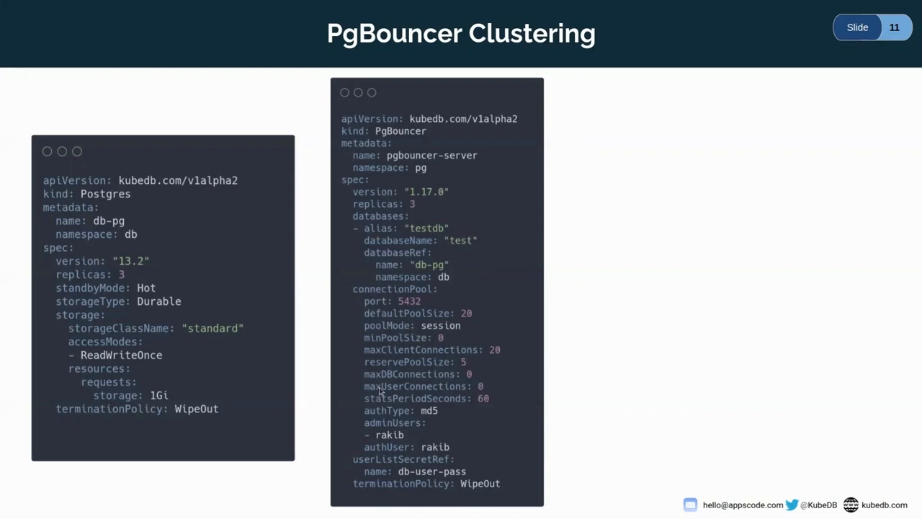
pyautogui.moveTo(445, 356)
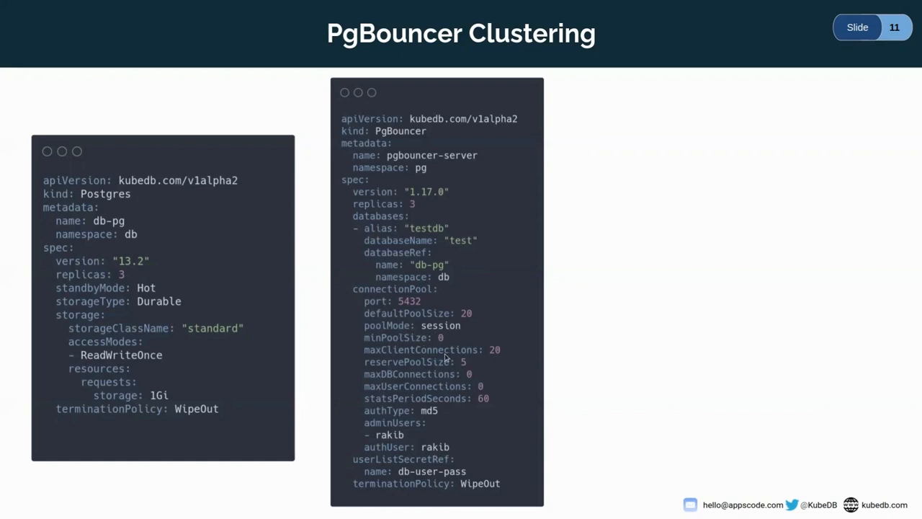
pyautogui.moveTo(466, 360)
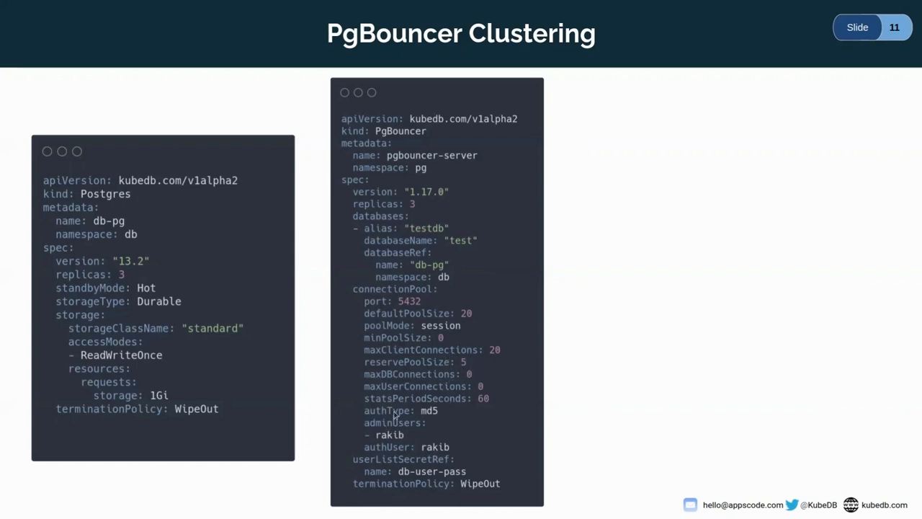
pyautogui.moveTo(395, 444)
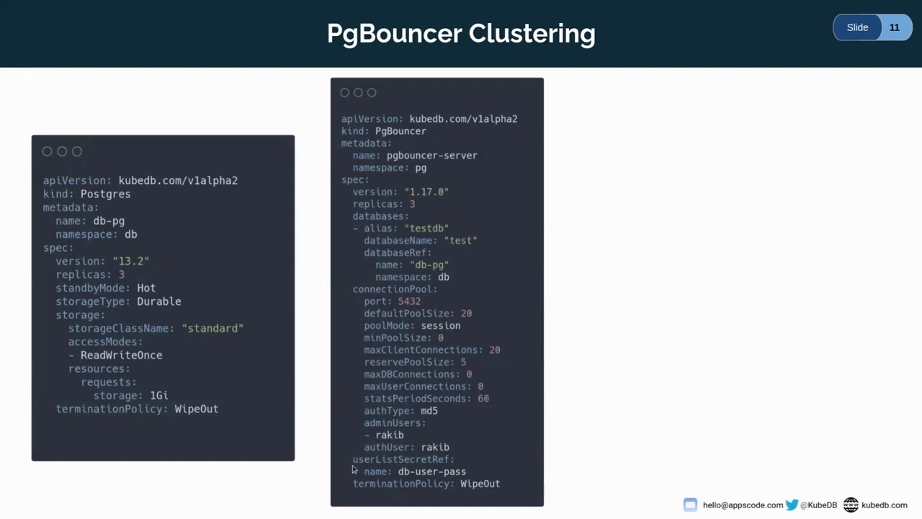
pyautogui.moveTo(411, 469)
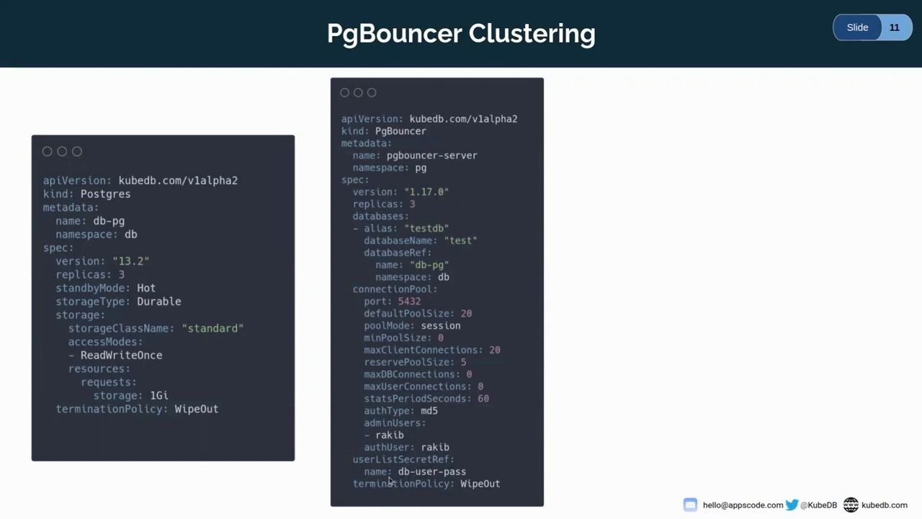
pyautogui.moveTo(464, 451)
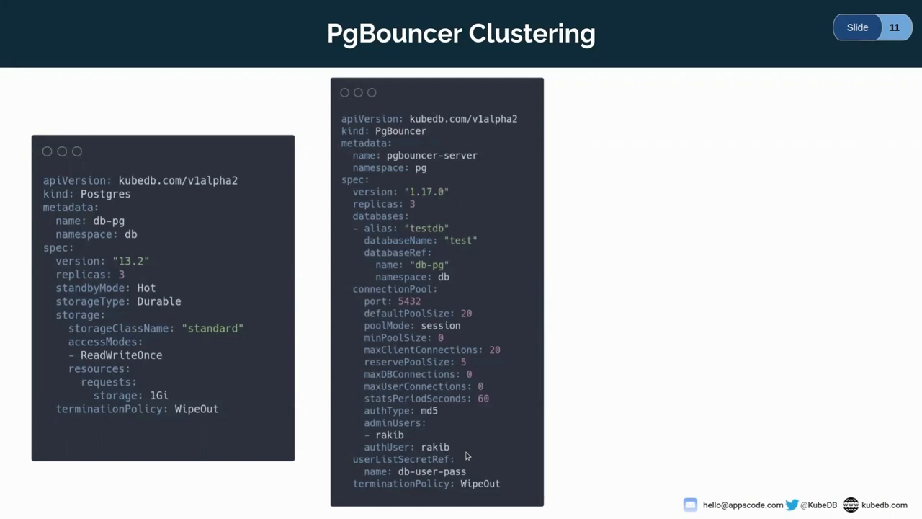
pyautogui.moveTo(558, 239)
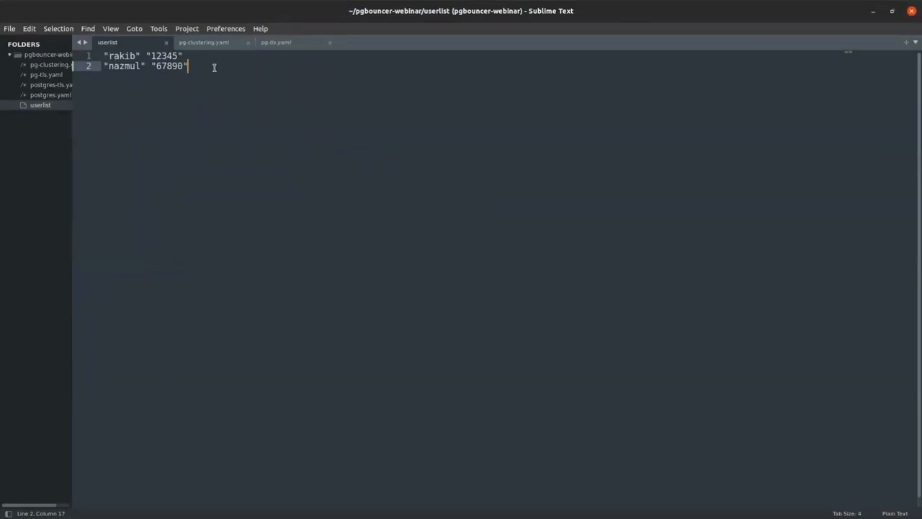
pyautogui.moveTo(150, 85)
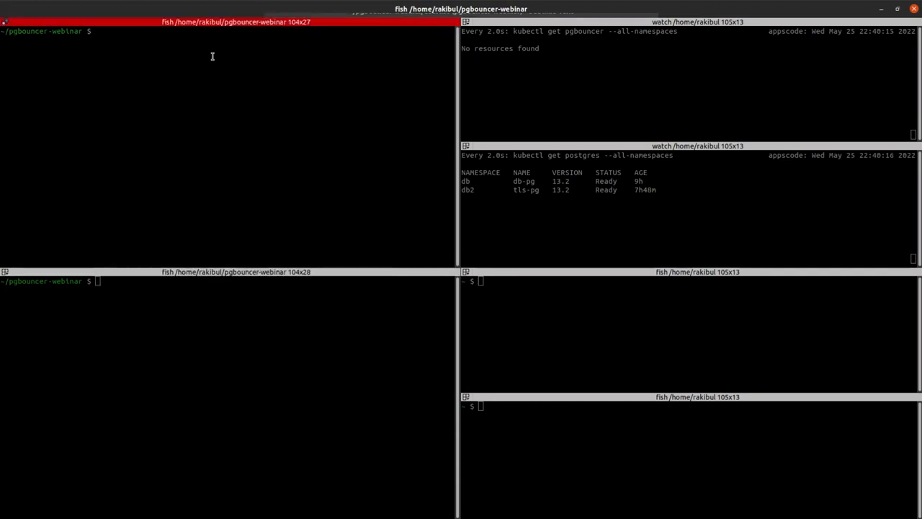
# - Run kubectl apply on the PgBouncer manifest so pgbouncer-server starts provisioning in pg
pyautogui.write('kubectl apply -f pg-tls.yaml')
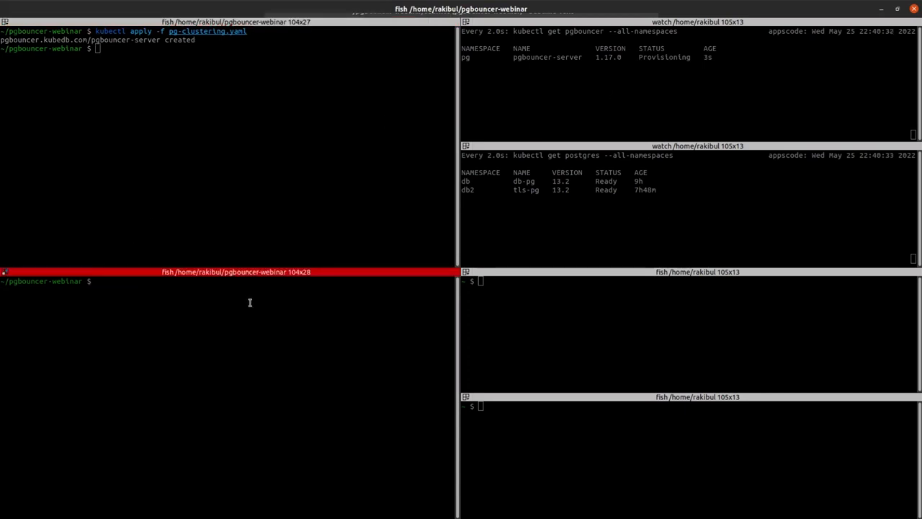
# - Exec into pod db-pg-0 in namespace db, start psql, and list databases with \l
pyautogui.write('kc')
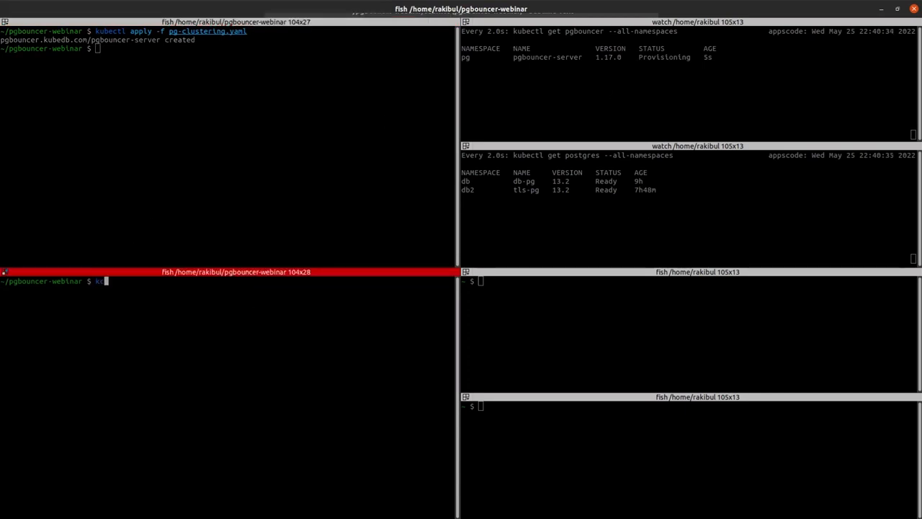
pyautogui.write('kubectl exec -it -n db db-pg-0 -- bash')
pyautogui.write('ps')
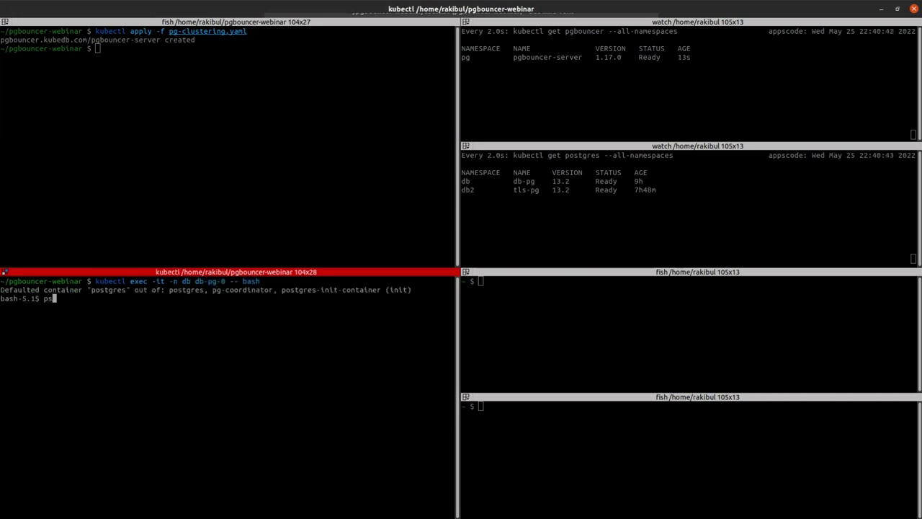
pyautogui.write('ql')
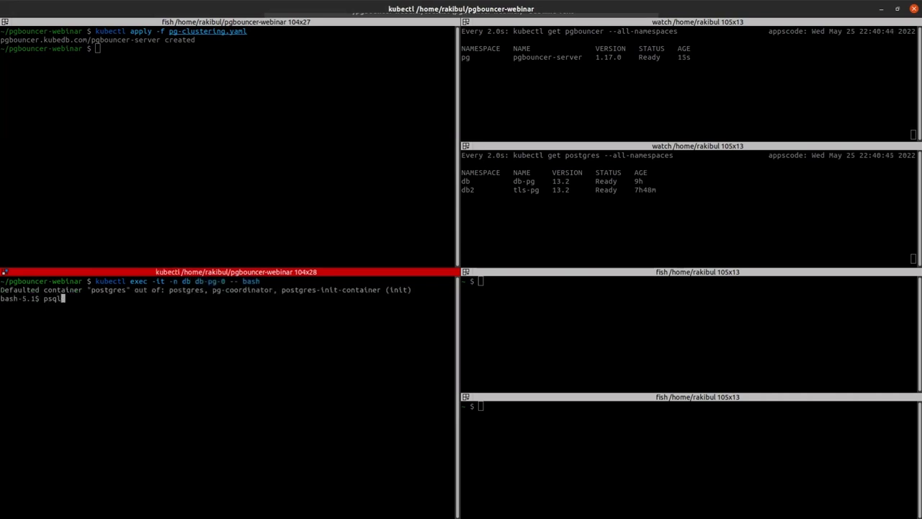
pyautogui.press('Return')
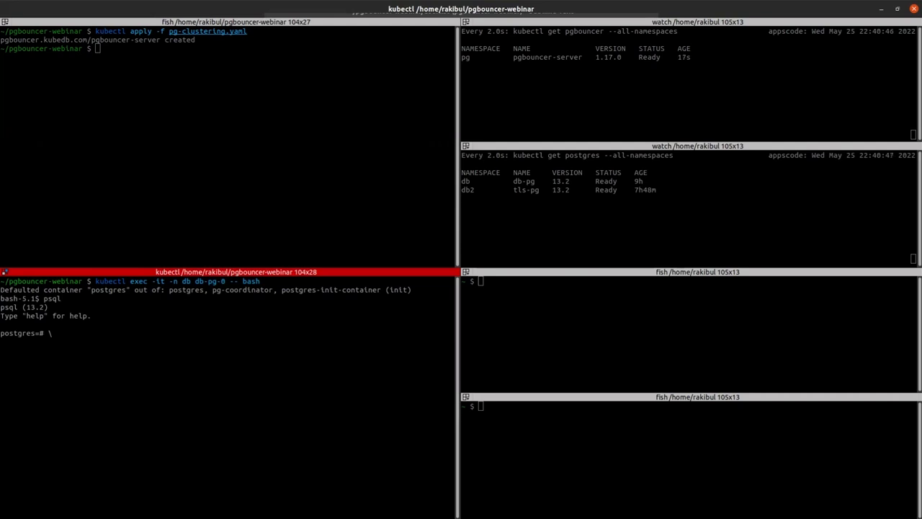
pyautogui.write('\\l')
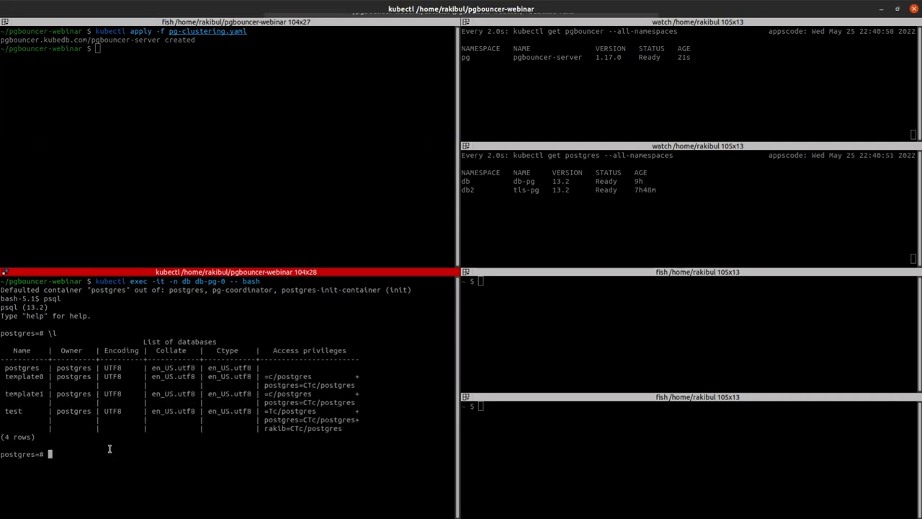
pyautogui.moveTo(306, 445)
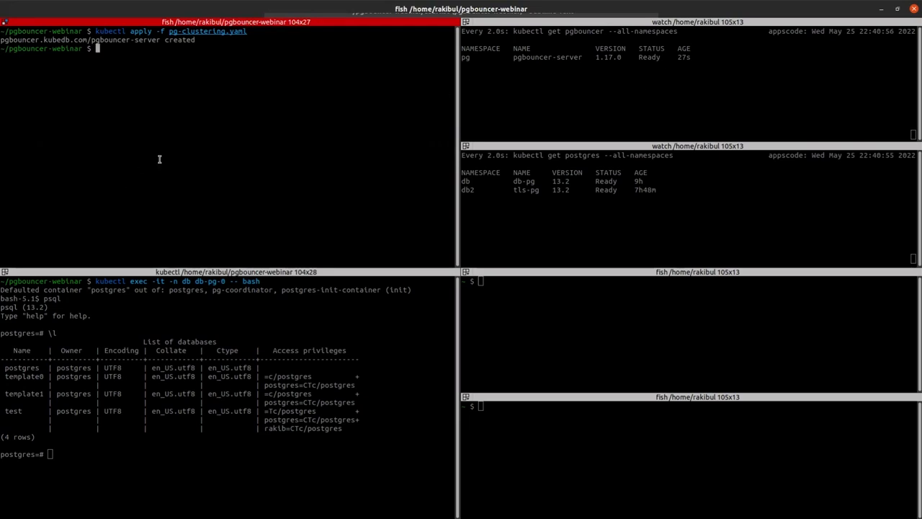
pyautogui.moveTo(245, 115)
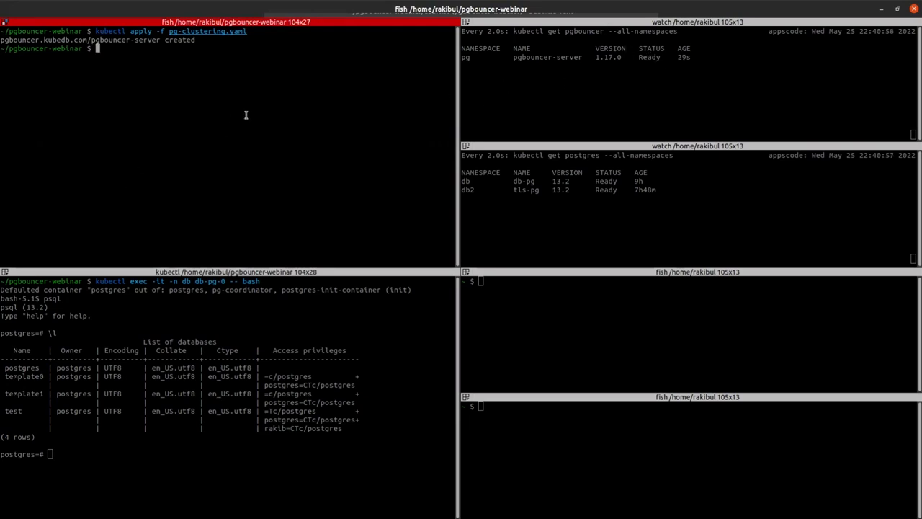
# - Open a shell inside the pgbouncer-server-0 pod
pyautogui.write('kubectl apply -f pg-clustering.yaml')
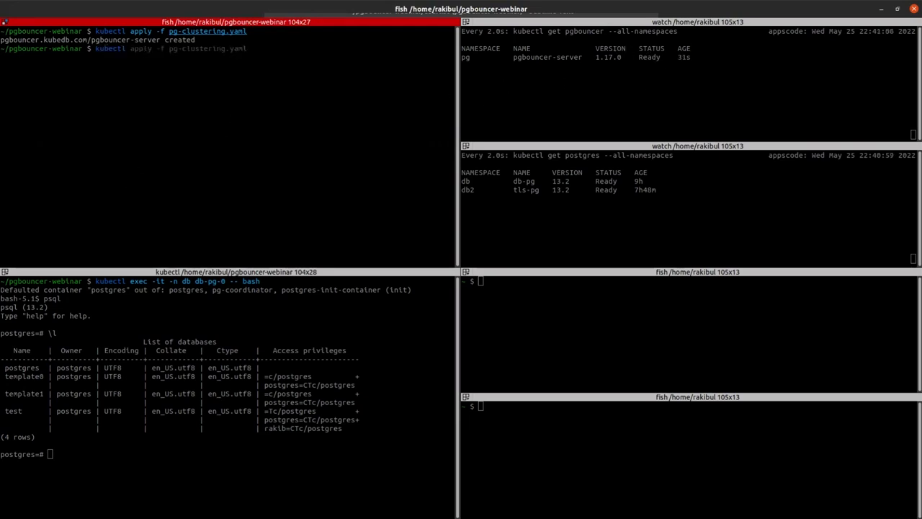
pyautogui.write('kubectl exec -it -n pg2 pgbouncer-tls-server-0 -- sh')
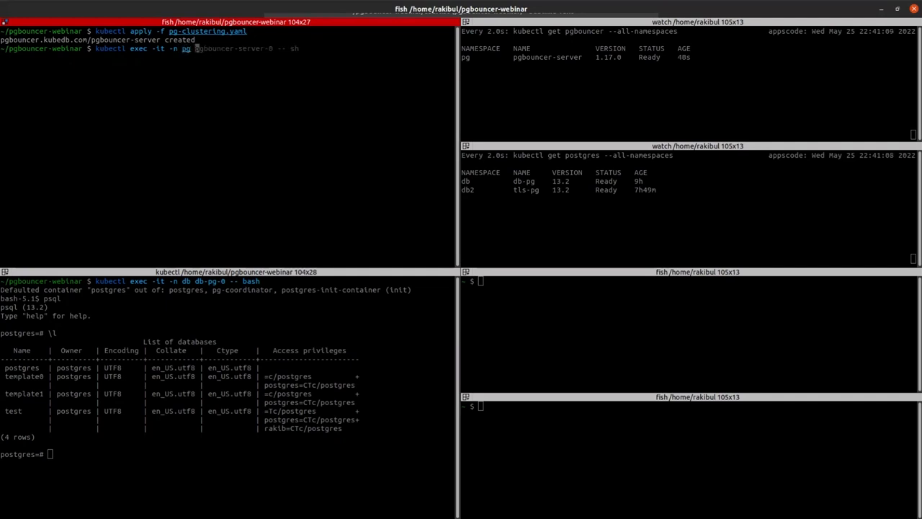
pyautogui.press('Return')
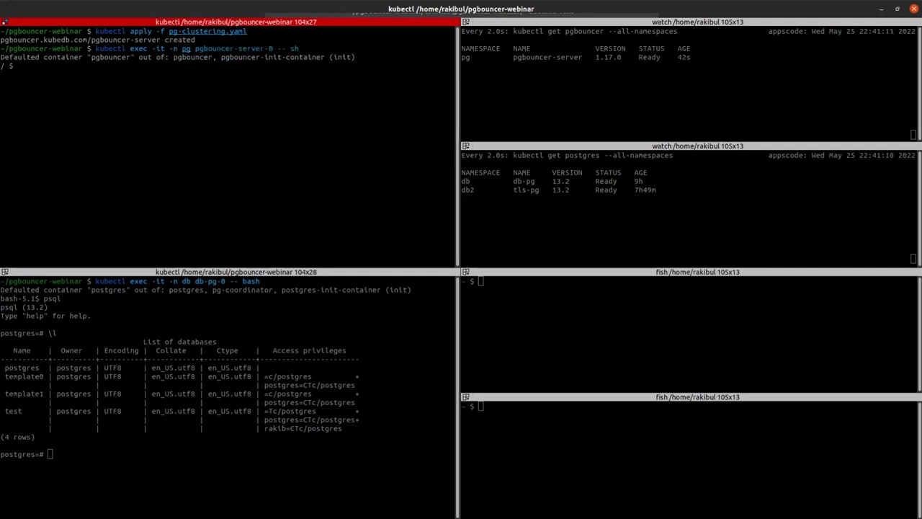
# - Connect with psql to testdb on localhost port 5432 as user rakib
pyautogui.write('psql')
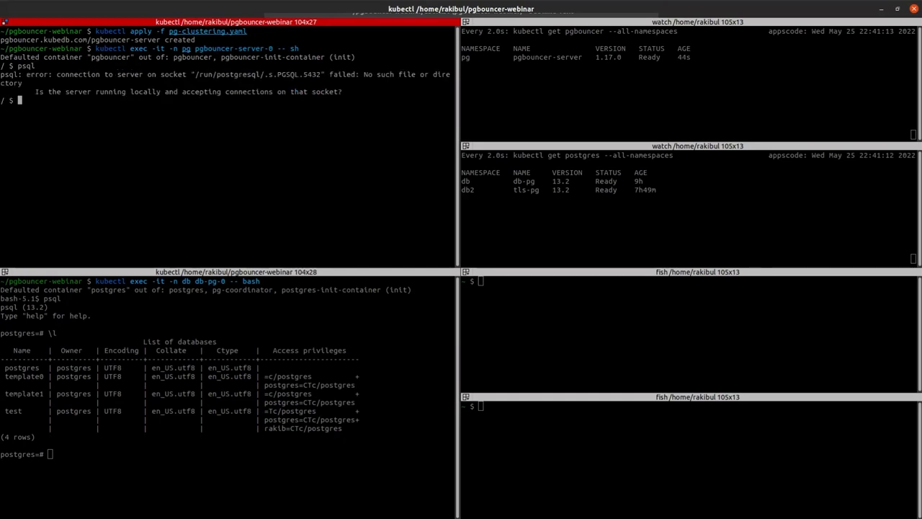
pyautogui.write('psql -d')
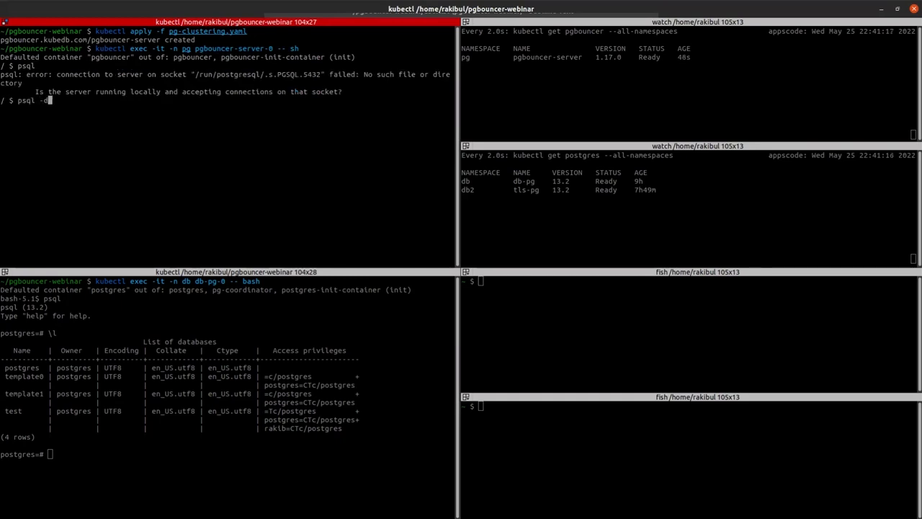
pyautogui.write('testdb')
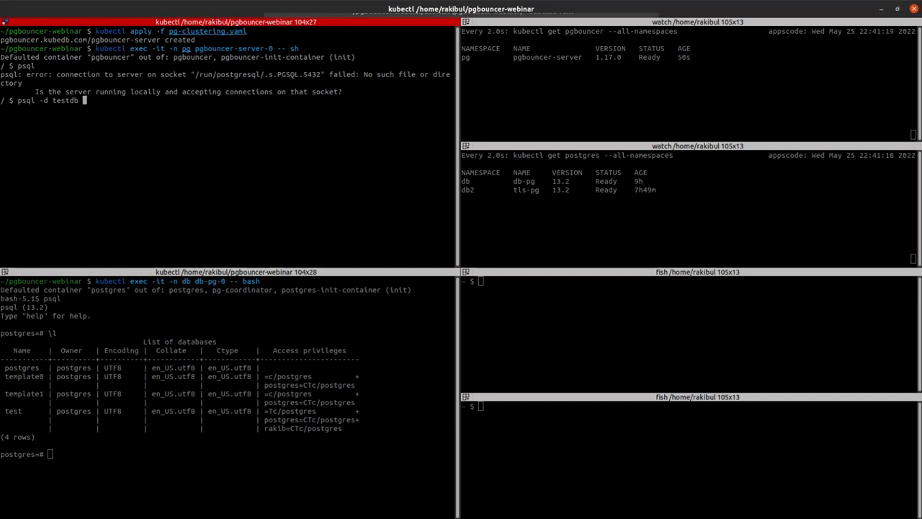
pyautogui.write('-h')
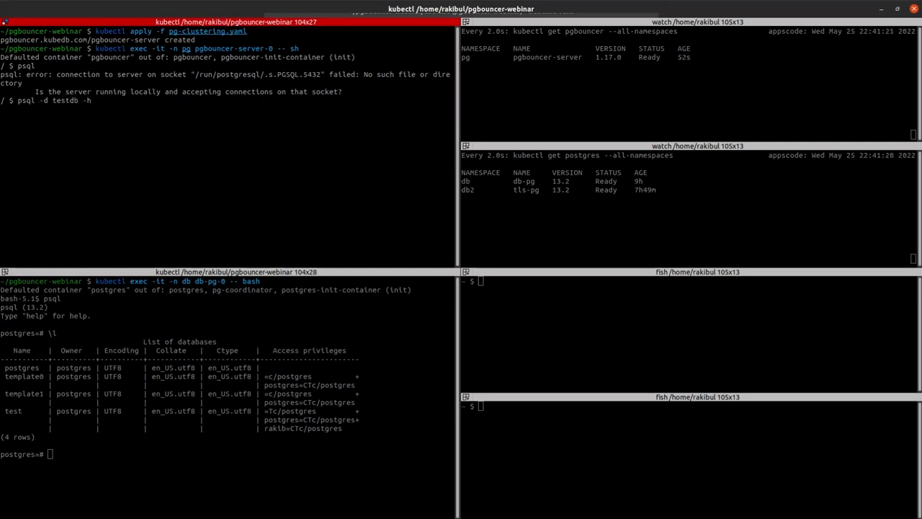
pyautogui.write('localhost')
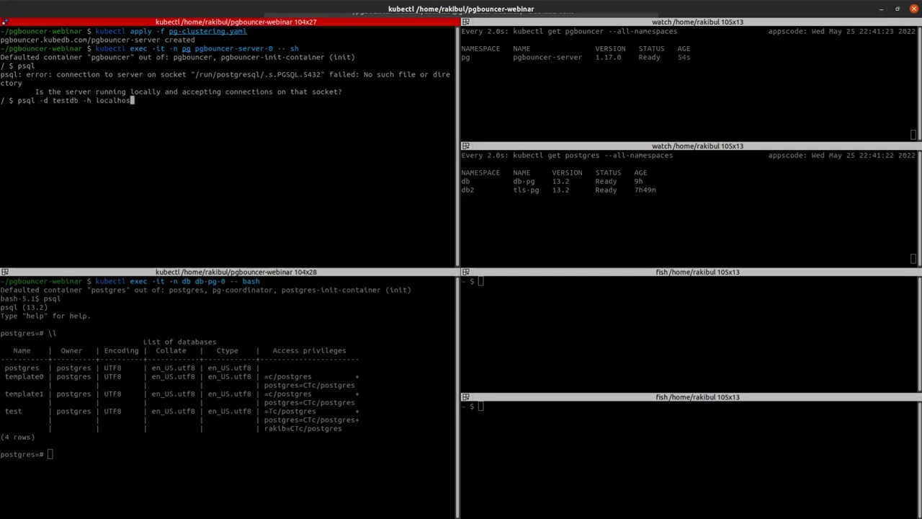
pyautogui.write('-p')
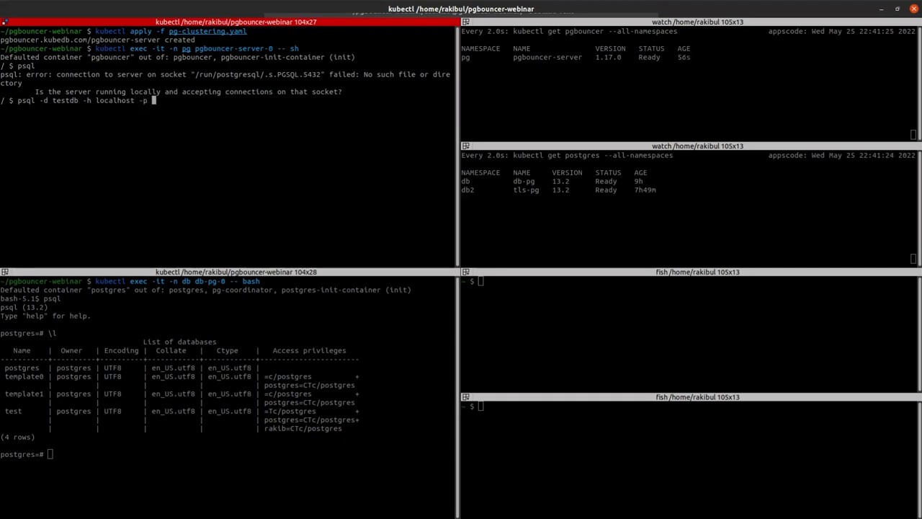
pyautogui.write('5432')
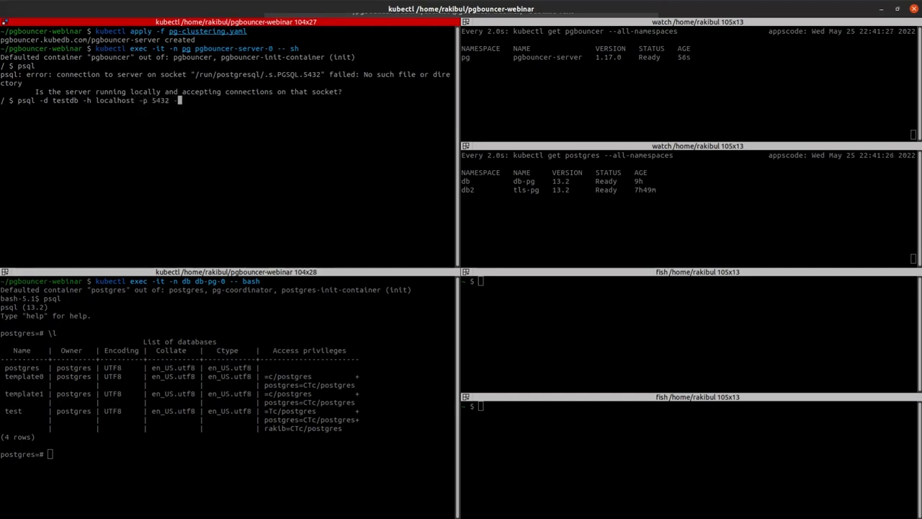
pyautogui.write('-U')
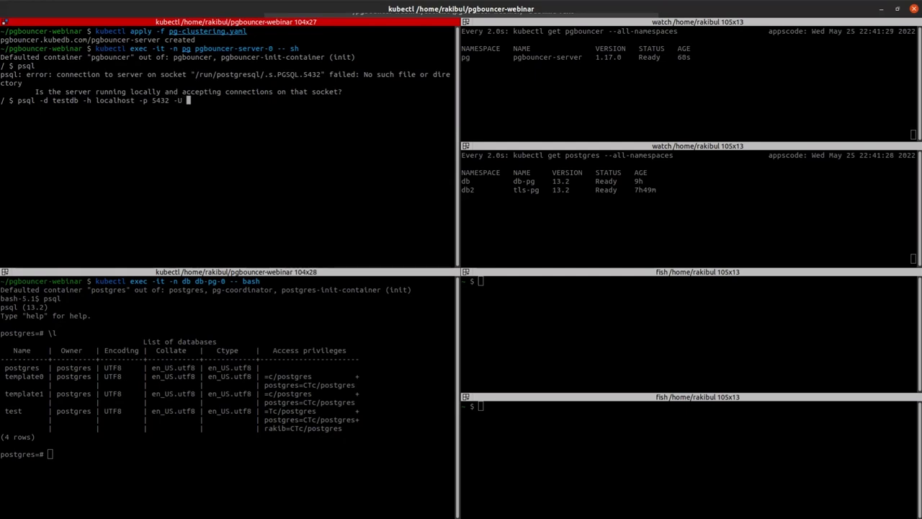
pyautogui.write('rakib')
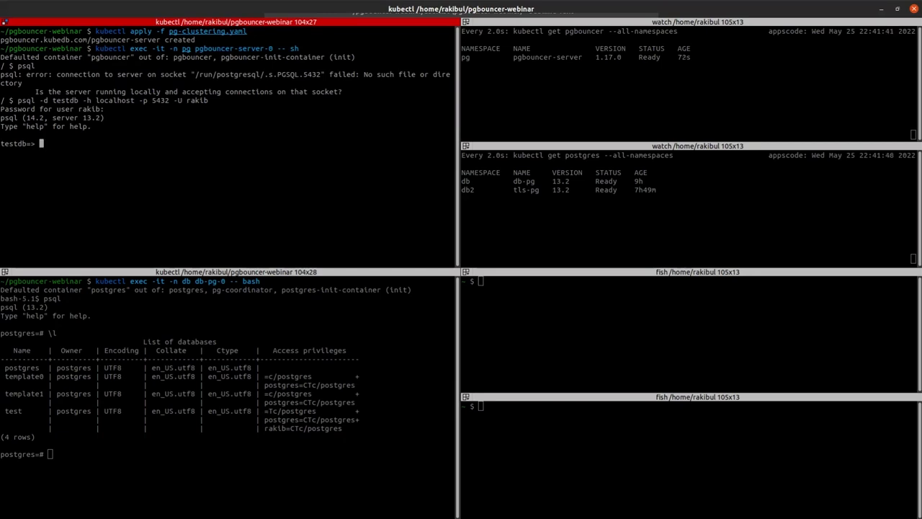
# - Create table demo with a single integer column x
pyautogui.write('create')
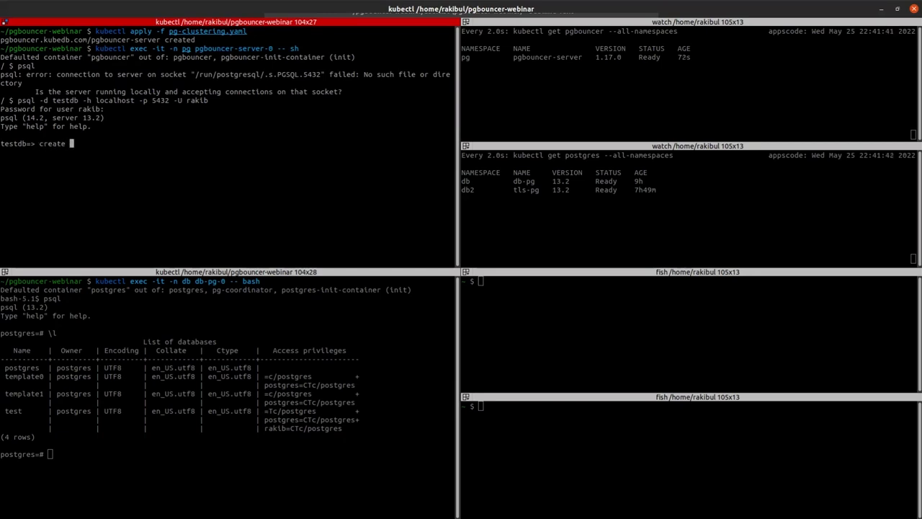
pyautogui.write('table')
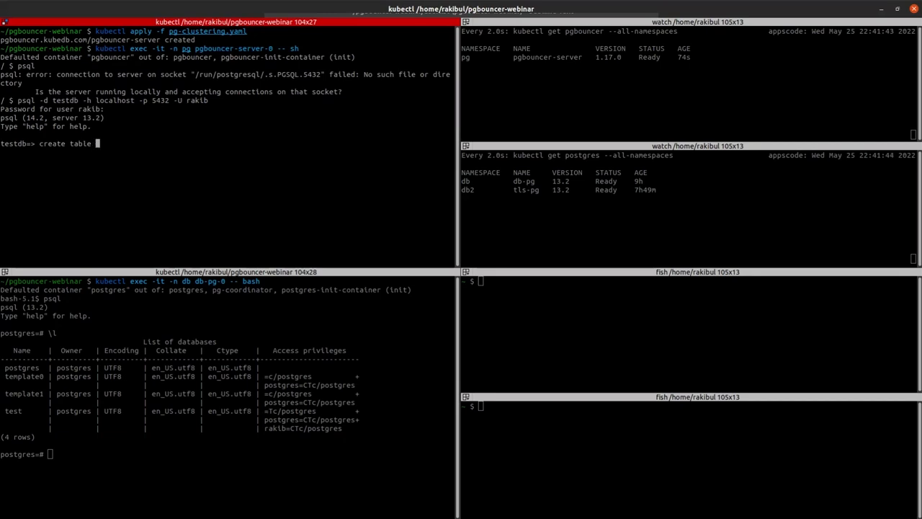
pyautogui.write('demo(x')
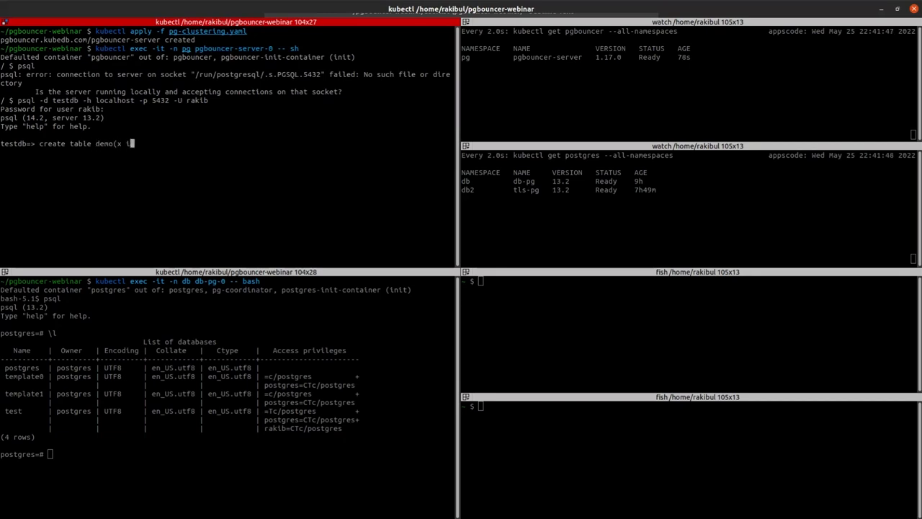
pyautogui.write('int);')
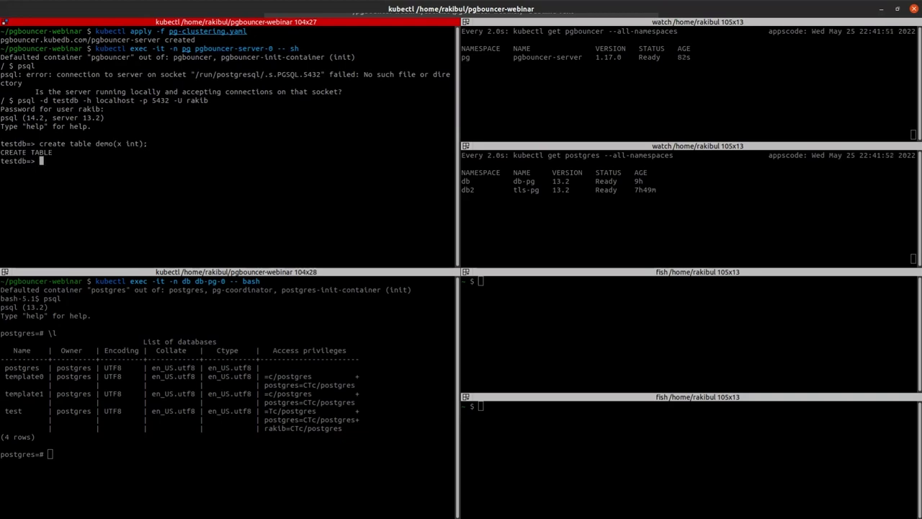
pyautogui.moveTo(396, 425)
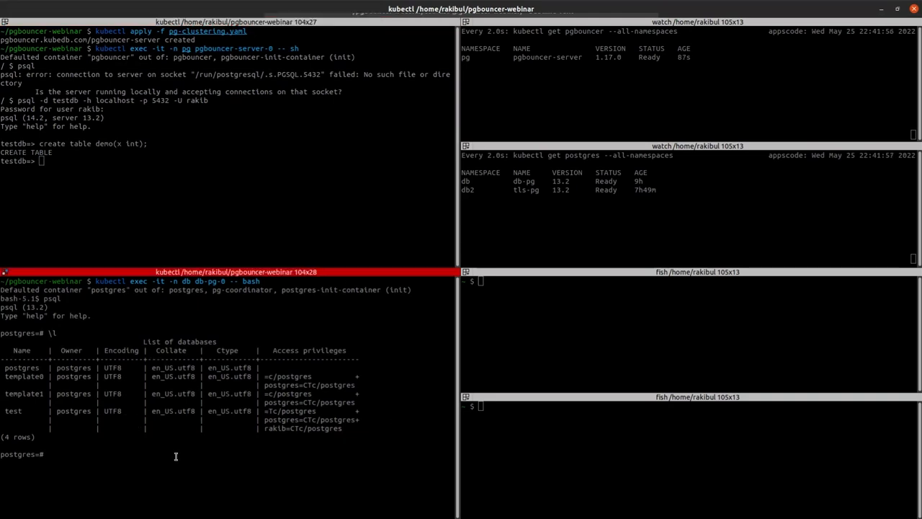
# - Switch to database test, list its relations to find demo, then quit psql
pyautogui.write('\\c')
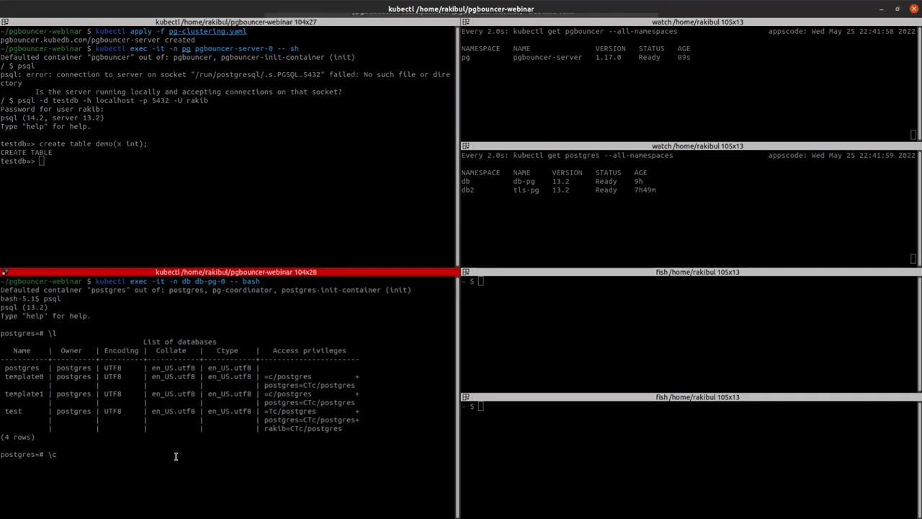
pyautogui.moveTo(161, 490)
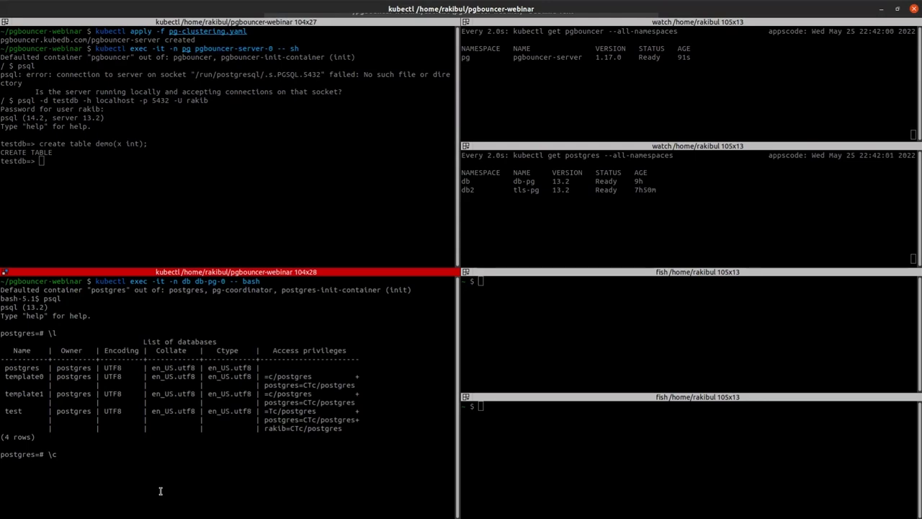
pyautogui.write('test')
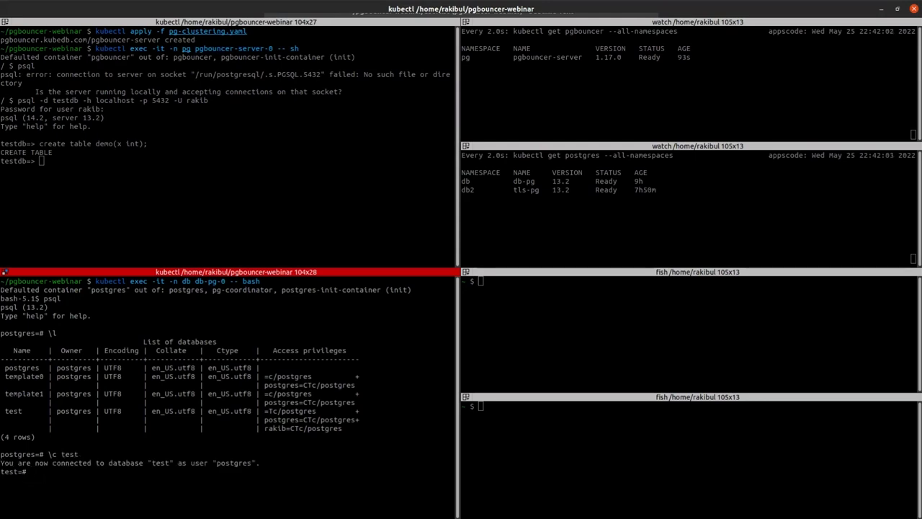
pyautogui.write('\\dt')
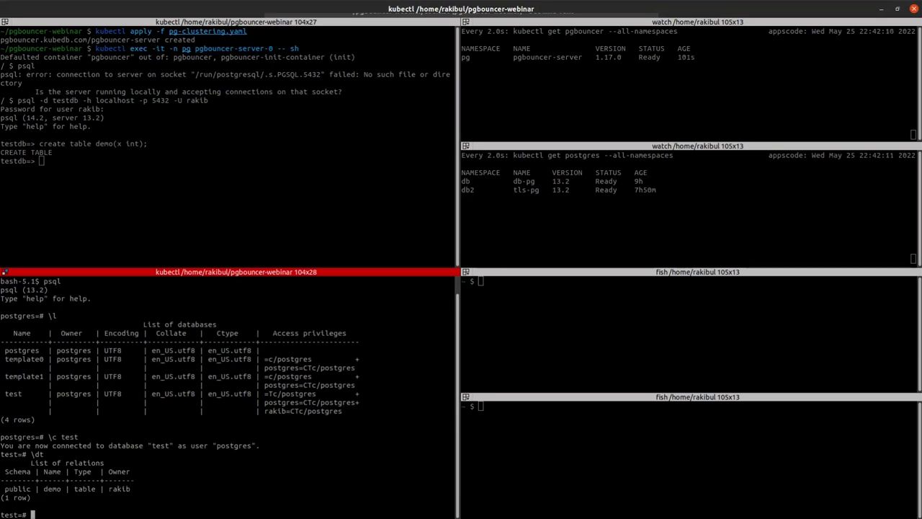
pyautogui.write('\\q')
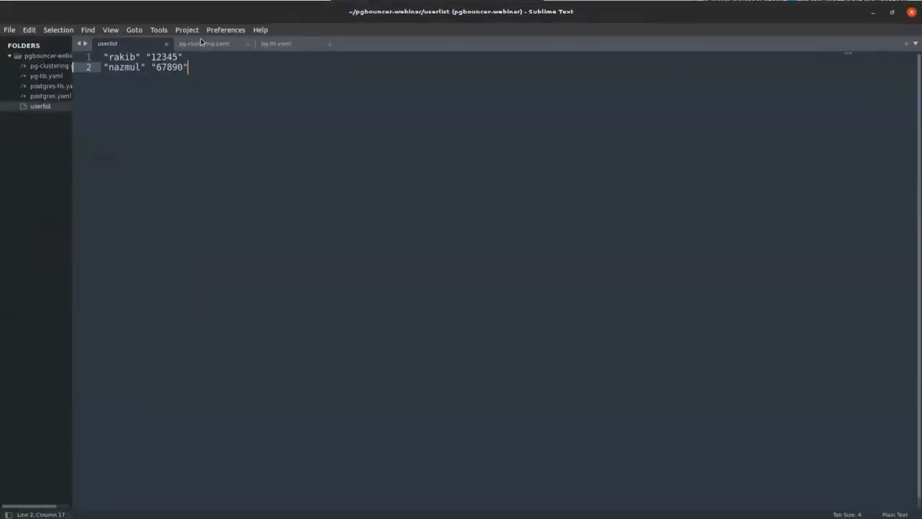
# - Add nazmul under adminUsers in the pg-clustering.yaml manifest
pyautogui.click(204, 43)
pyautogui.write('-')
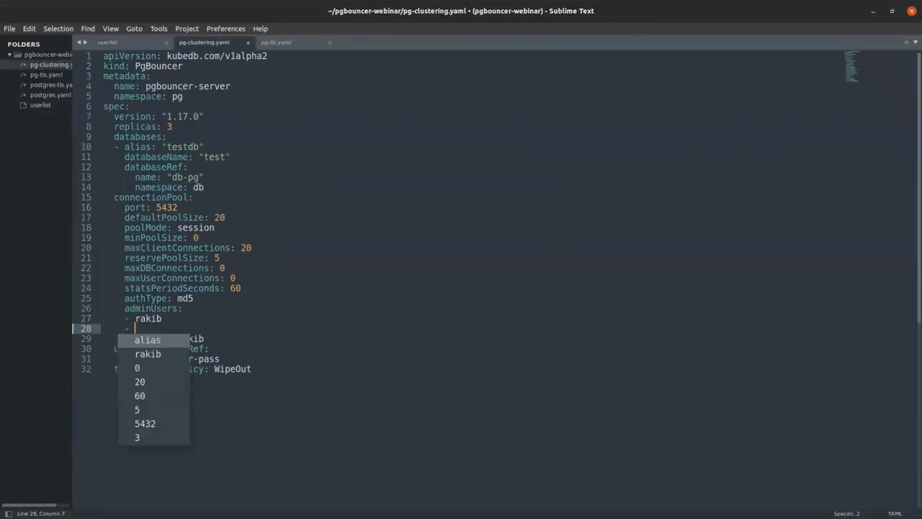
pyautogui.write('nazm')
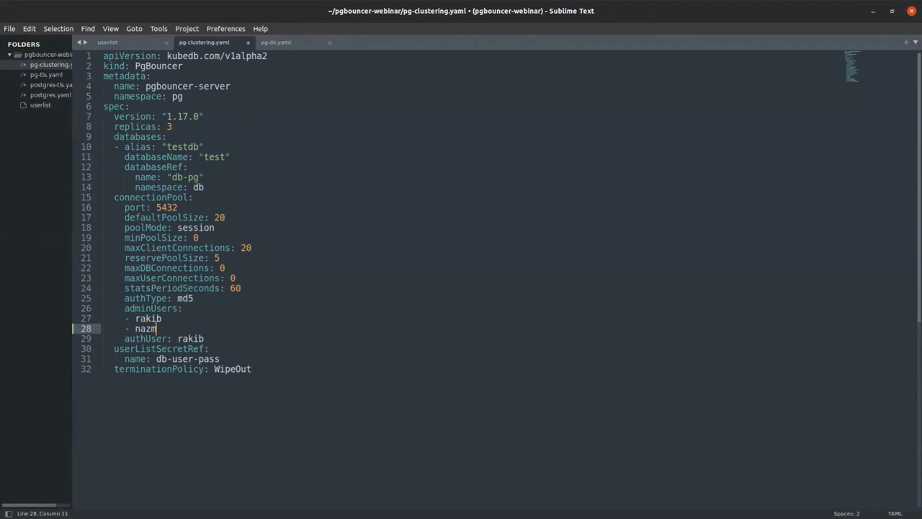
pyautogui.write('ul')
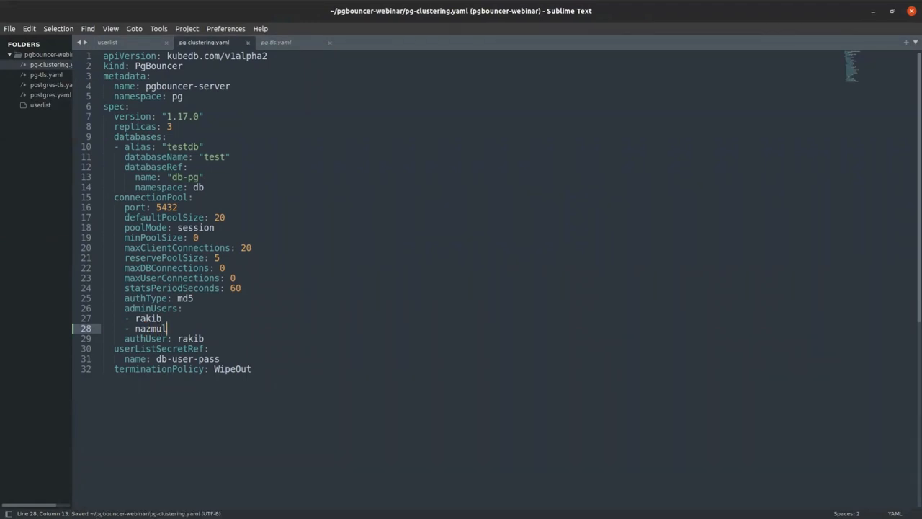
pyautogui.moveTo(99, 229)
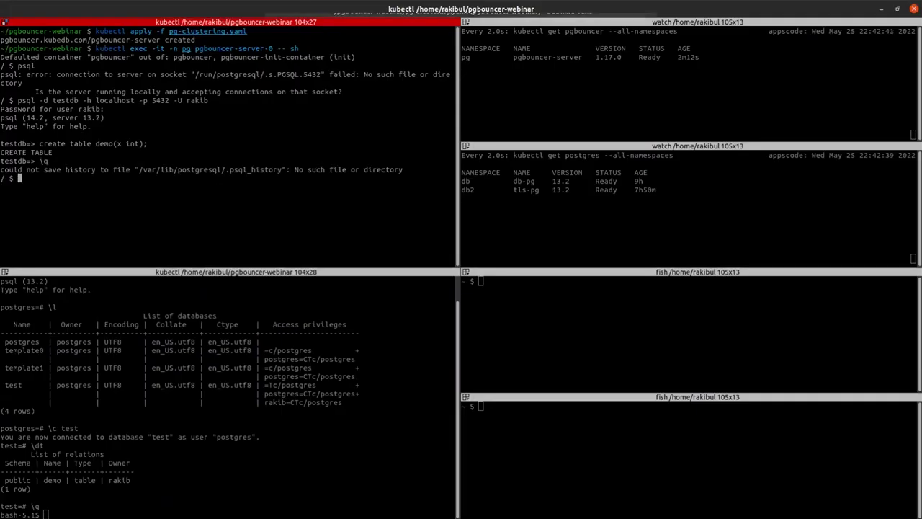
# - Exit psql, reapply pg-clustering.yaml and open a shell in pgbouncer-server-0
pyautogui.write('exit')
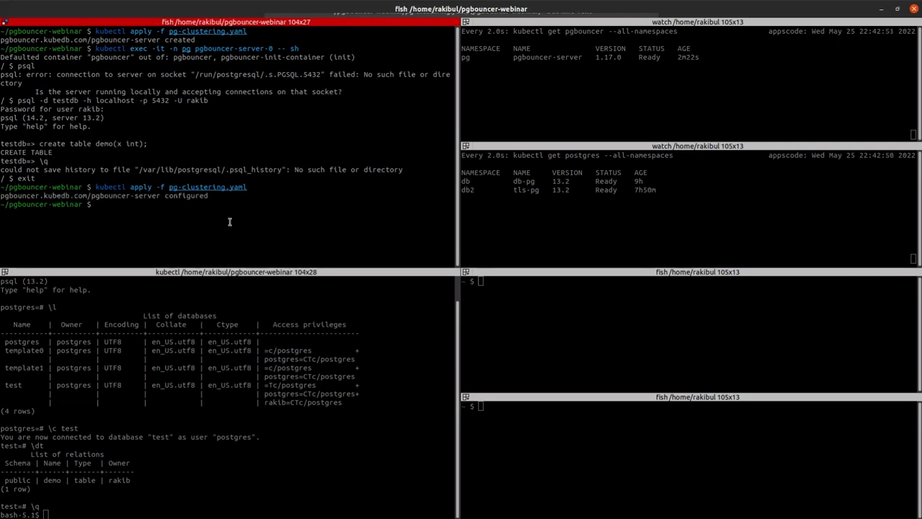
pyautogui.write('kubectl apply -f pg-clustering.yaml')
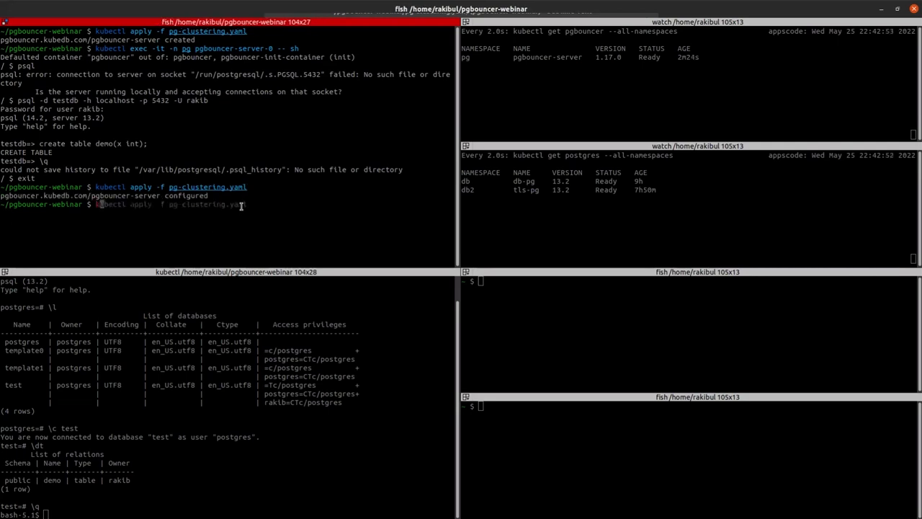
pyautogui.write('kubectl exec -it -n pg pgbouncer-server-0 -- sh')
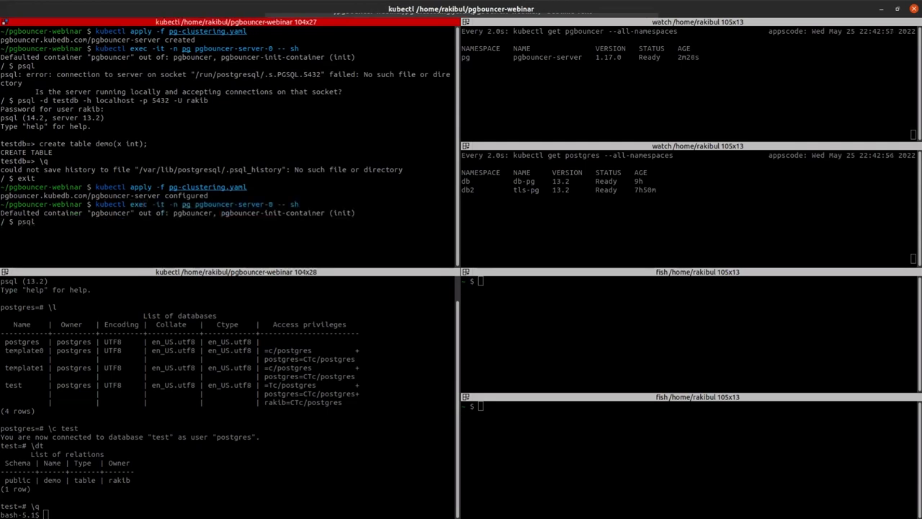
# - Print pgbouncer.ini, showing admin users kubedb and rakib
pyautogui.write('psql')
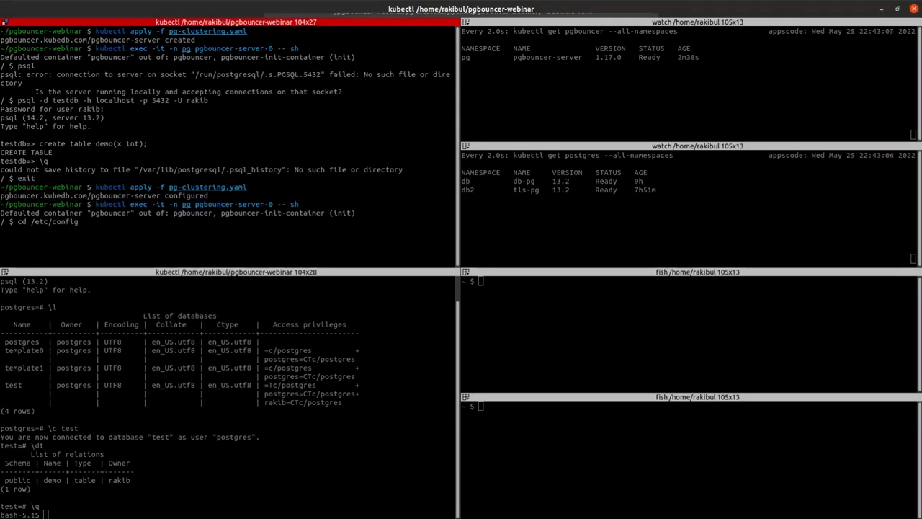
pyautogui.write('cat')
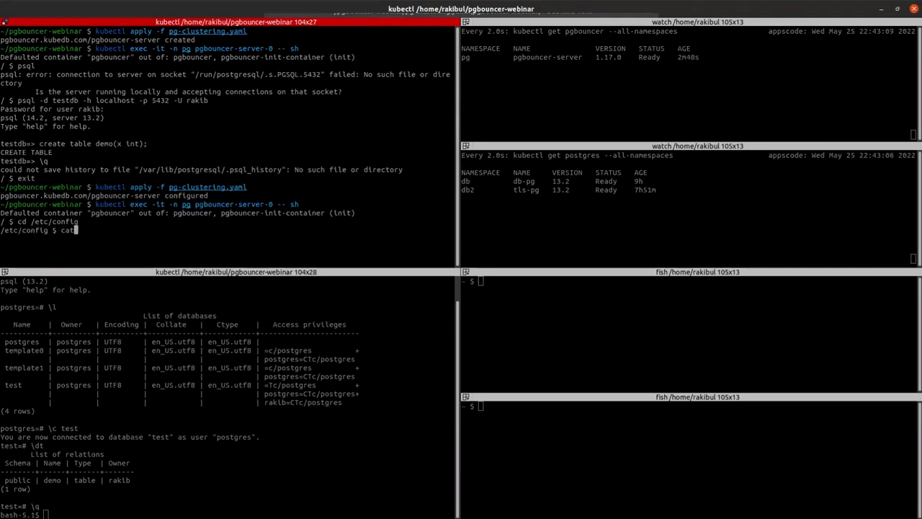
pyautogui.write('pgbouncer.ini')
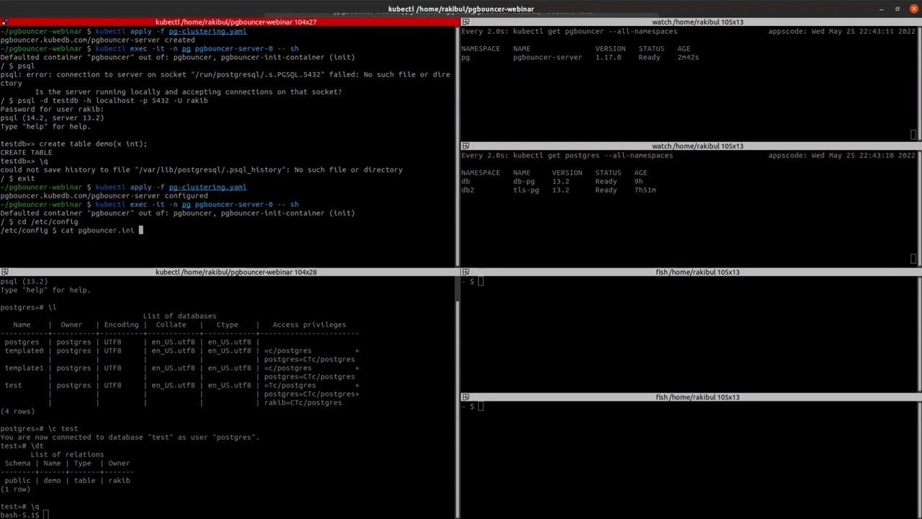
pyautogui.press('Return')
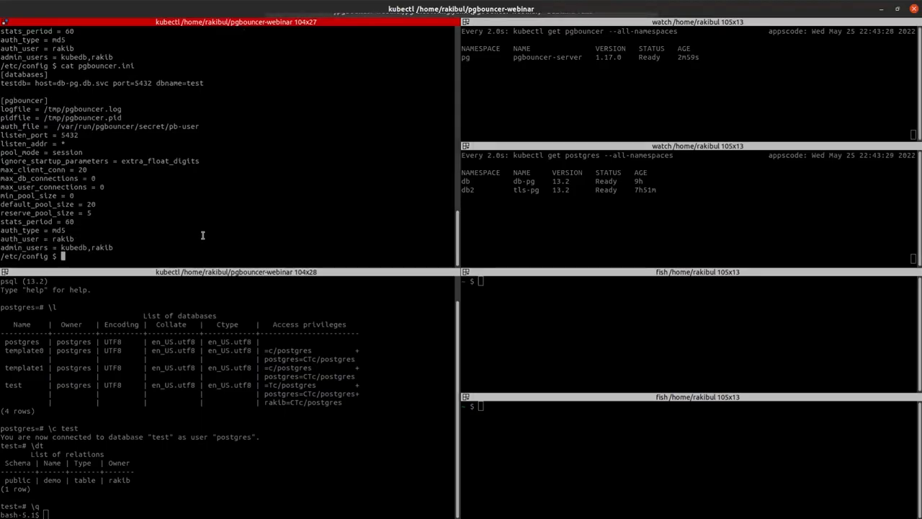
# - Add nazmul to the admin users list and return to the root directory
pyautogui.write(',nazmul')
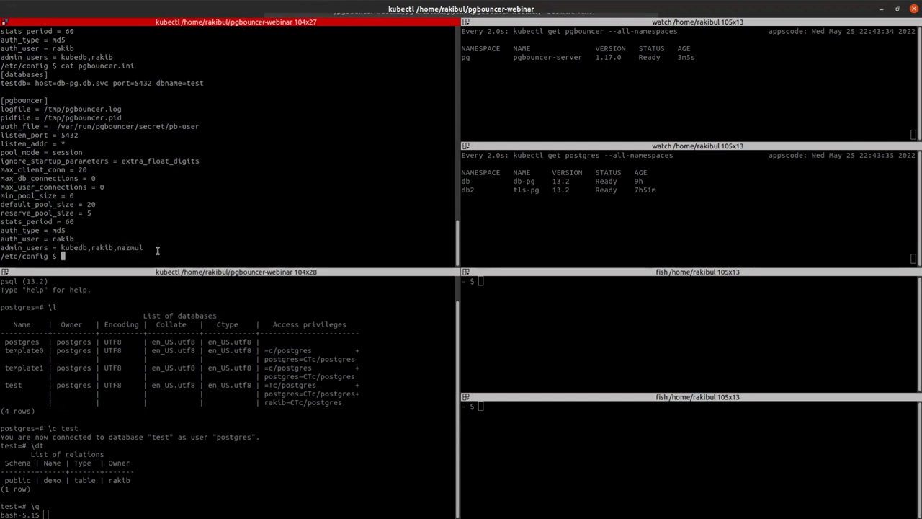
pyautogui.write('cd')
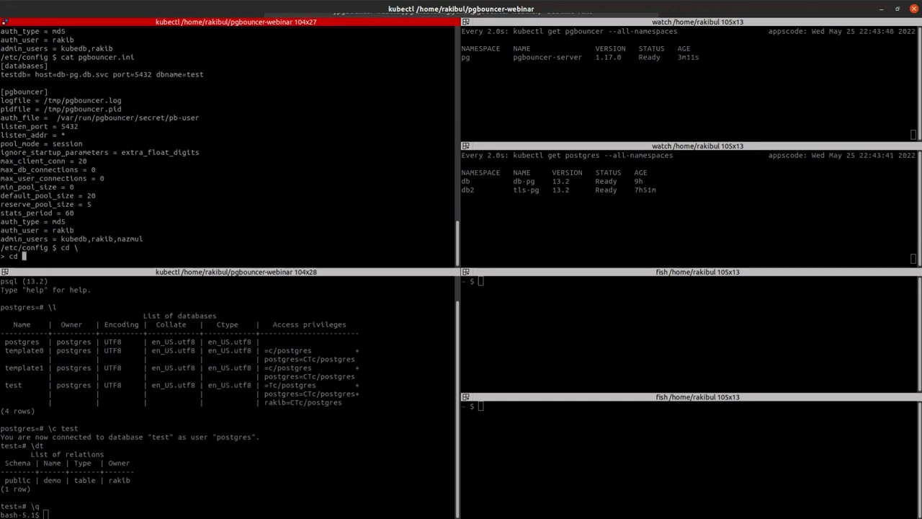
pyautogui.write('/')
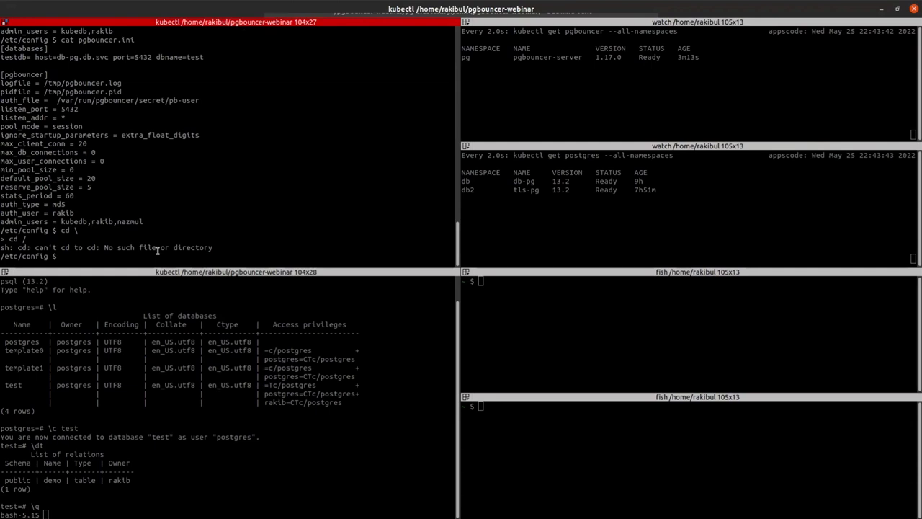
# - Log into the pgbouncer admin database as nazmul on localhost:5432, then exit the shell
pyautogui.write('psql -d pgbouncer')
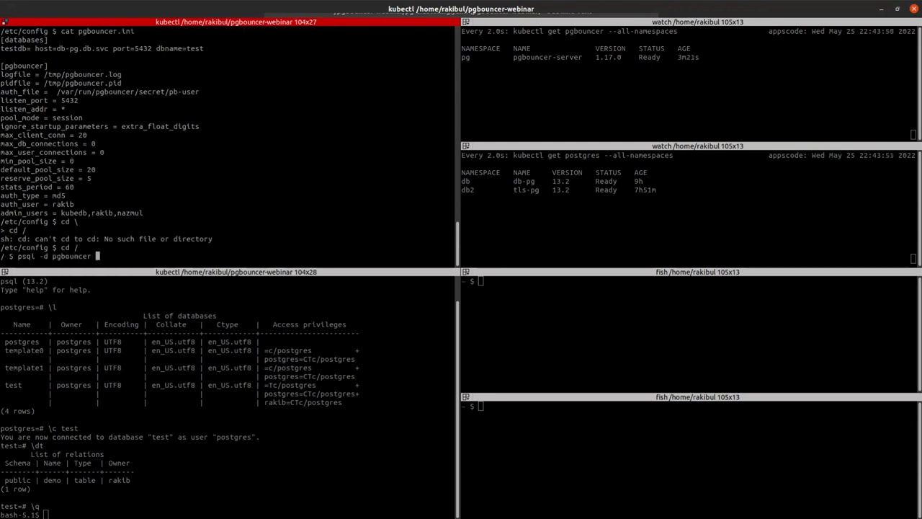
pyautogui.write('-U nazmul')
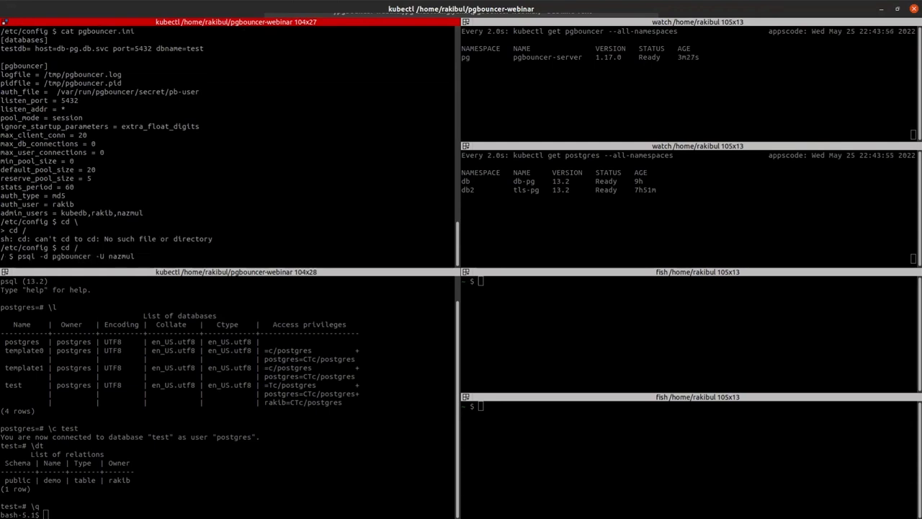
pyautogui.write('-h loa')
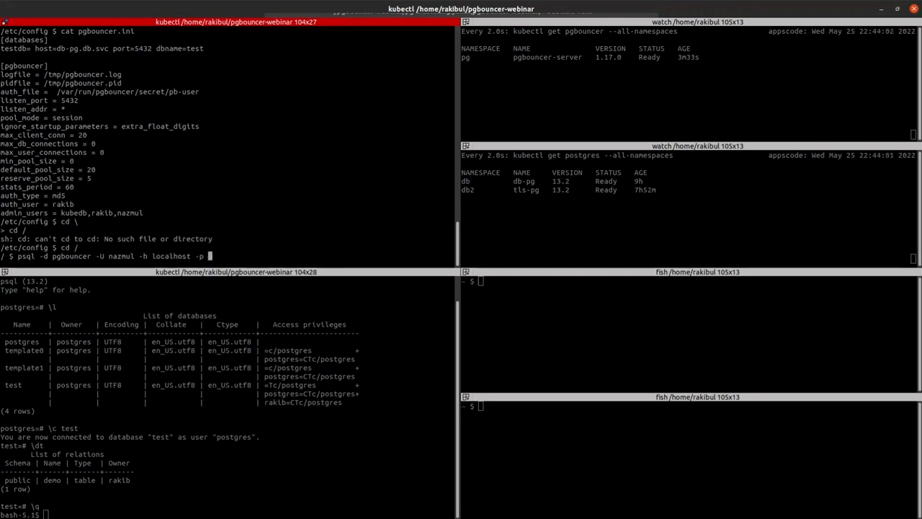
pyautogui.write('5432')
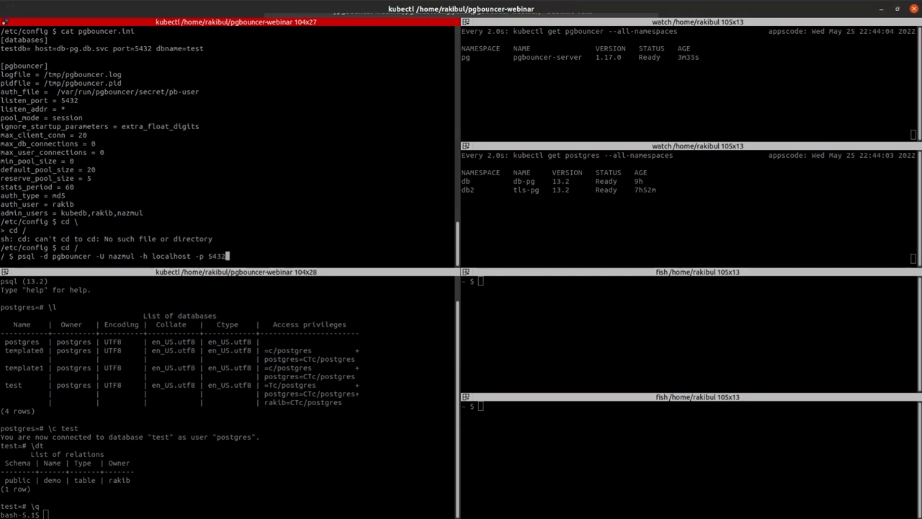
pyautogui.press('Return')
pyautogui.write('\\q')
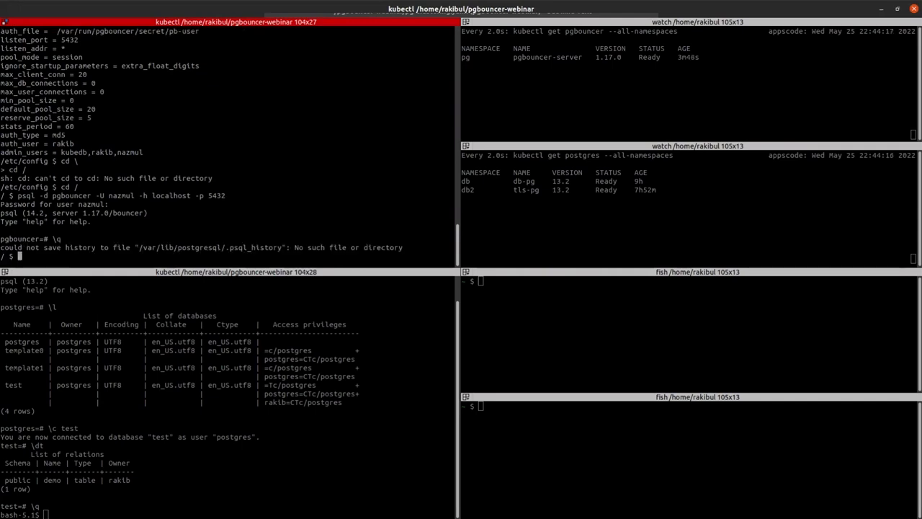
pyautogui.write('exit')
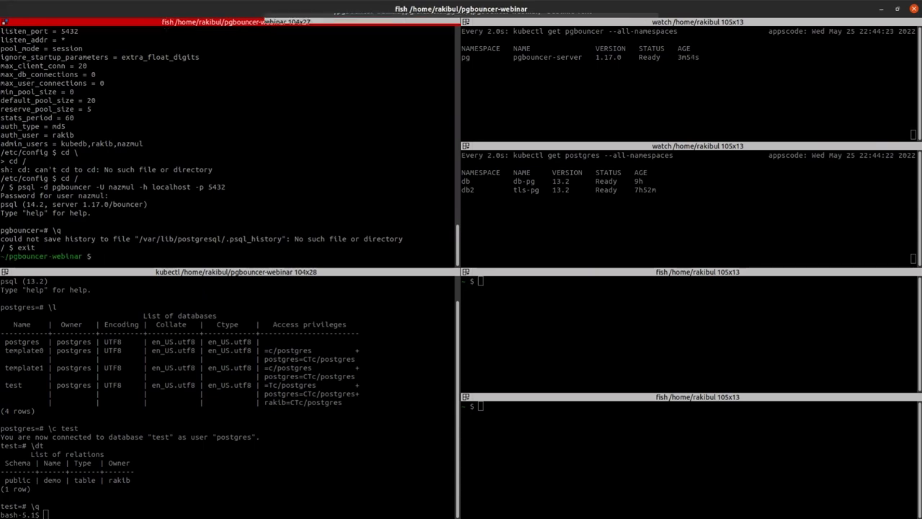
pyautogui.moveTo(598, 105)
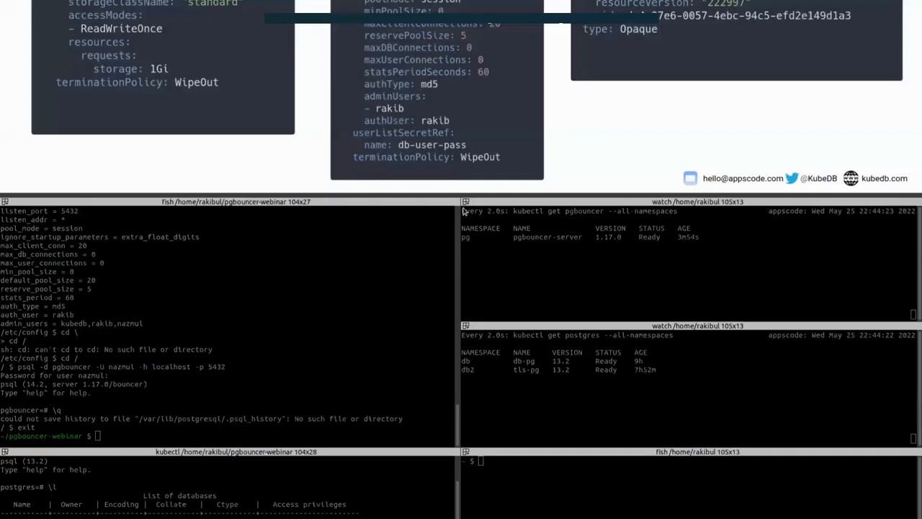
pyautogui.moveTo(468, 257)
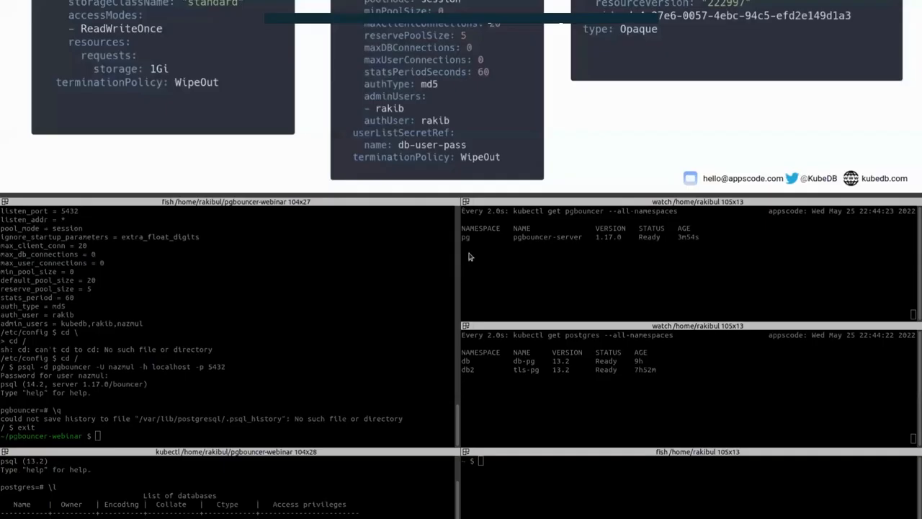
pyautogui.moveTo(456, 279)
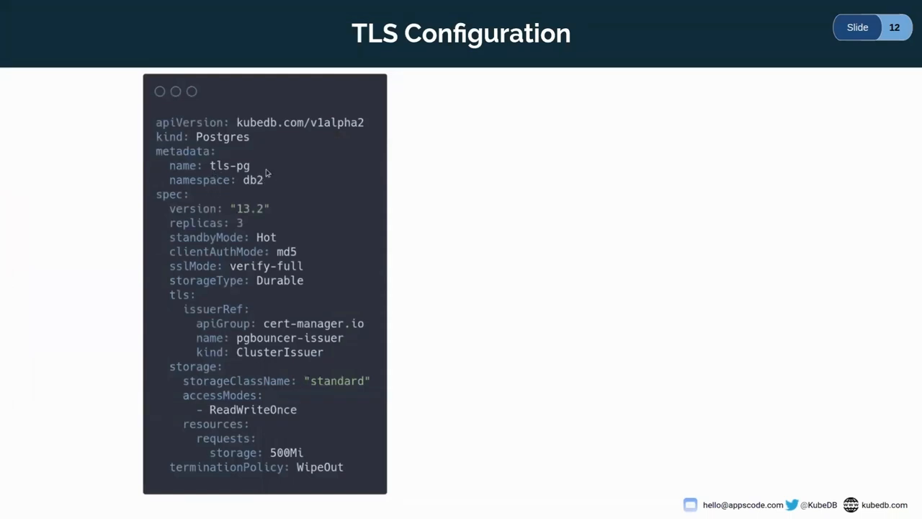
pyautogui.moveTo(321, 233)
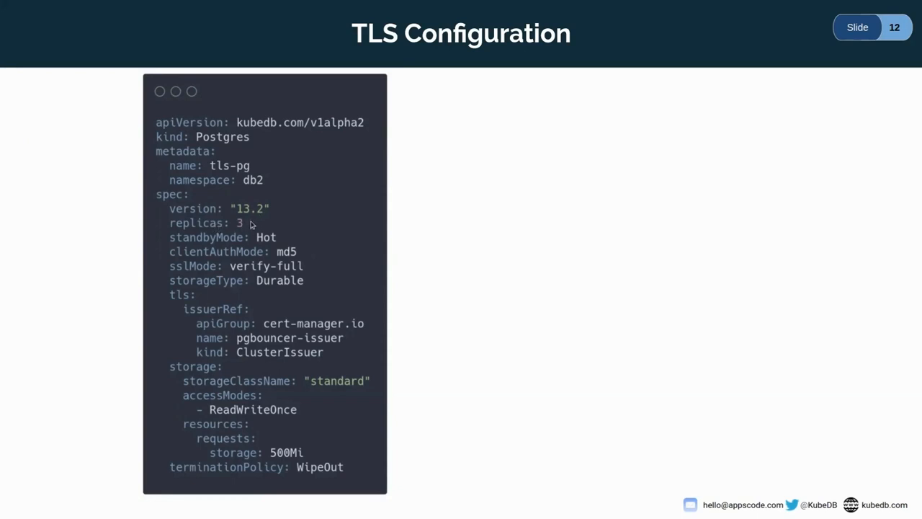
pyautogui.moveTo(277, 220)
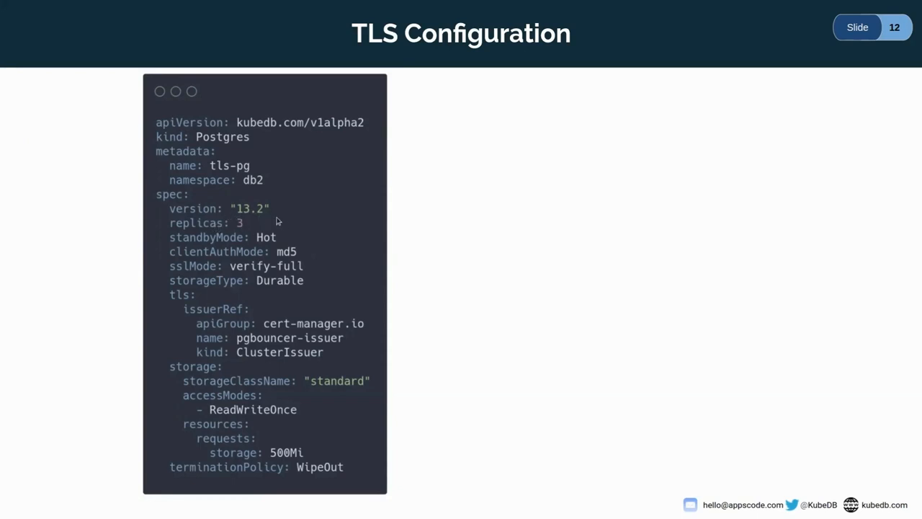
pyautogui.moveTo(227, 229)
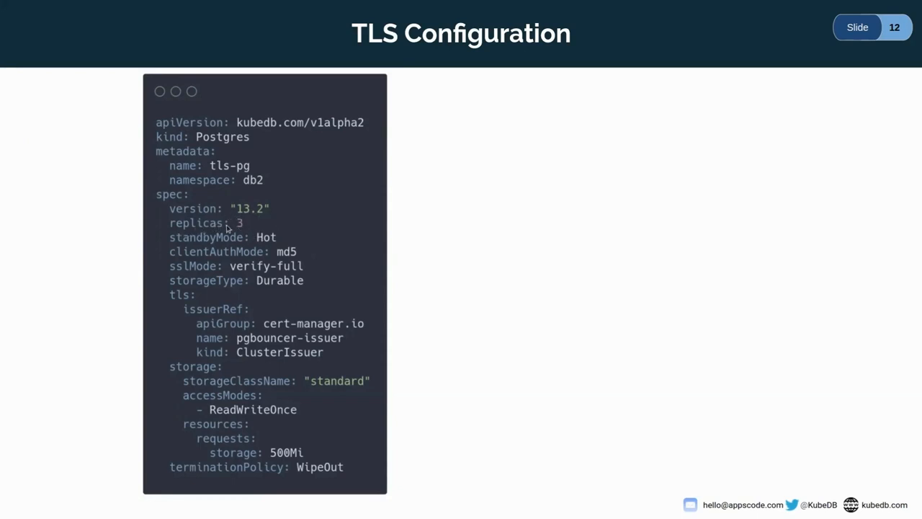
pyautogui.moveTo(202, 254)
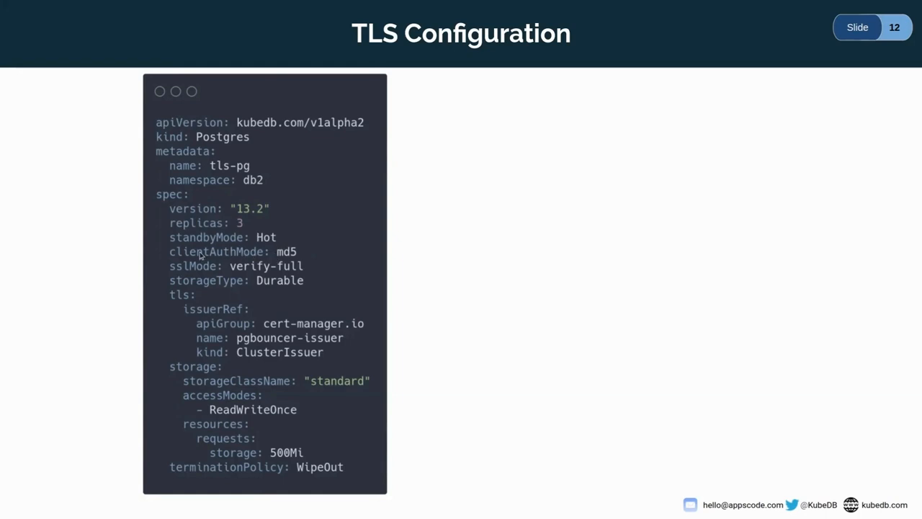
pyautogui.moveTo(239, 277)
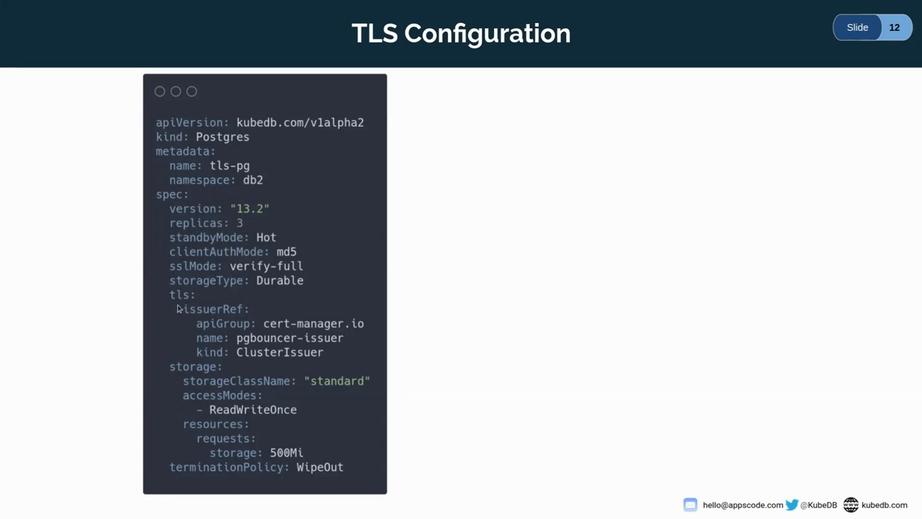
pyautogui.moveTo(284, 301)
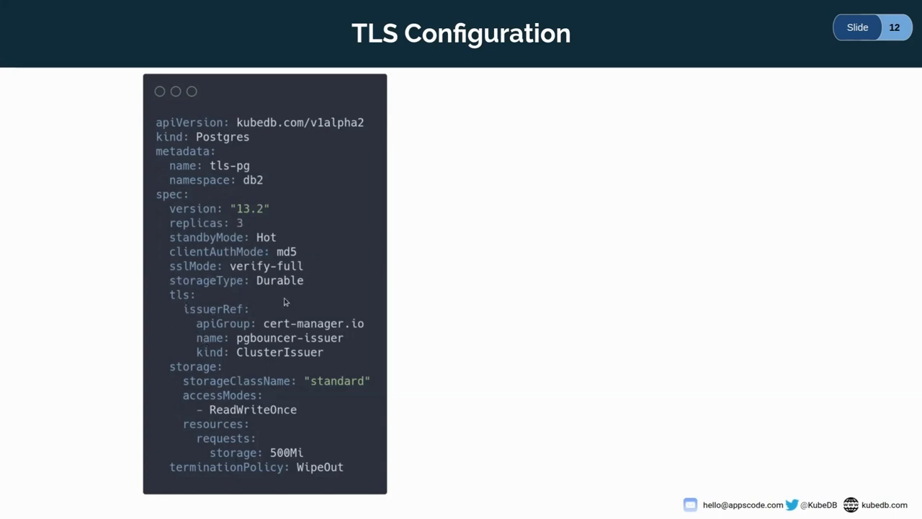
pyautogui.moveTo(226, 358)
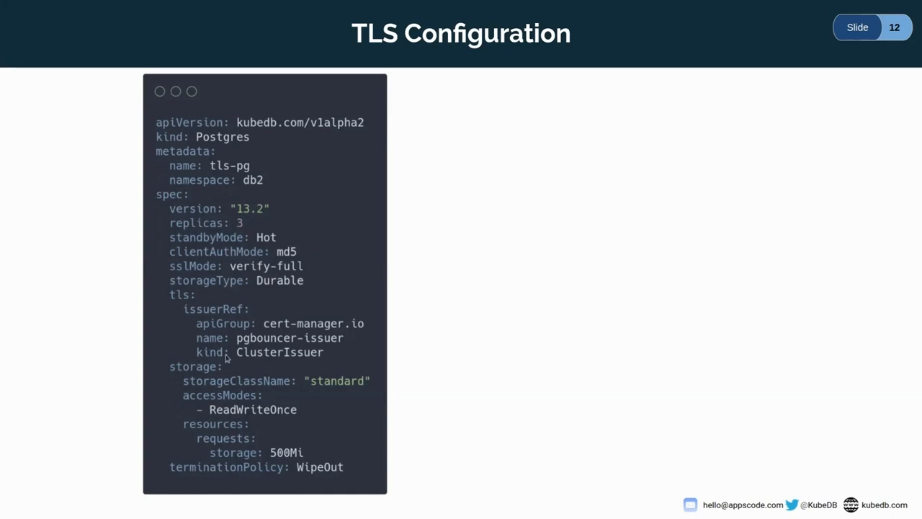
pyautogui.moveTo(331, 324)
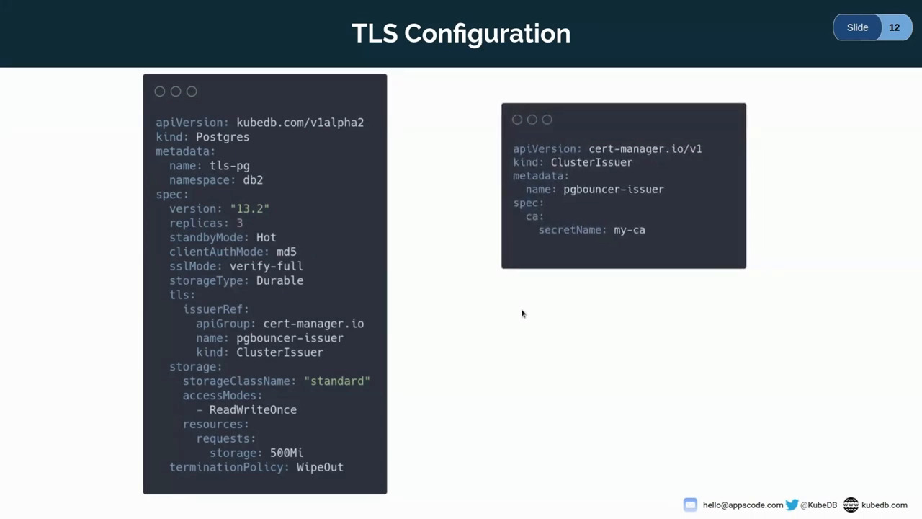
pyautogui.moveTo(383, 443)
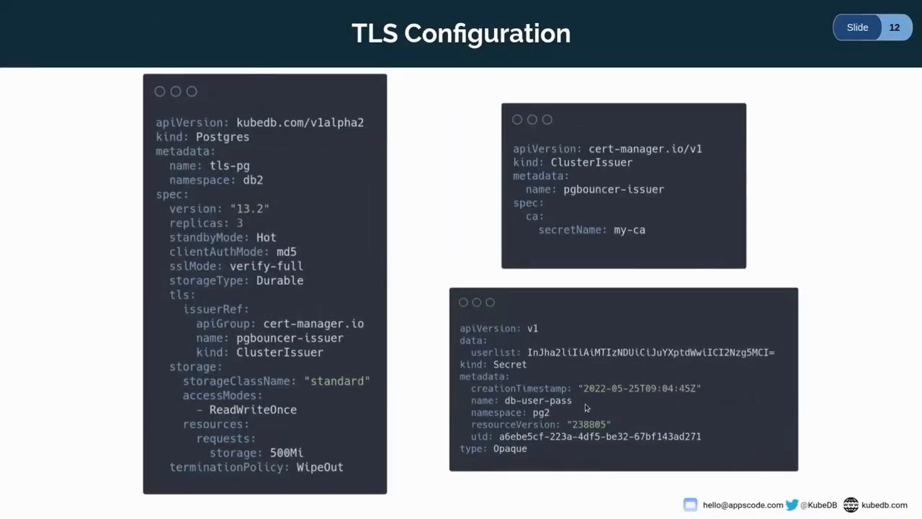
pyautogui.moveTo(435, 303)
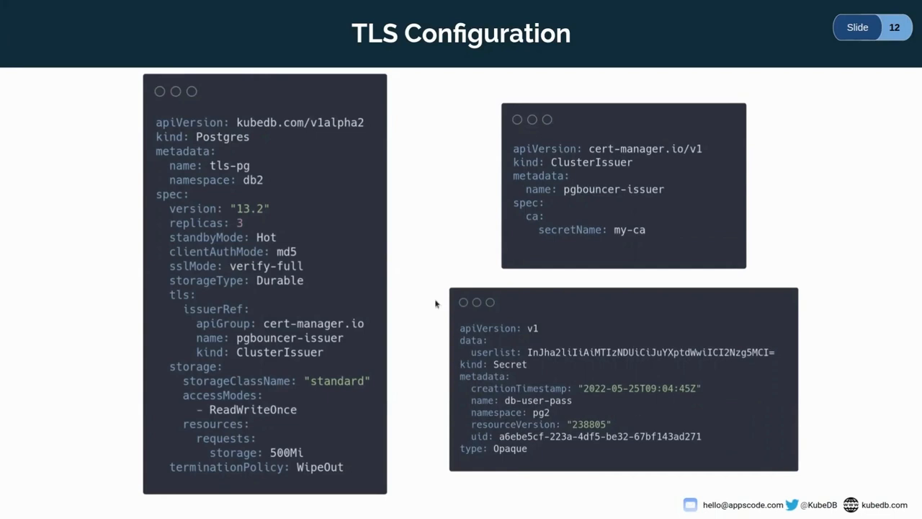
# - Advance the slide animation to reveal the ClusterIssuer and db-user-pass Secret manifests
pyautogui.press('Right')
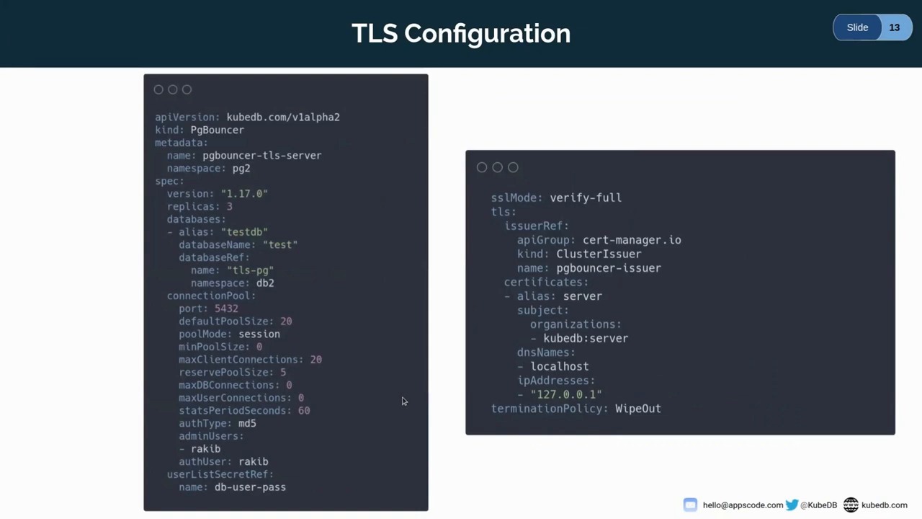
pyautogui.moveTo(288, 166)
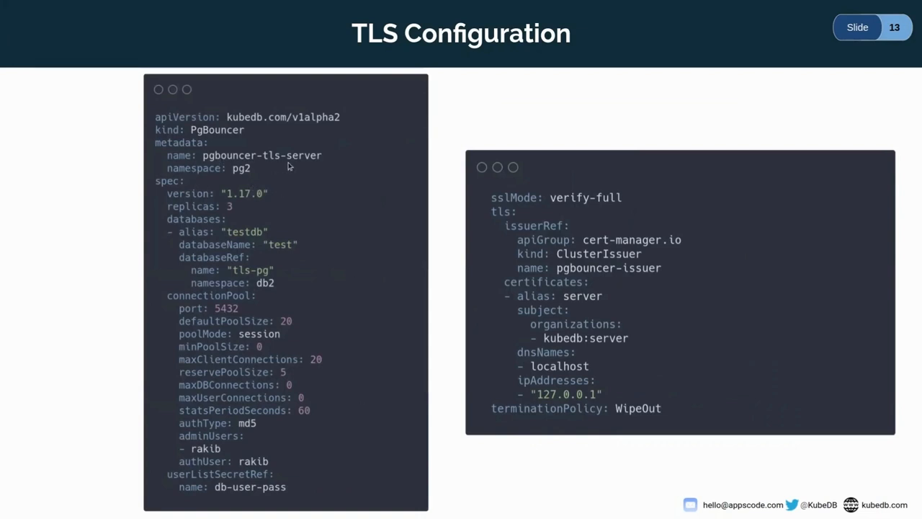
pyautogui.moveTo(241, 179)
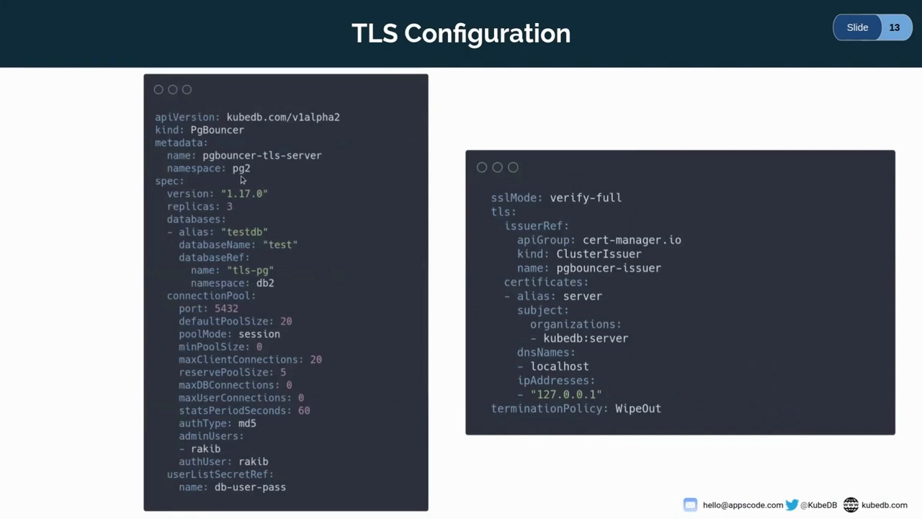
pyautogui.moveTo(275, 185)
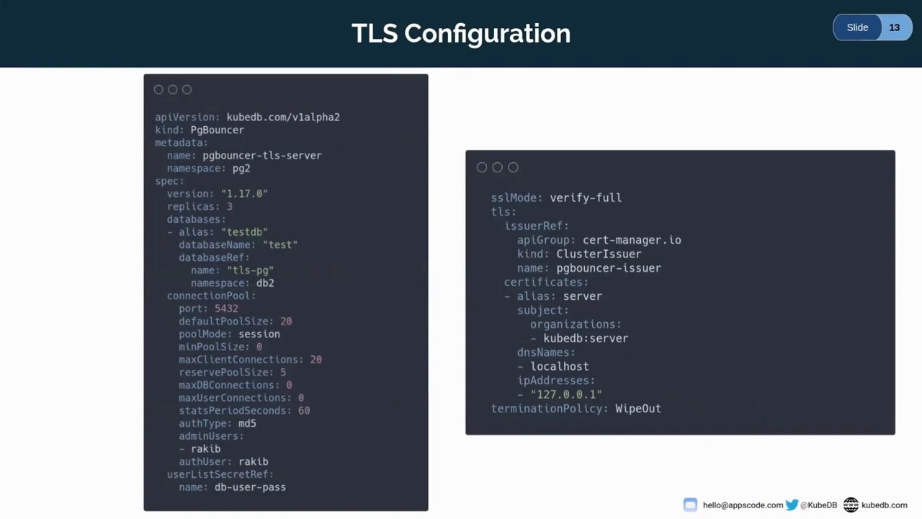
pyautogui.moveTo(193, 229)
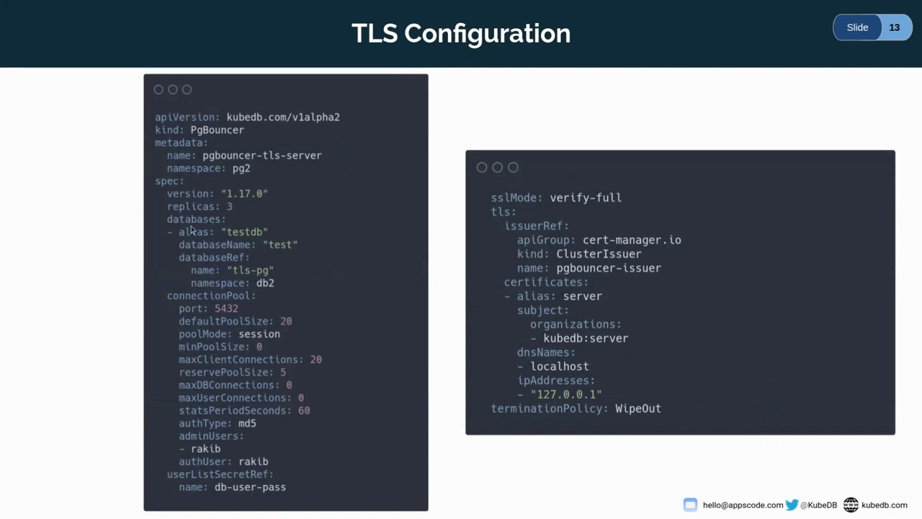
pyautogui.moveTo(227, 245)
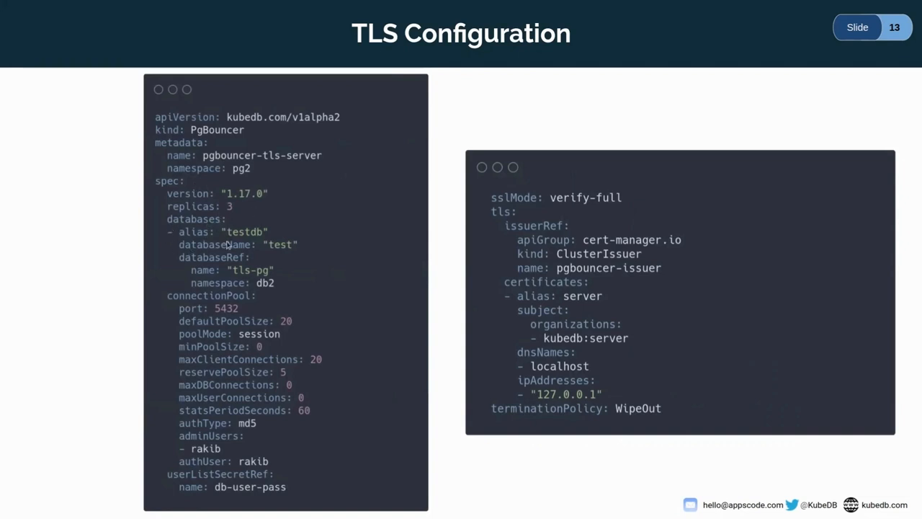
pyautogui.moveTo(249, 241)
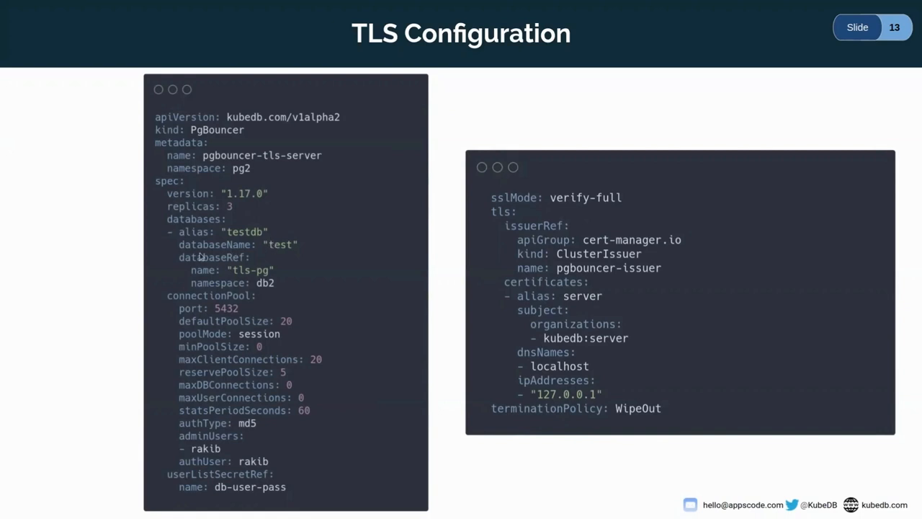
pyautogui.moveTo(257, 261)
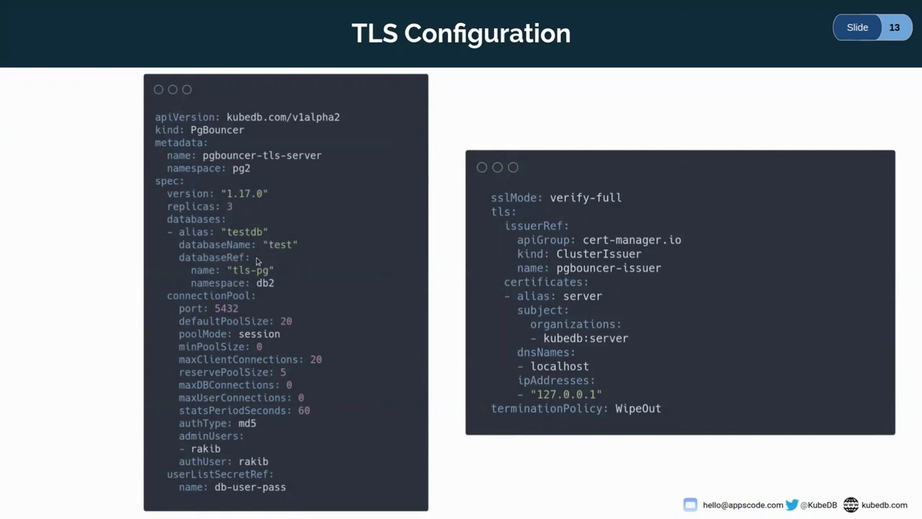
pyautogui.moveTo(248, 285)
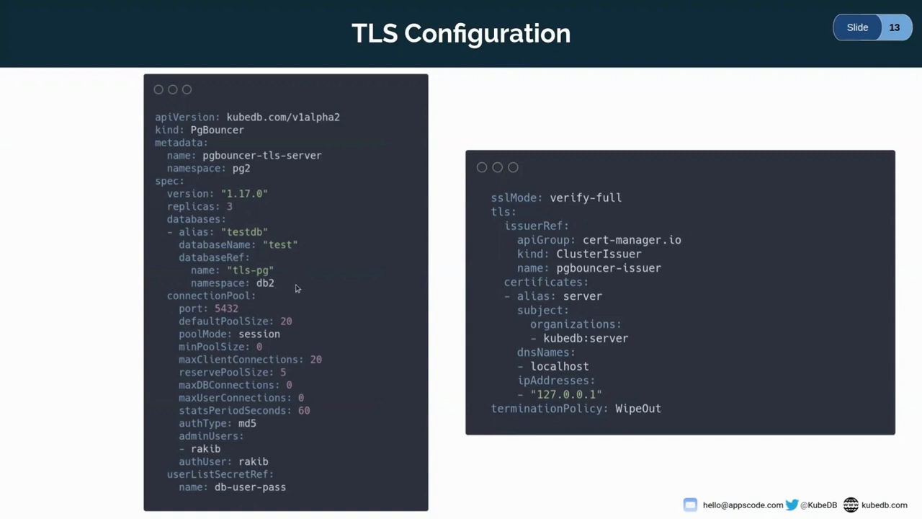
pyautogui.moveTo(266, 295)
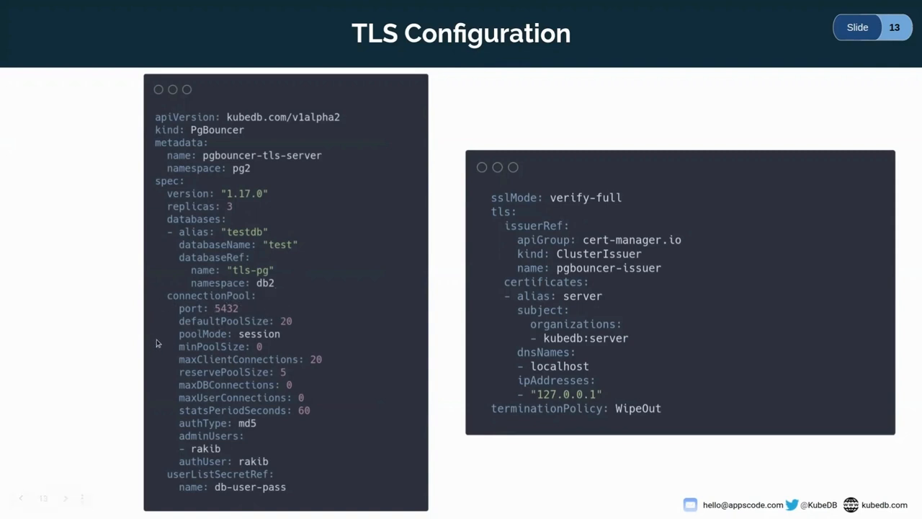
pyautogui.moveTo(262, 349)
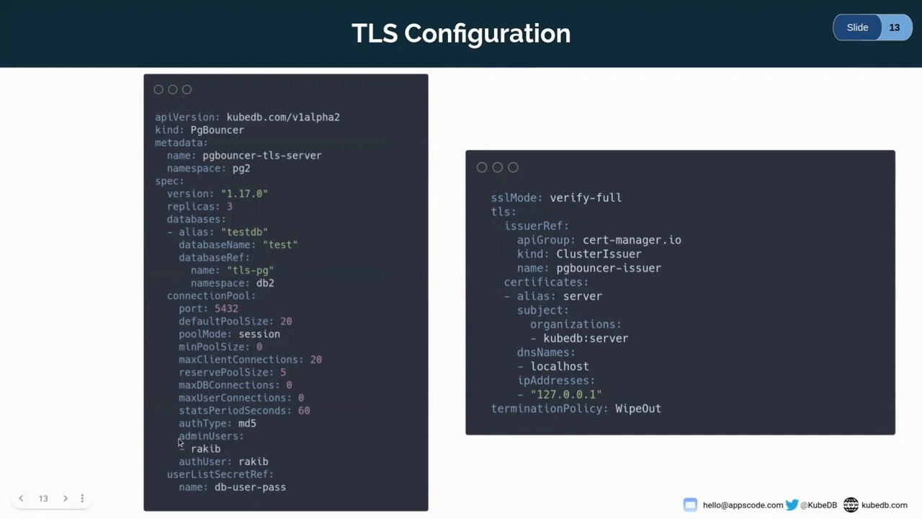
pyautogui.moveTo(258, 462)
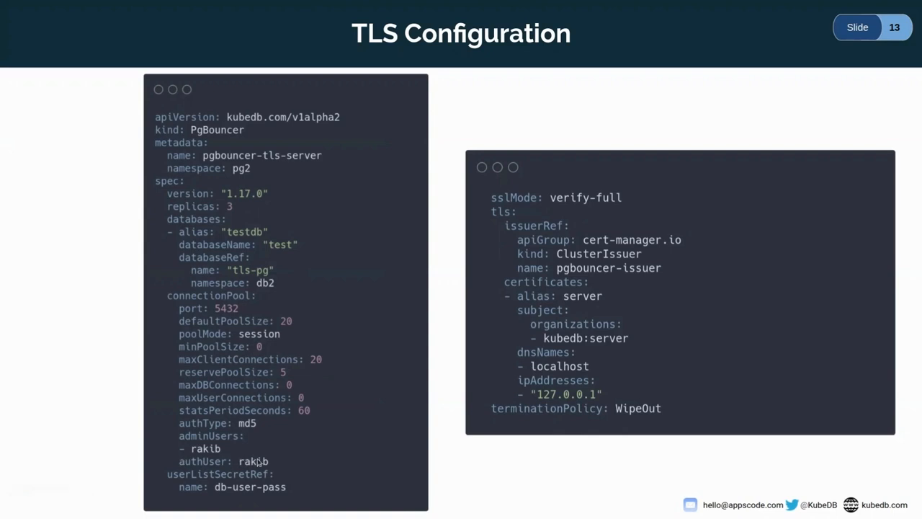
pyautogui.moveTo(296, 494)
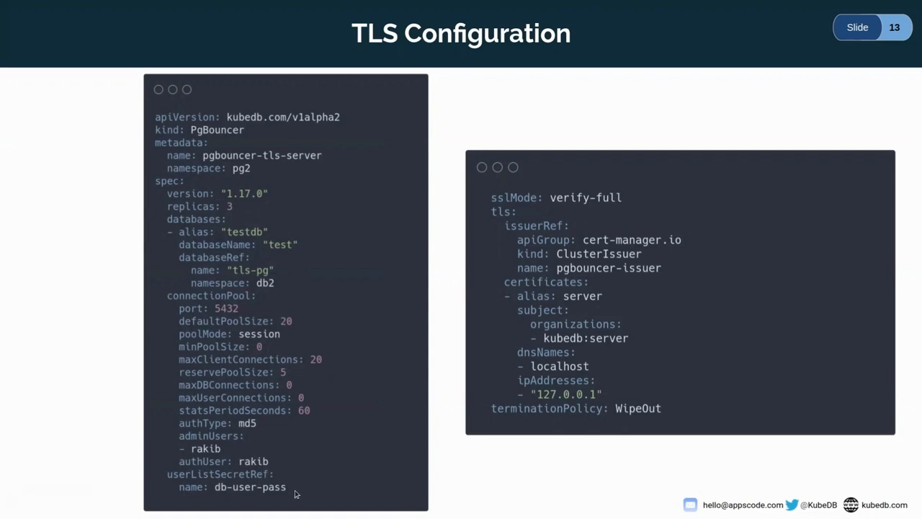
pyautogui.moveTo(408, 281)
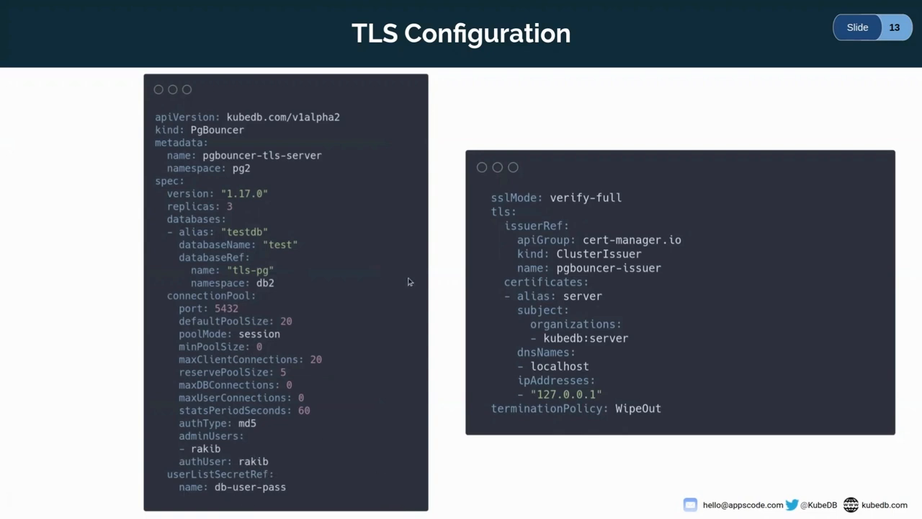
pyautogui.moveTo(609, 325)
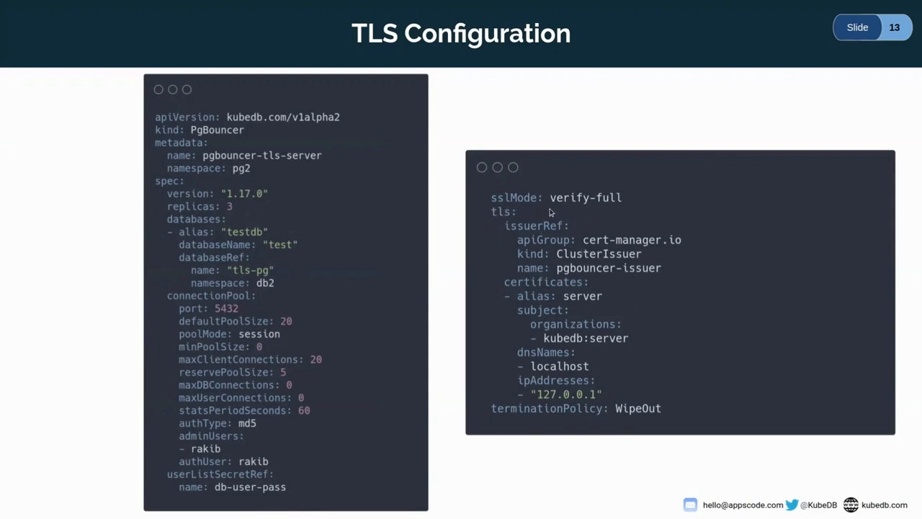
pyautogui.moveTo(577, 221)
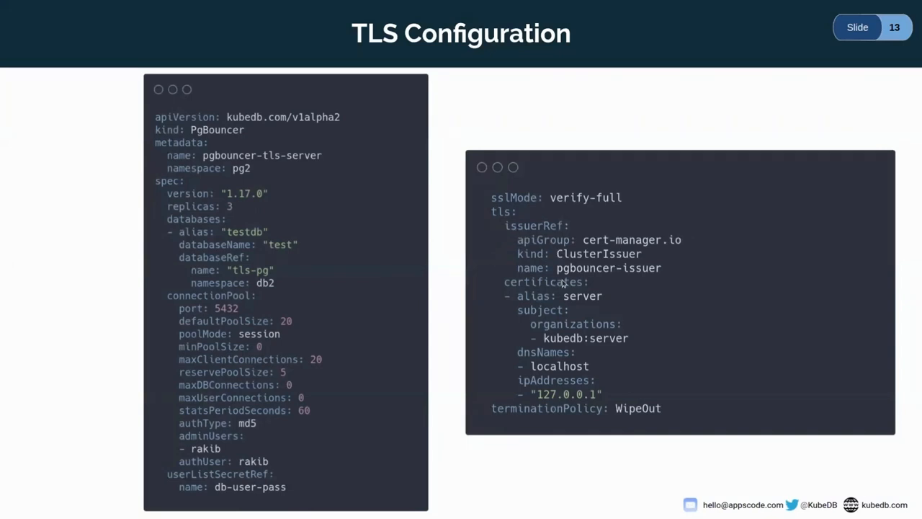
pyautogui.moveTo(569, 277)
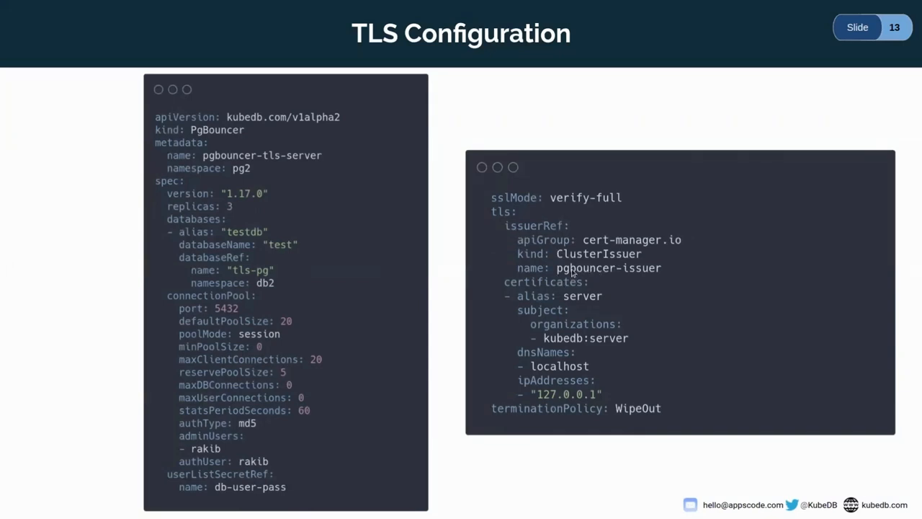
pyautogui.moveTo(613, 278)
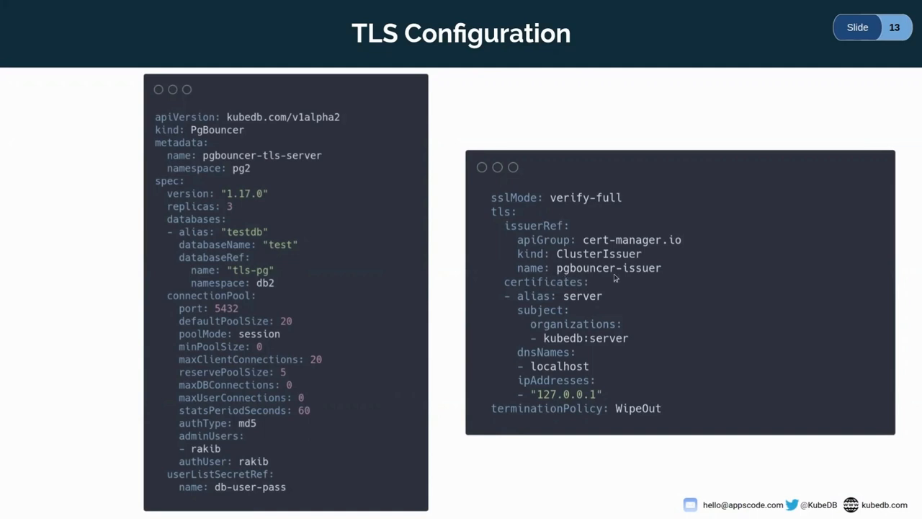
pyautogui.moveTo(499, 422)
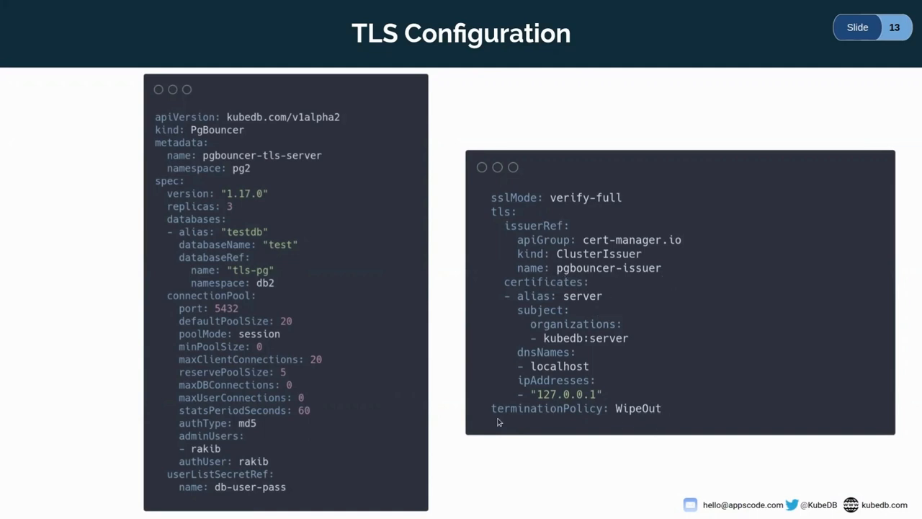
pyautogui.moveTo(695, 380)
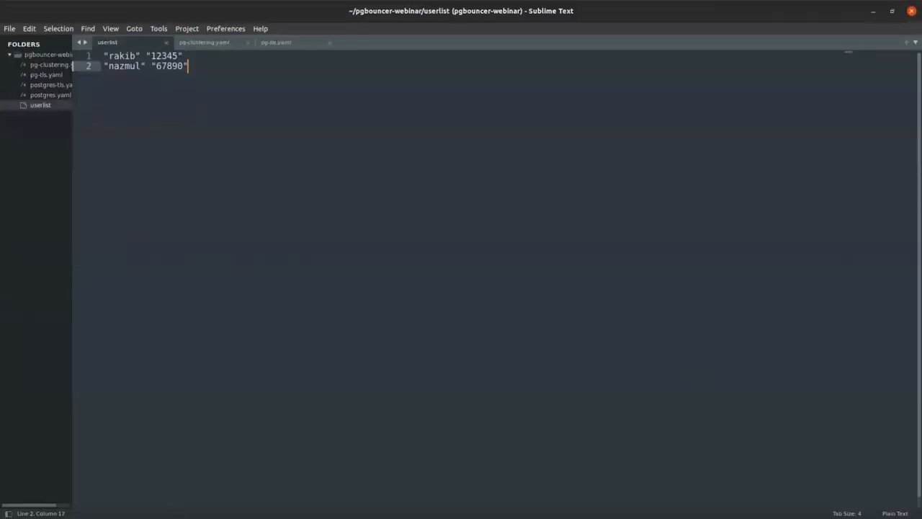
pyautogui.moveTo(106, 342)
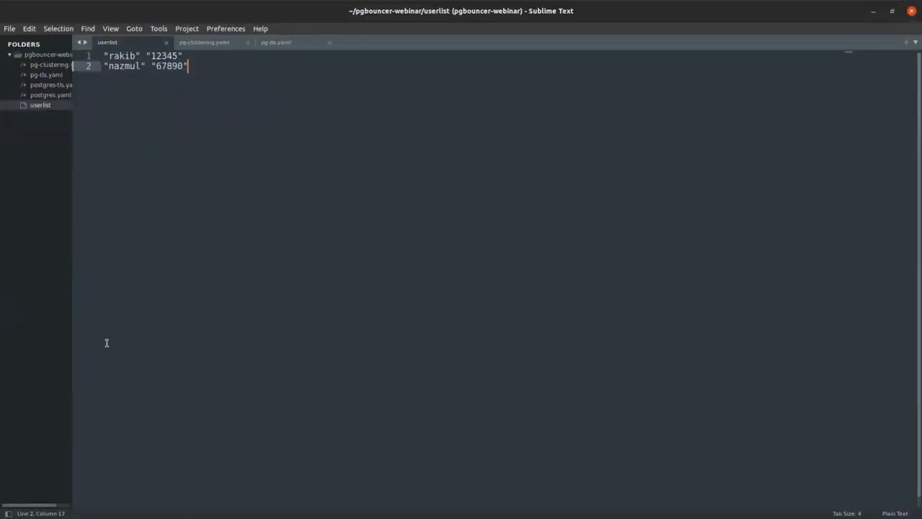
# - Switch from Sublime Text's userlist file to the terminal
pyautogui.press('alt+tab')
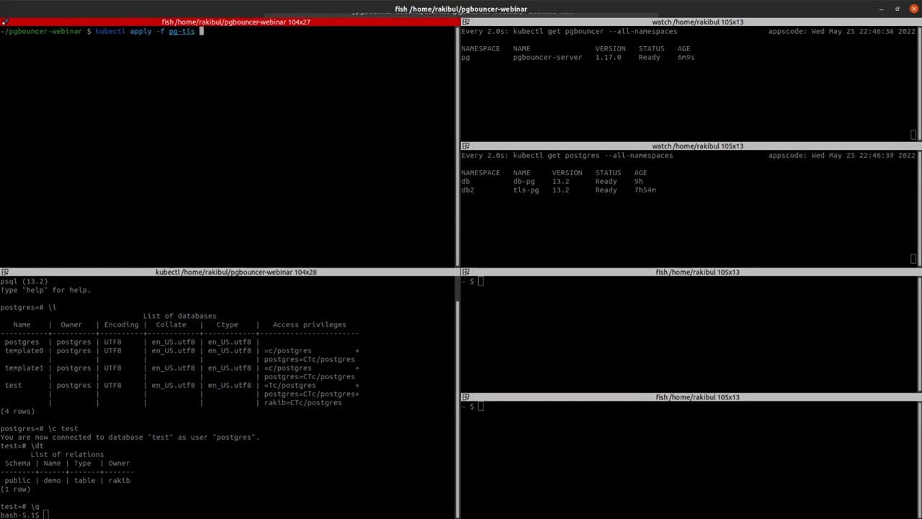
# - Apply pg-tls.yaml, list databases with \l in psql, and start a pod exec command
pyautogui.write('yaml')
pyautogui.click(229, 514)
pyautogui.write('\\q')
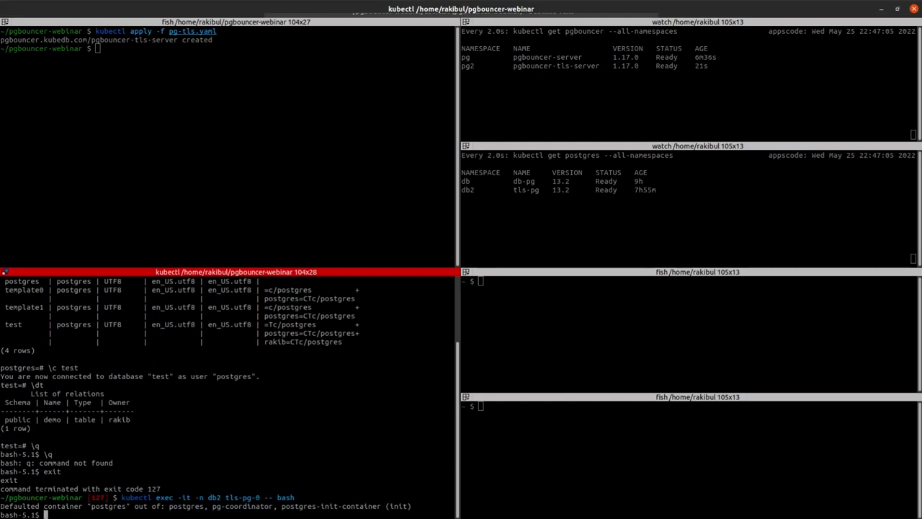
pyautogui.write('psql')
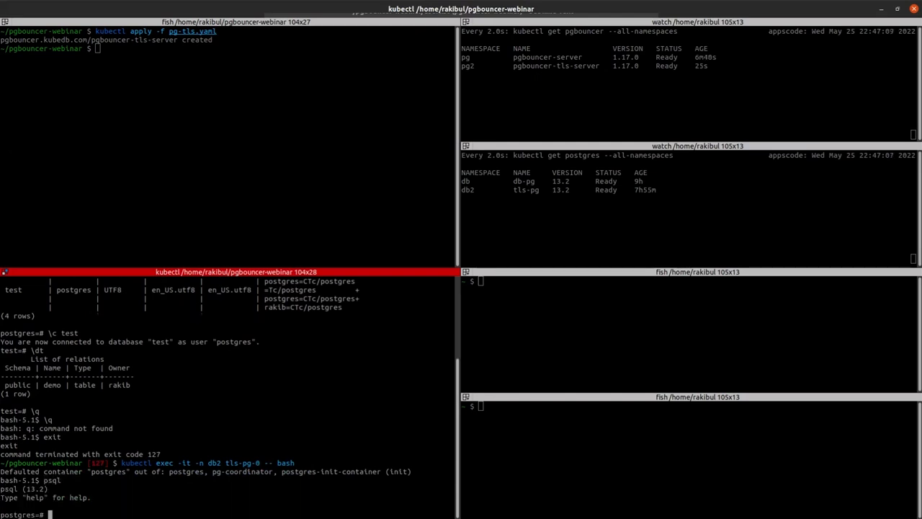
pyautogui.write('\\l')
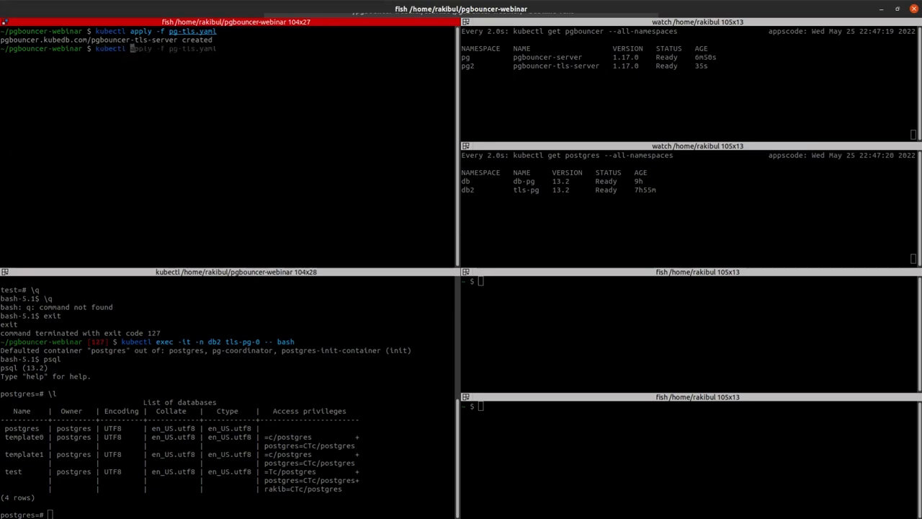
pyautogui.write('kubectl exec -it -n pg pgbouncer-server-0 -- sh')
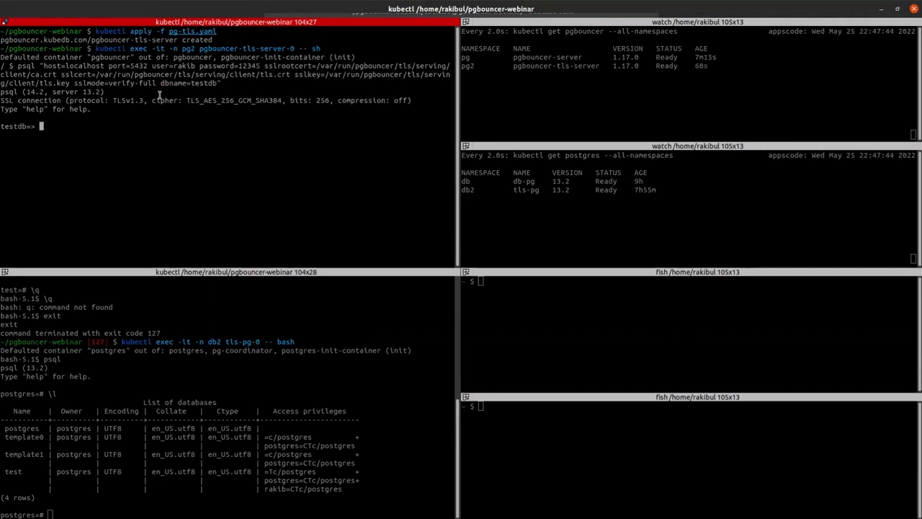
pyautogui.moveTo(165, 114)
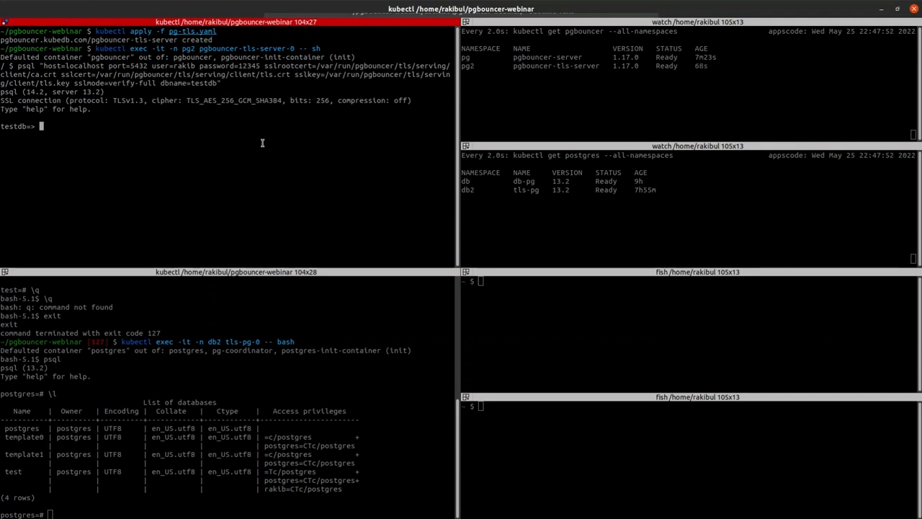
# - Create table demo(x int) via the TLS PgBouncer, then connect to test and run \d
pyautogui.write('create table dem')
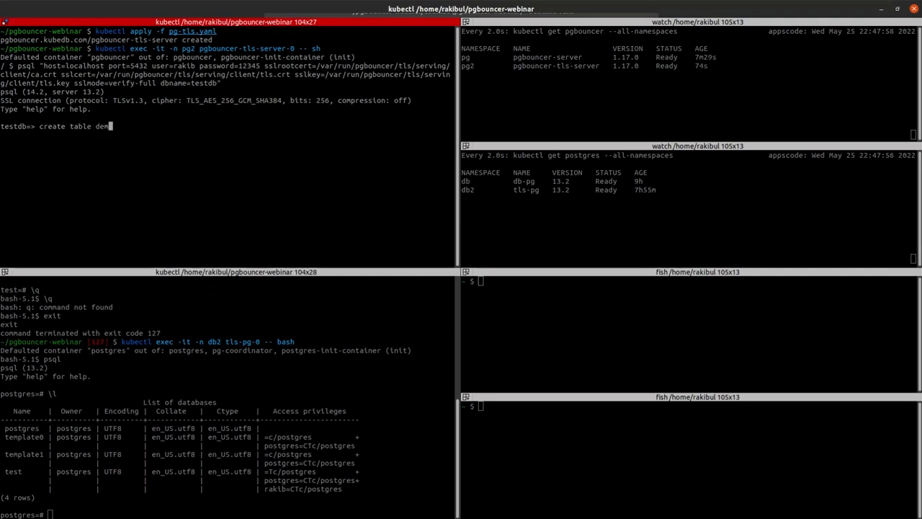
pyautogui.write('(x')
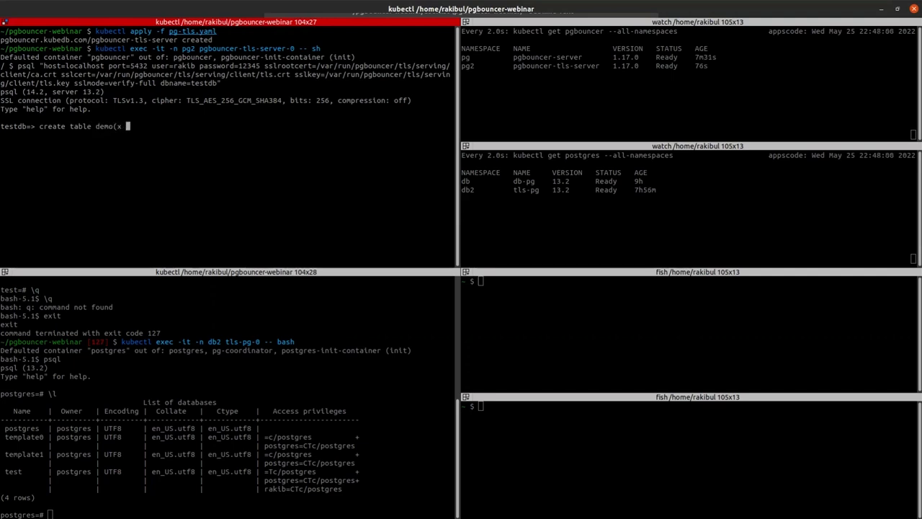
pyautogui.write('int);')
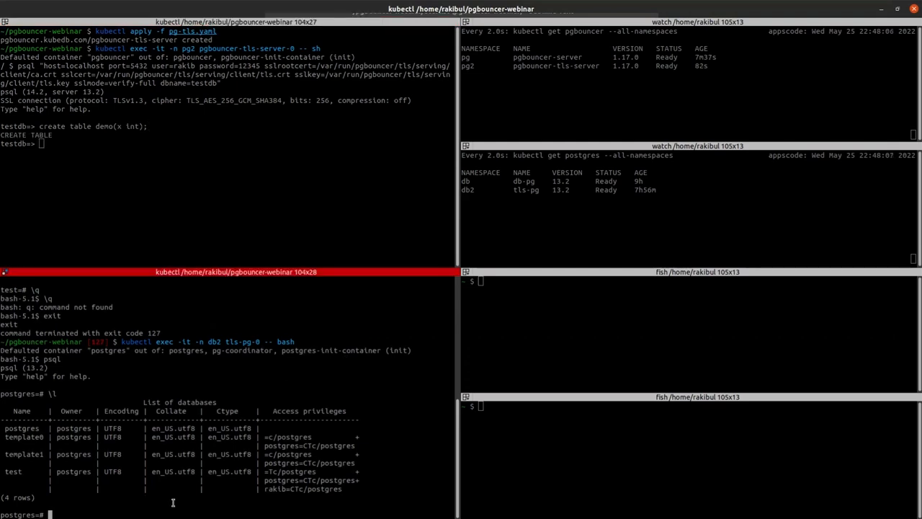
pyautogui.write('\\c test')
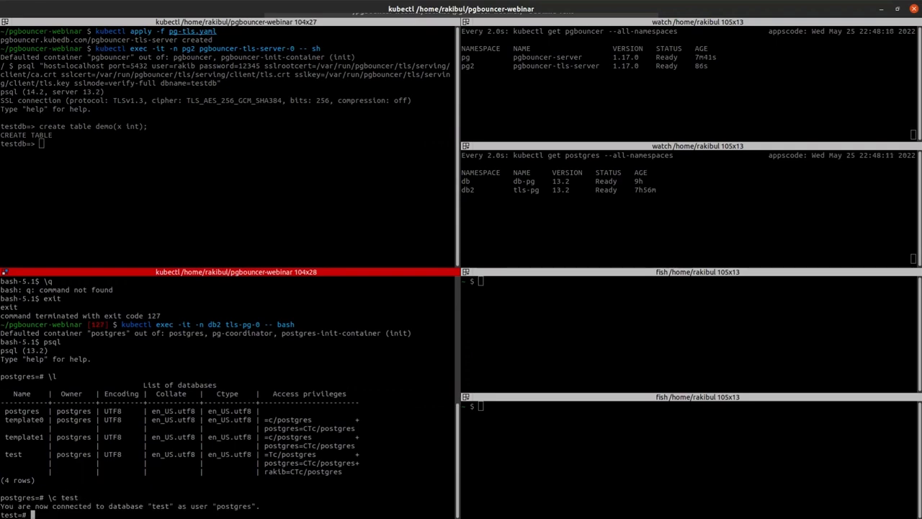
pyautogui.write('\\d')
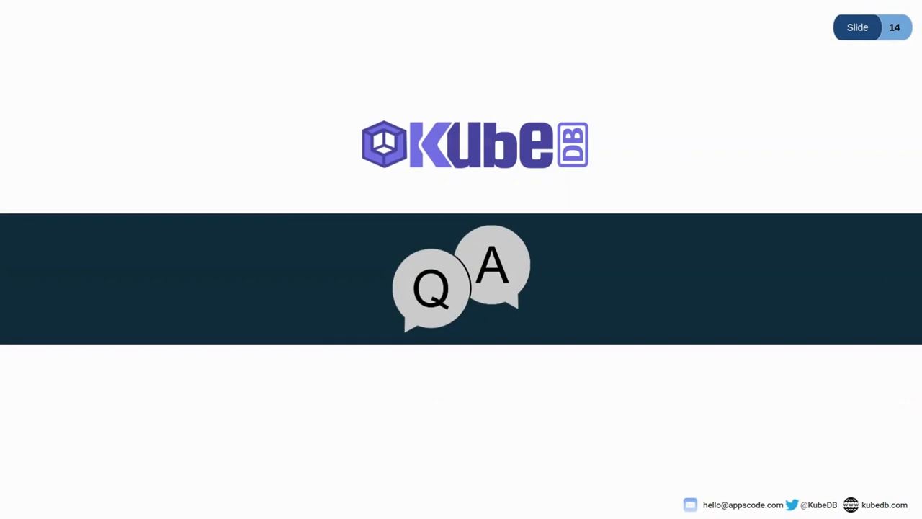
pyautogui.moveTo(635, 83)
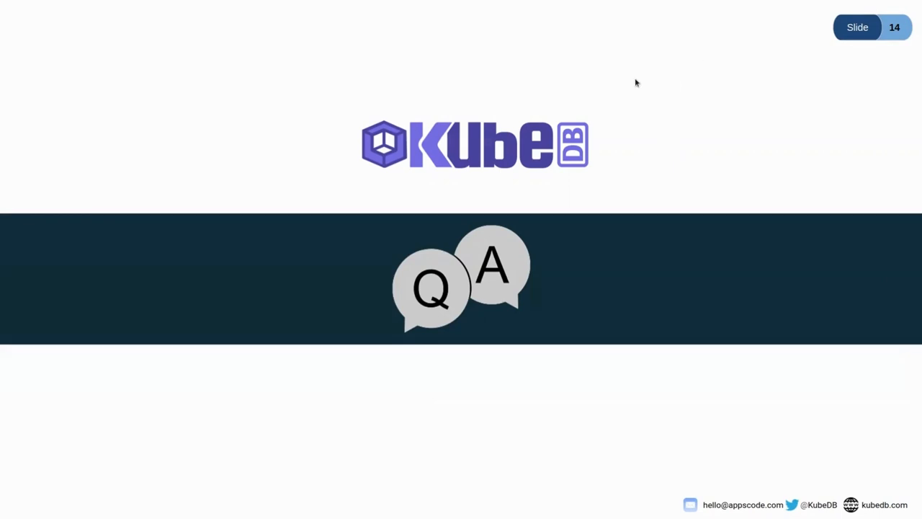
pyautogui.moveTo(529, 96)
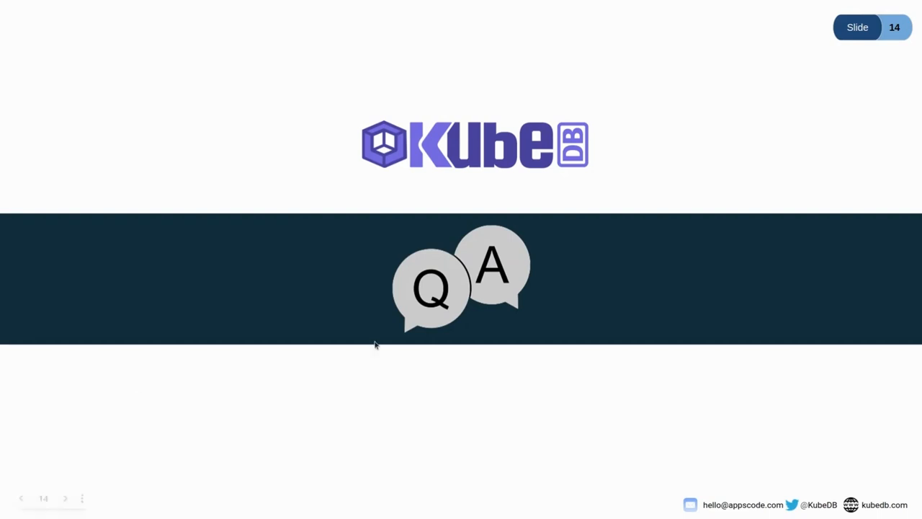
pyautogui.moveTo(18, 231)
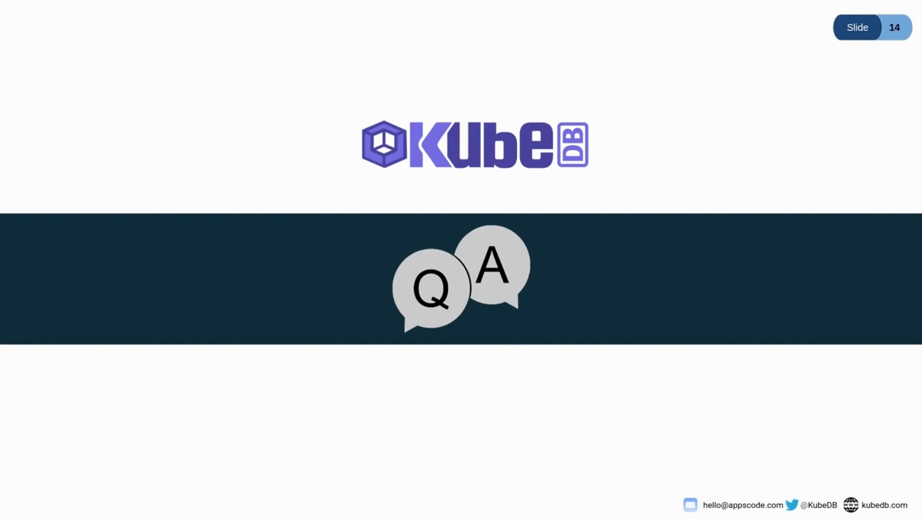
pyautogui.moveTo(406, 293)
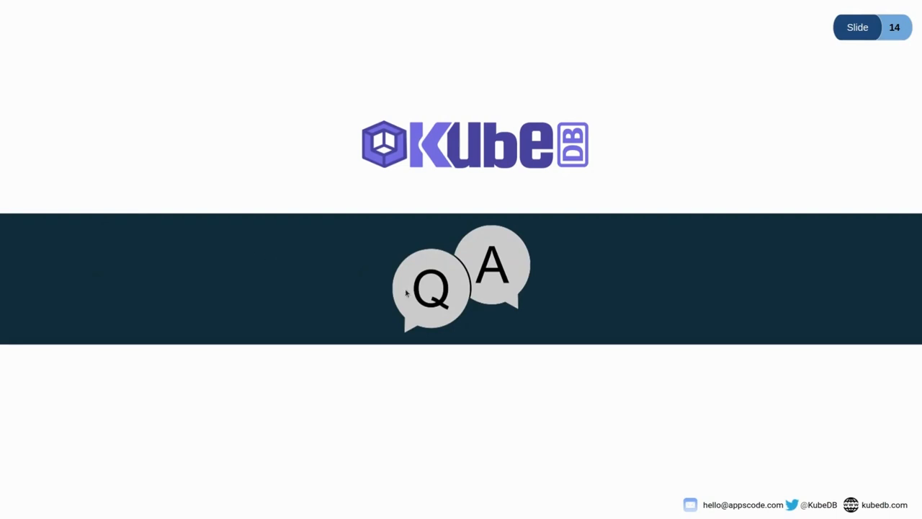
pyautogui.moveTo(397, 301)
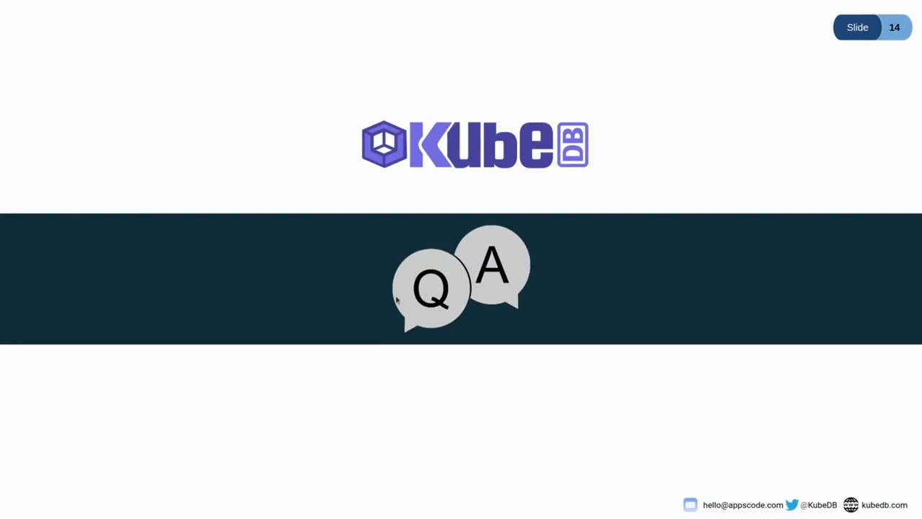